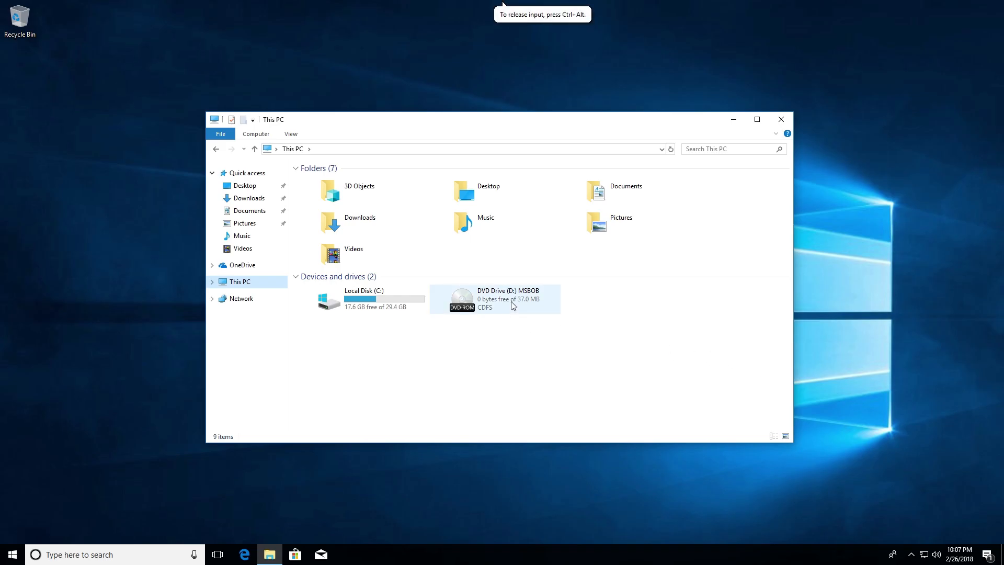
Step: Browse into the DVD Drive (D:) MSBOB and select the SETUP application
double_click(496, 298)
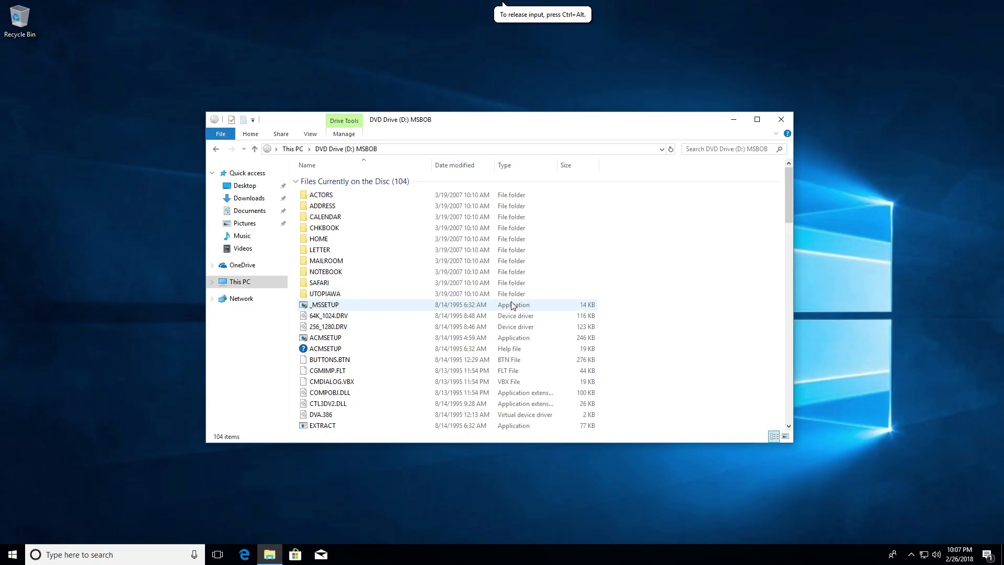
scroll(down, 3)
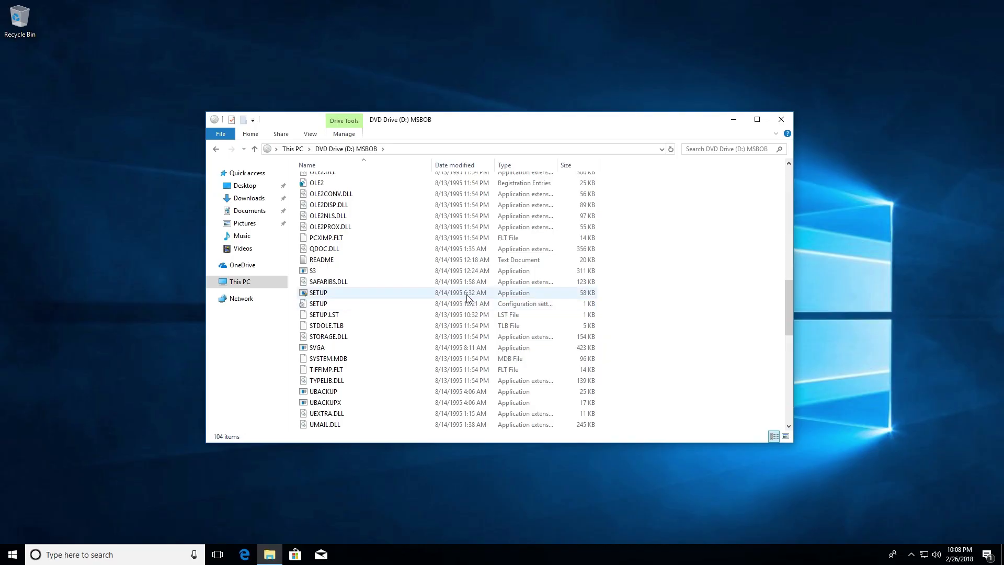
click(318, 293)
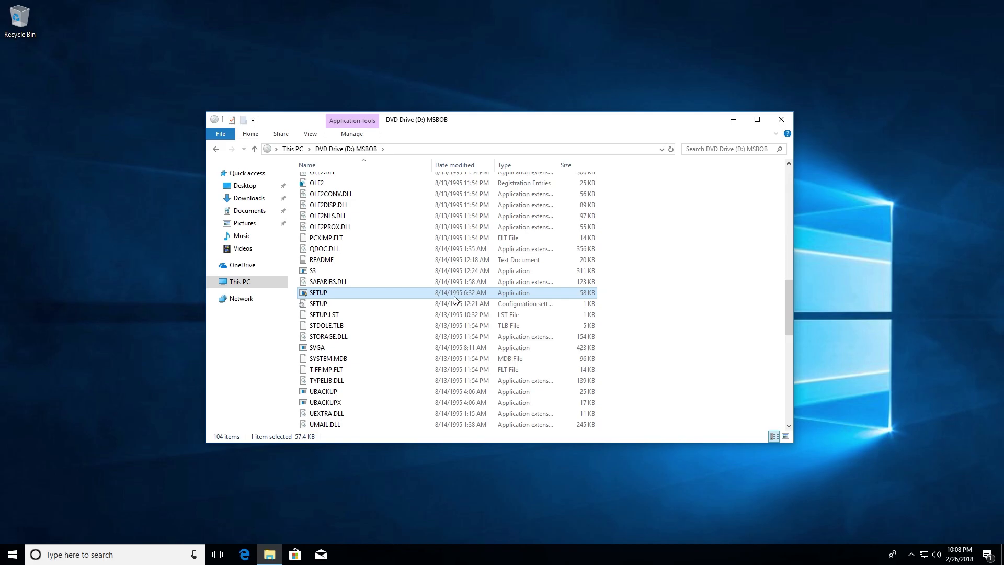
mouse_move(474, 298)
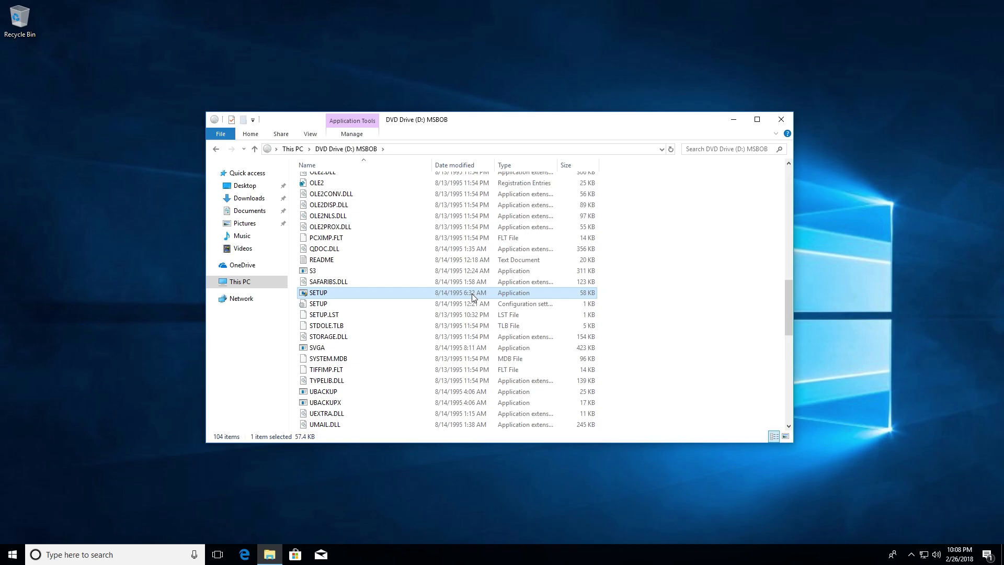
Step: Run SETUP from the disc and let Windows install the required NTVDM feature
double_click(318, 293)
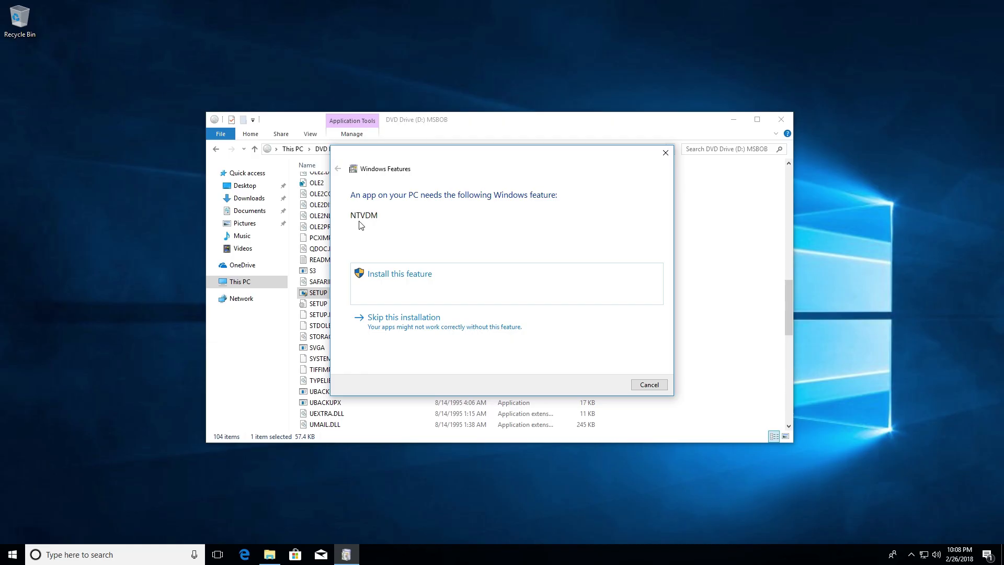
click(398, 273)
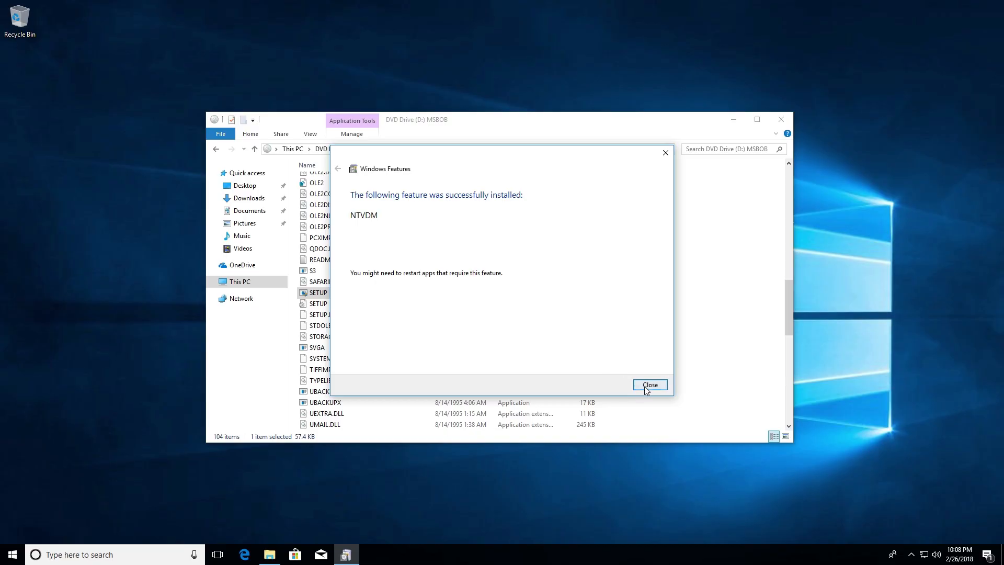
Step: Accept the setup welcome, enter the name 'Mi', confirm it and accept the Product ID
click(649, 383)
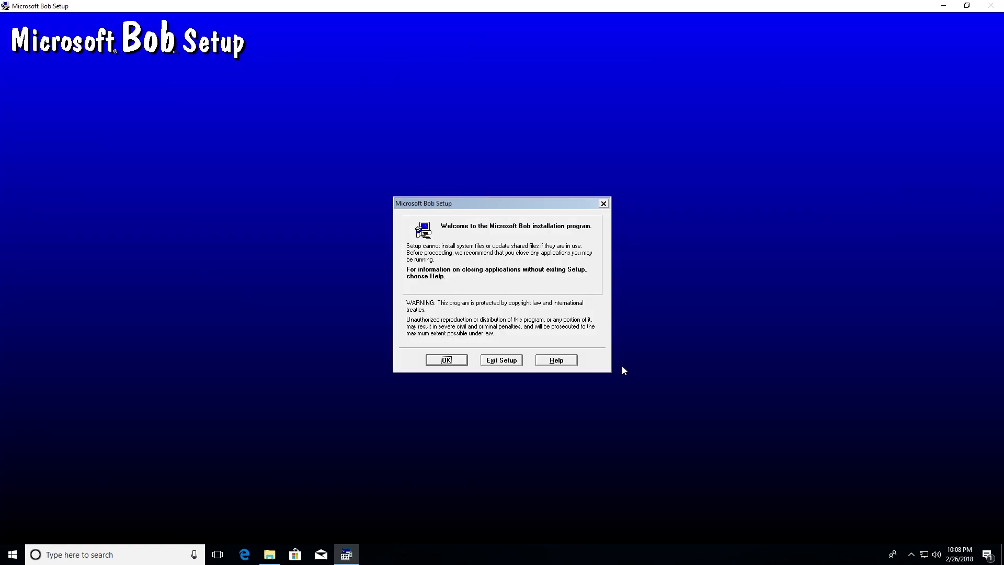
mouse_move(609, 365)
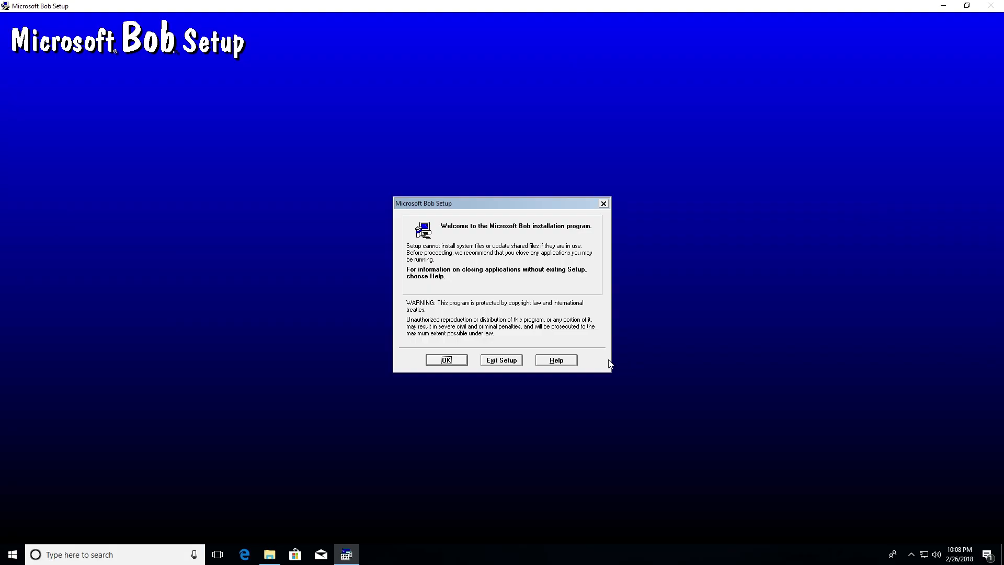
mouse_move(5, 80)
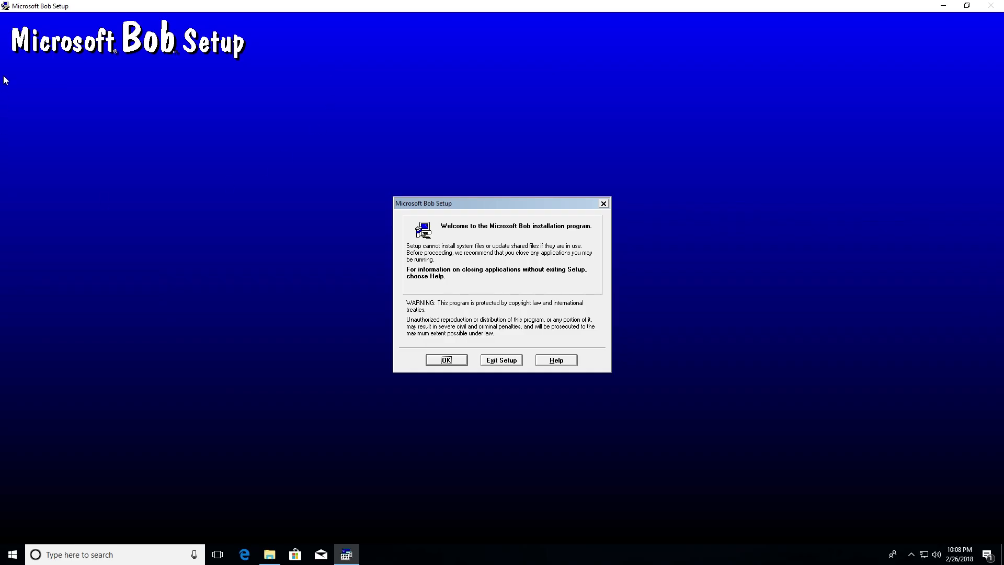
mouse_move(452, 273)
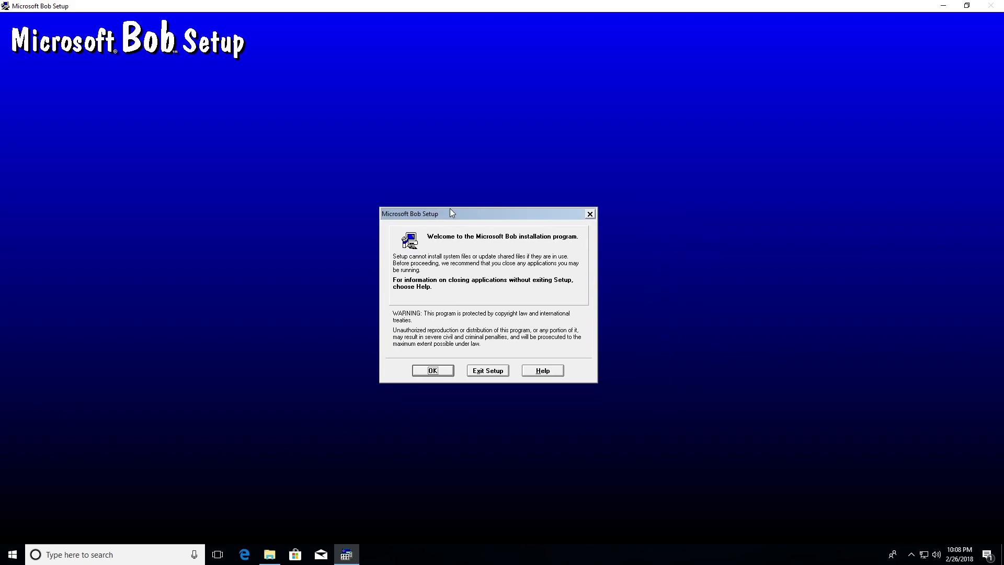
drag(449, 214, 481, 239)
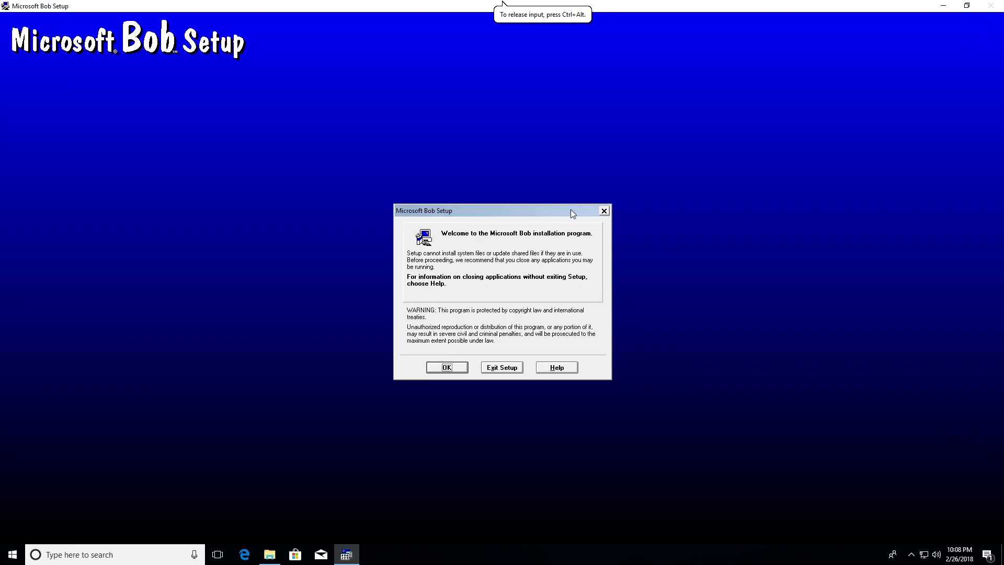
click(447, 367)
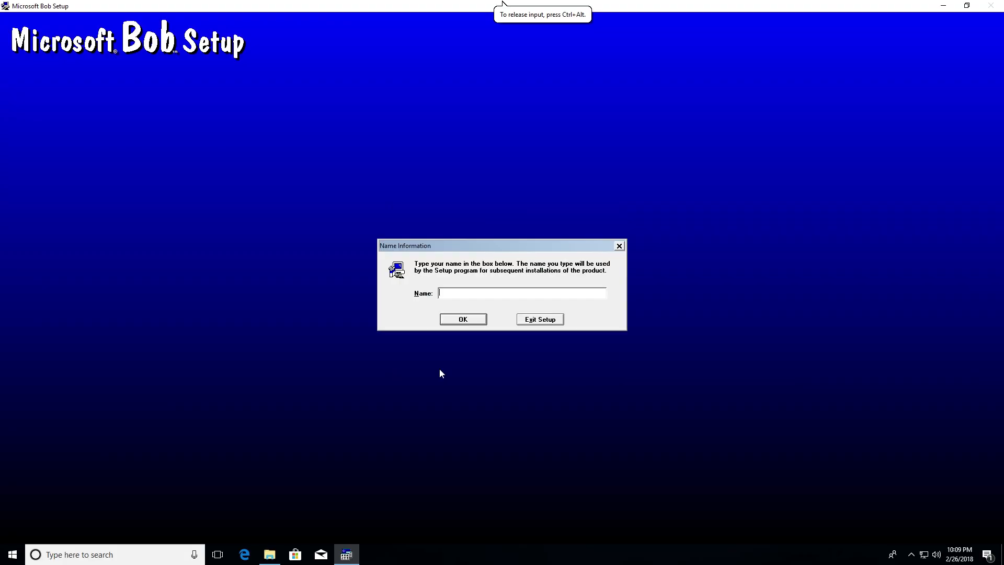
text(Mi)
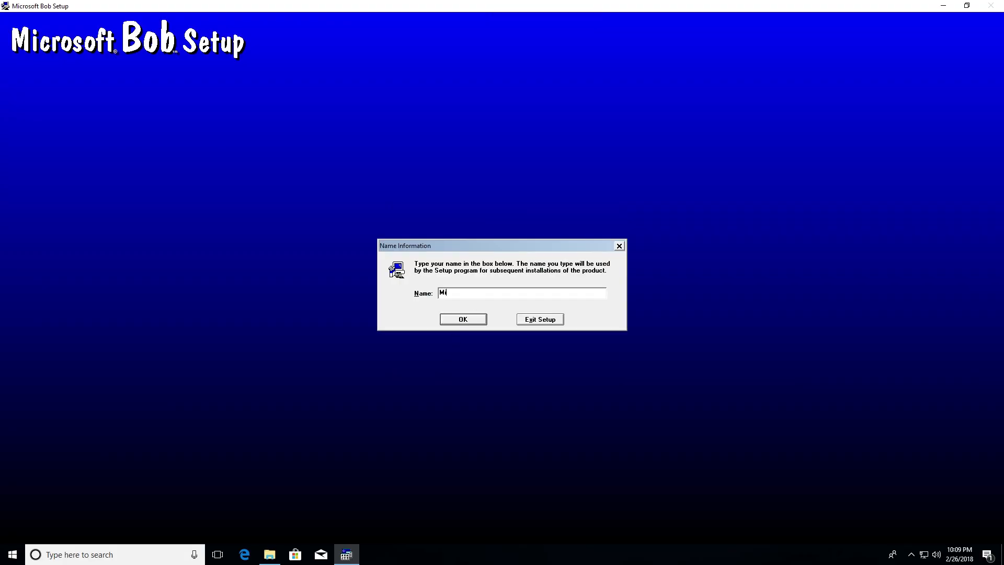
click(462, 319)
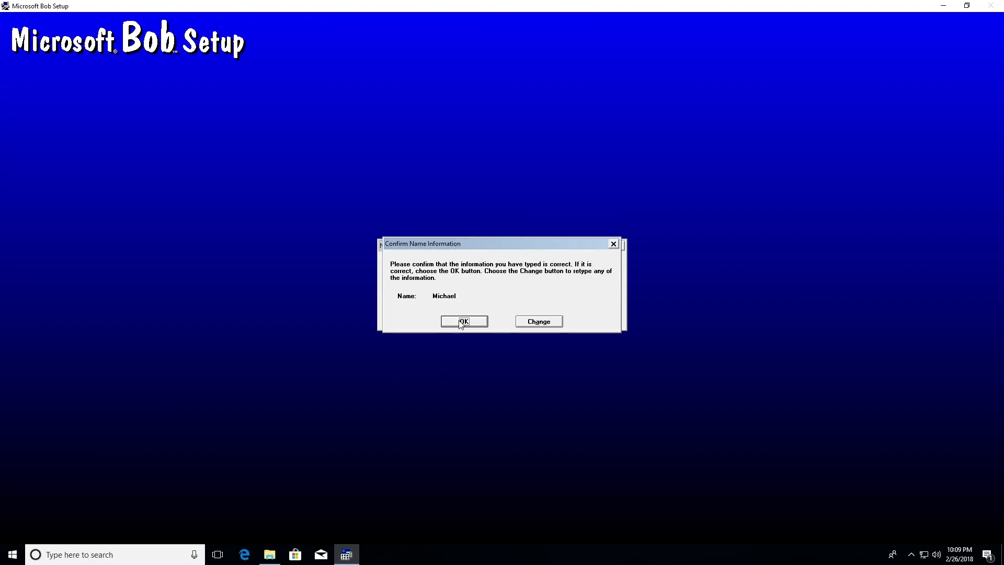
click(464, 322)
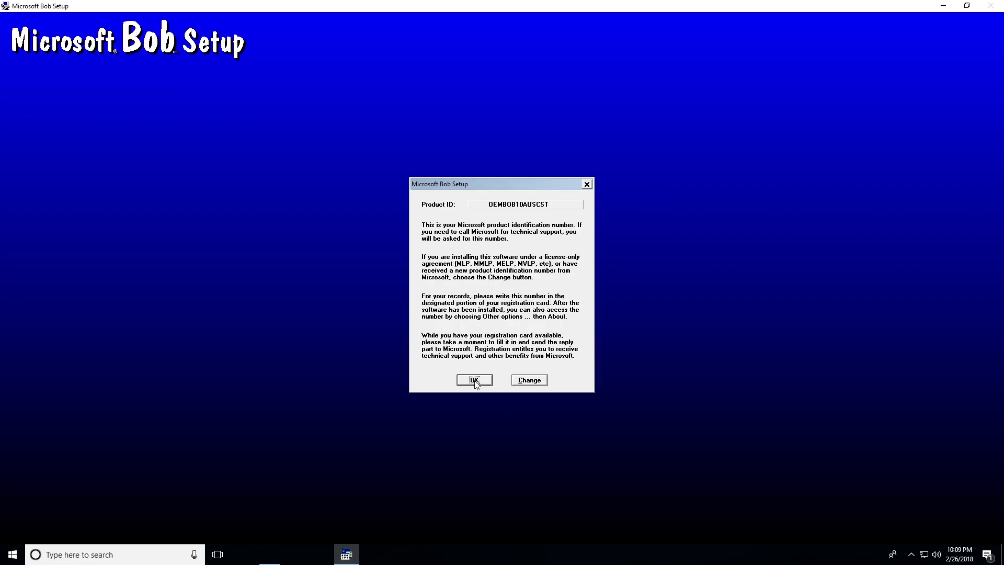
click(474, 380)
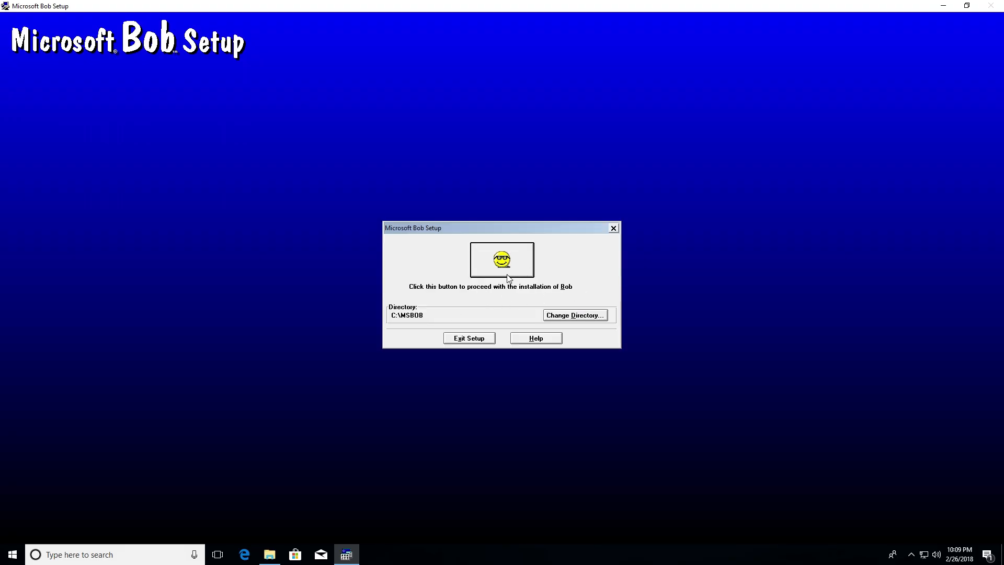
Step: Start installing into C:\MSBOB, keep the Microsoft Bob program group and answer Yes to auto-start
click(501, 259)
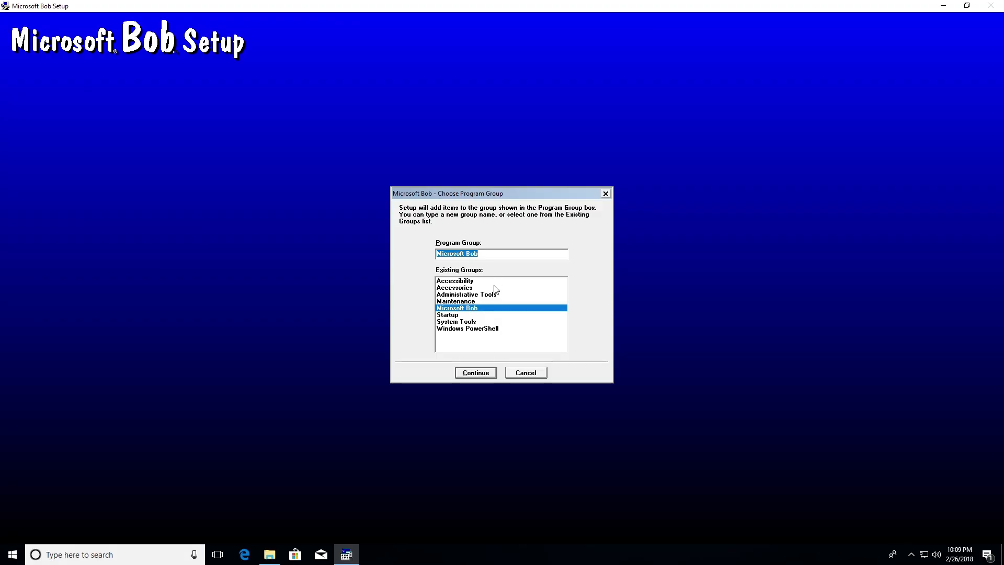
mouse_move(490, 289)
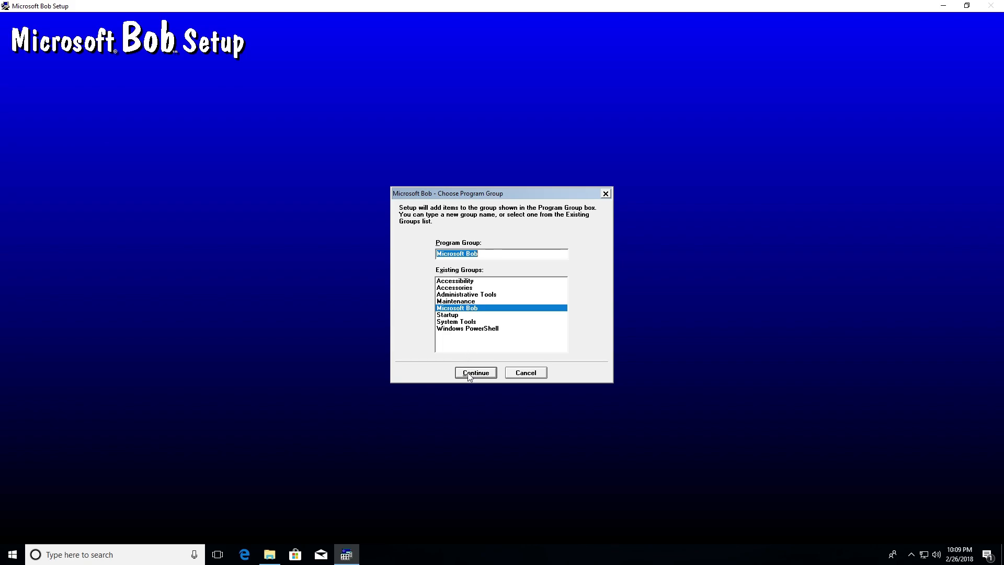
click(475, 373)
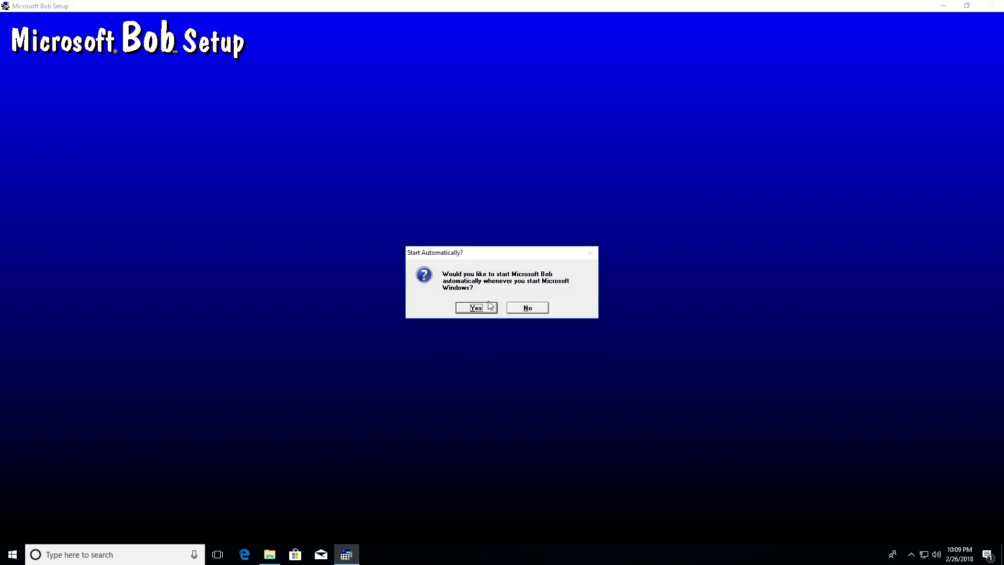
click(476, 308)
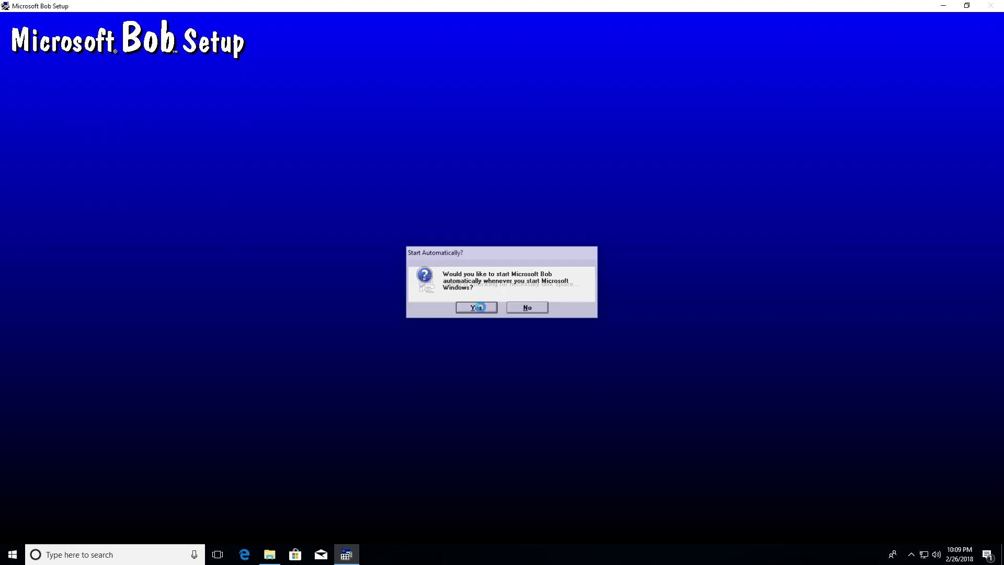
click(477, 307)
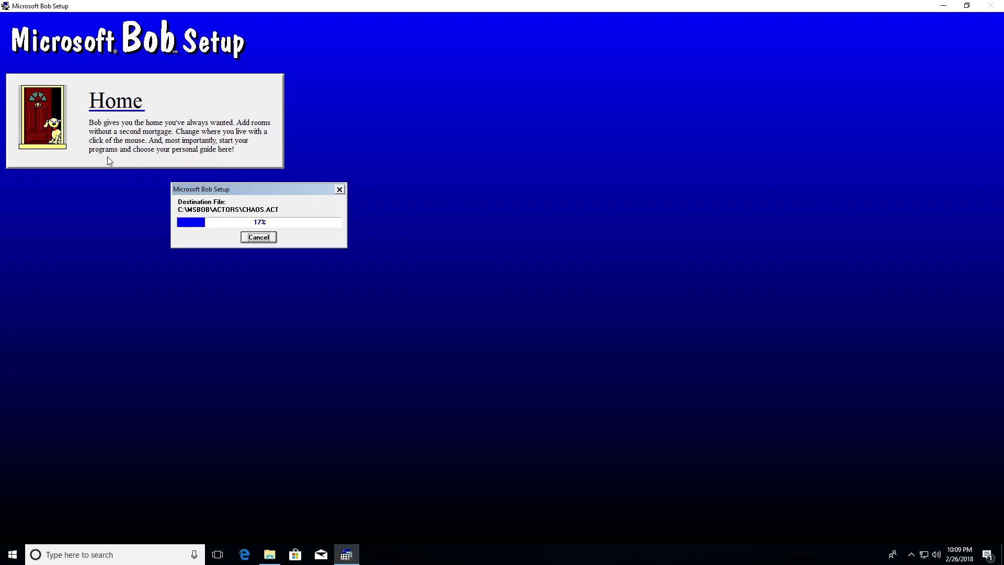
mouse_move(98, 222)
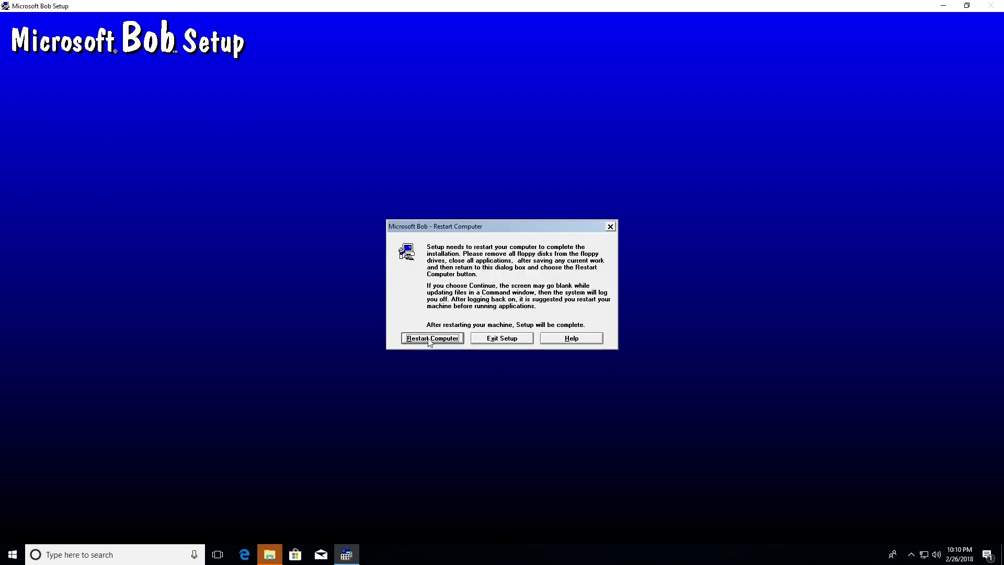
Step: Finish setup with Restart Computer and restart Windows from Start > Power
click(432, 338)
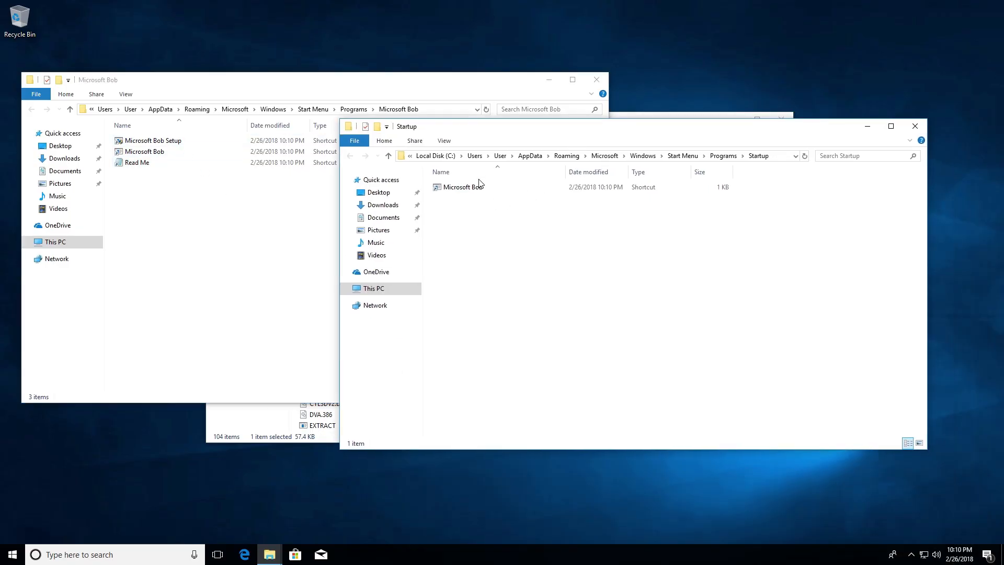
click(10, 555)
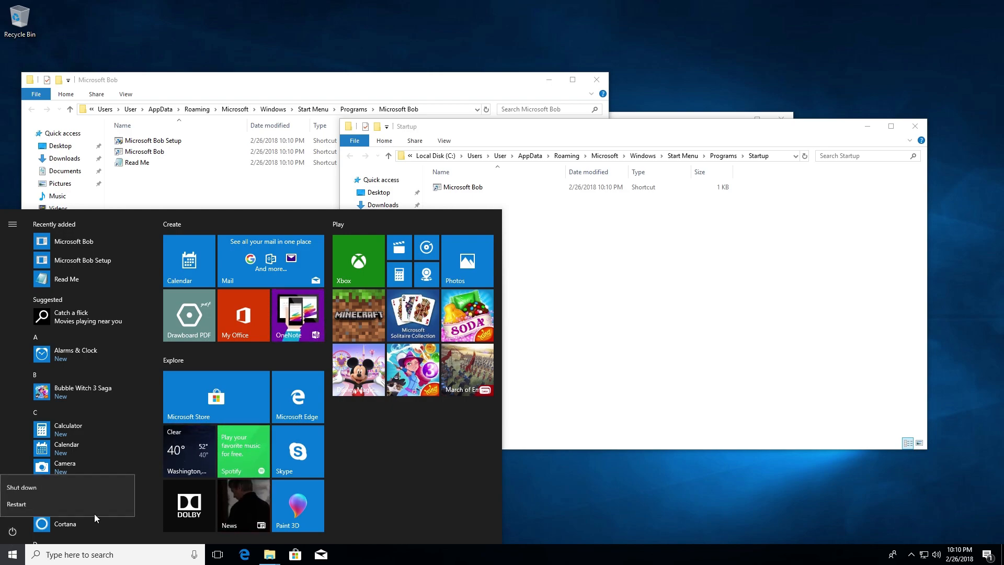
click(15, 504)
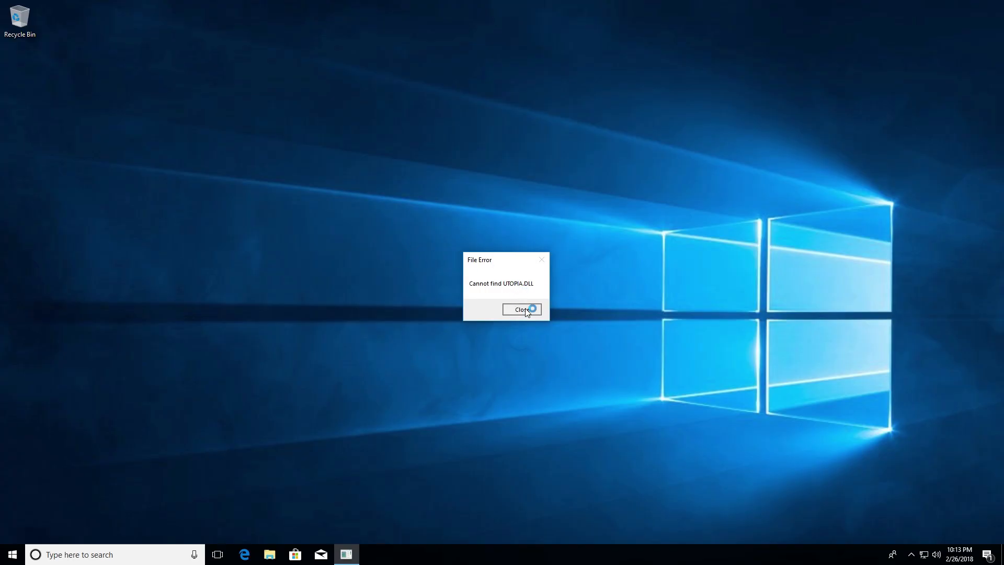
Step: Dismiss the missing UTOPIA.DLL and cannot-run HOME.EXE errors to clear the desktop
click(521, 309)
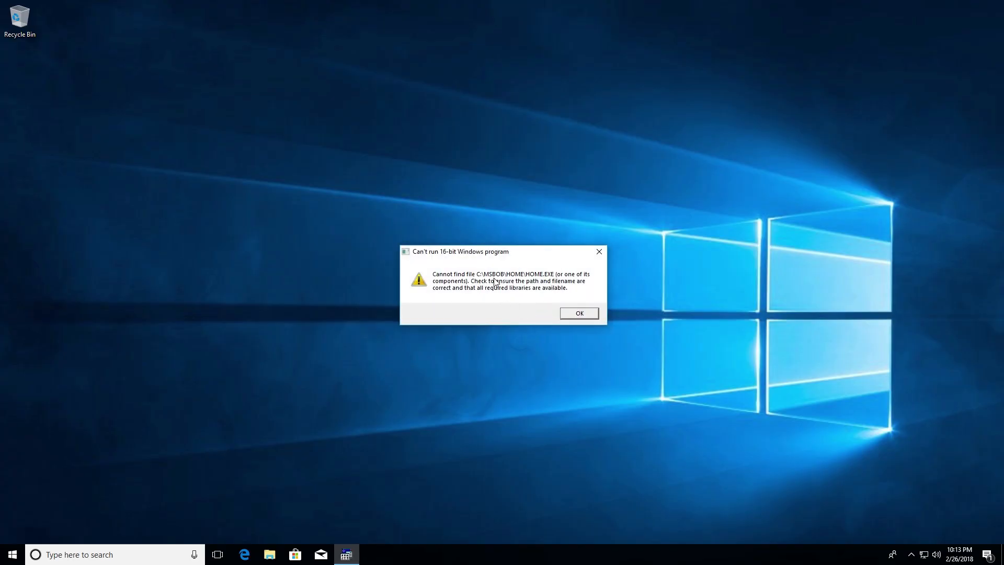
mouse_move(465, 287)
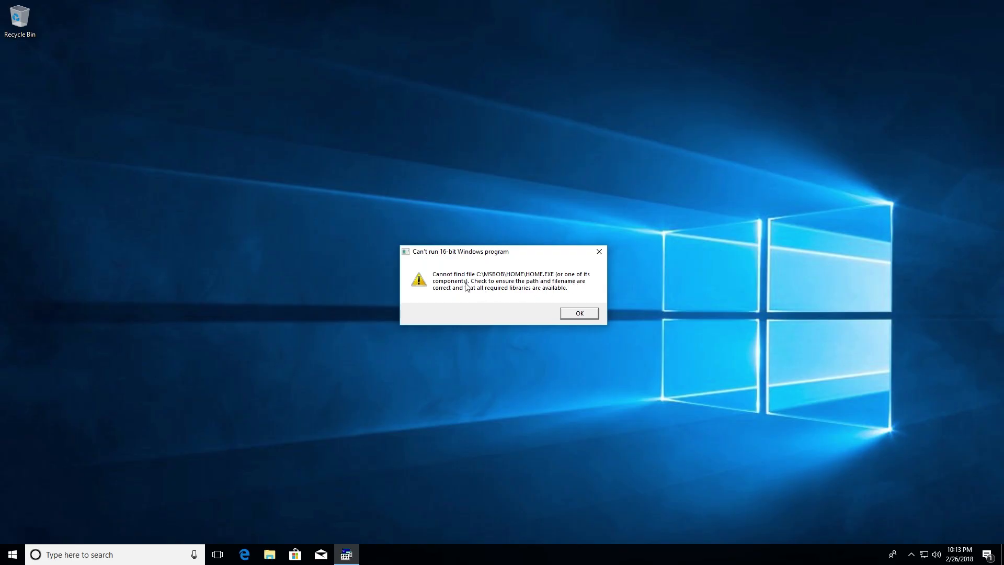
mouse_move(436, 268)
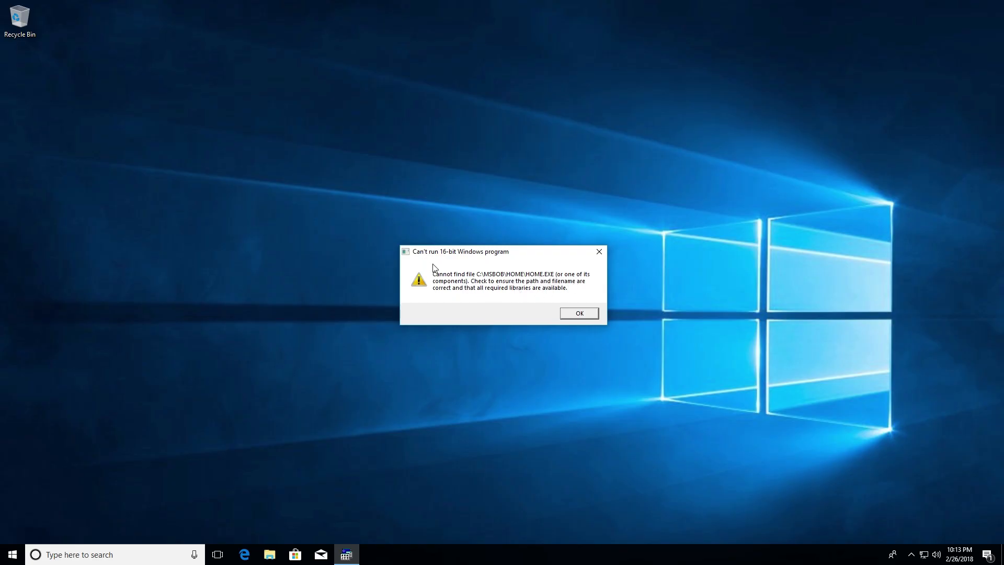
click(578, 312)
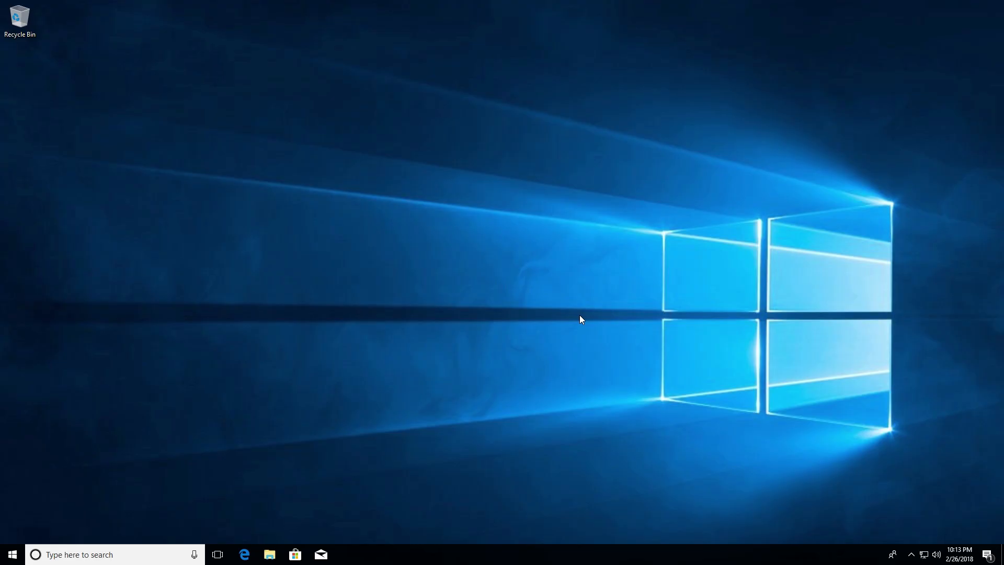
mouse_move(255, 545)
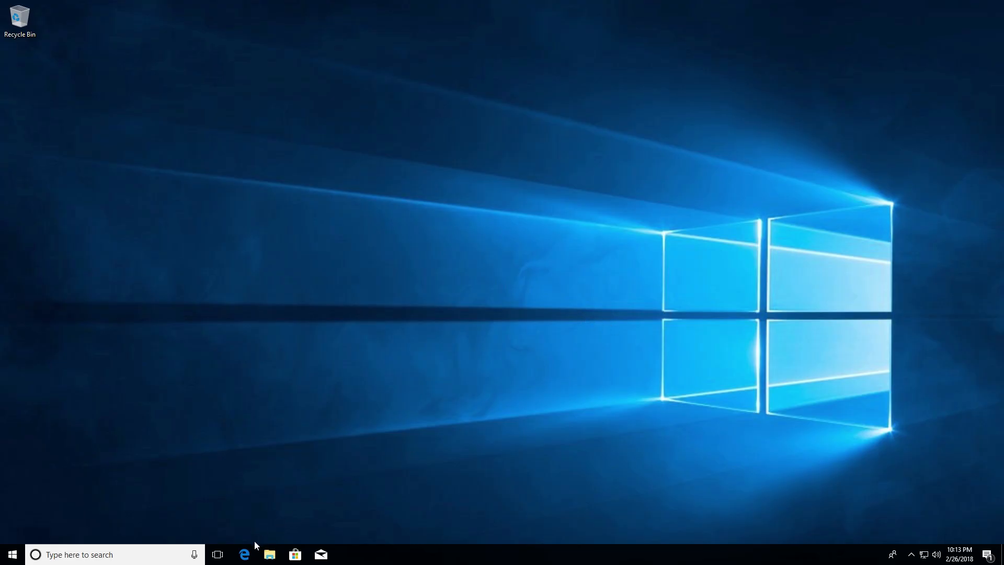
mouse_move(378, 480)
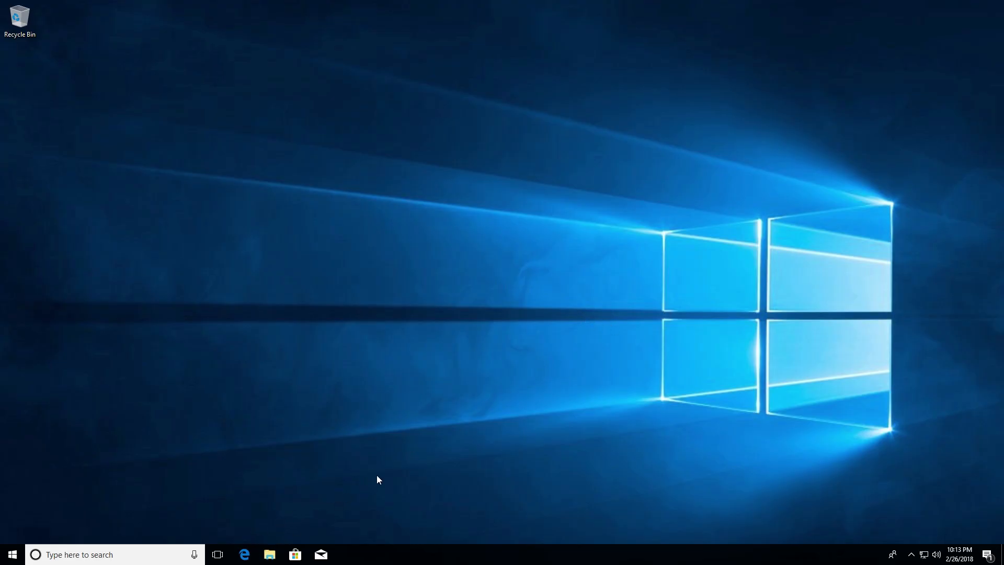
Step: Browse File Explorer into C:\MSBOB\HOME
click(269, 554)
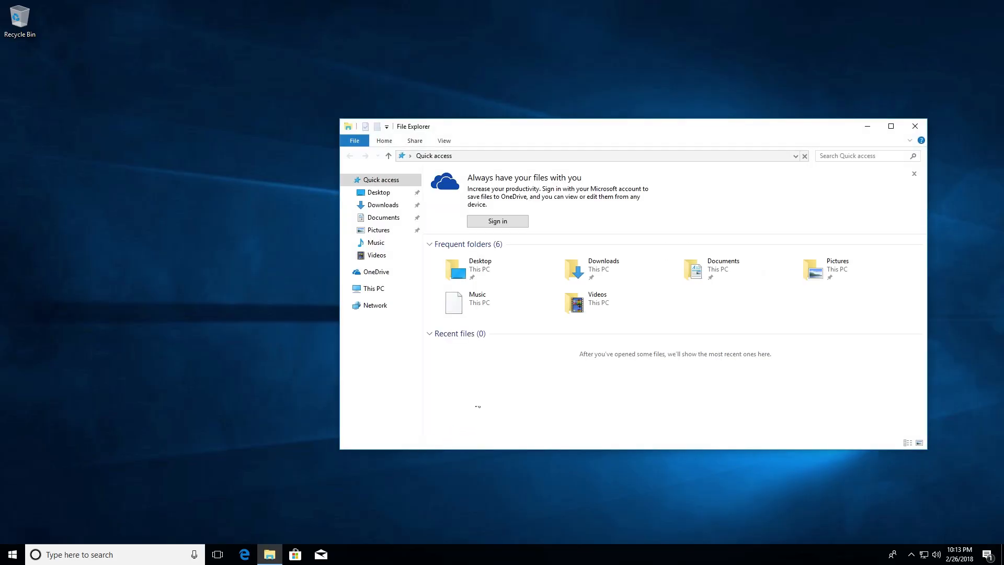
click(373, 288)
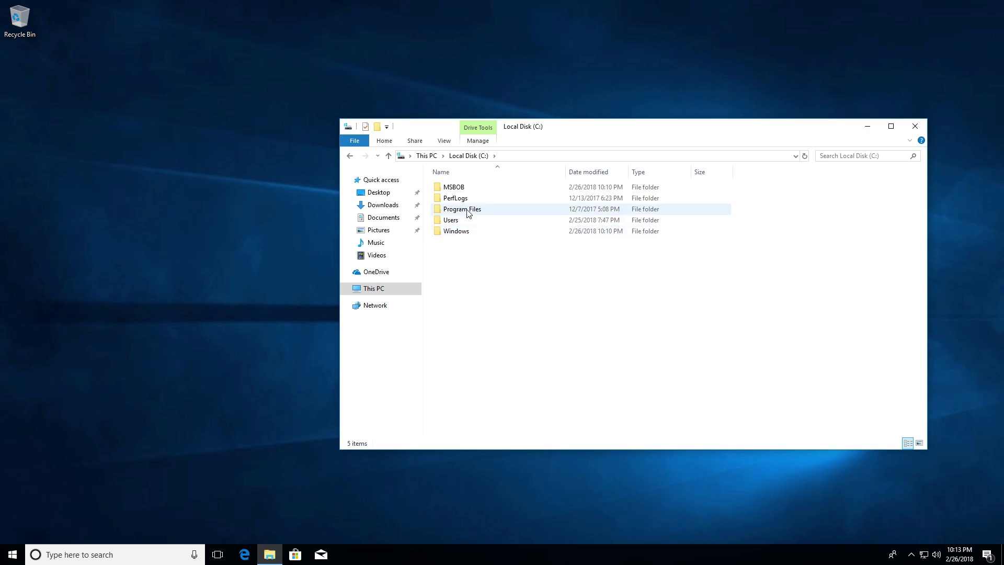
double_click(453, 186)
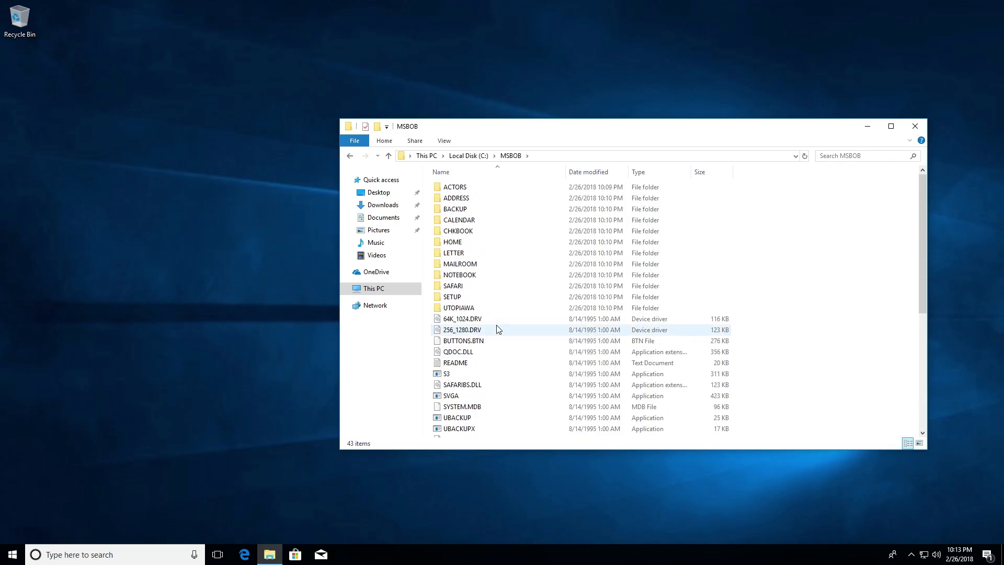
scroll(down, 3)
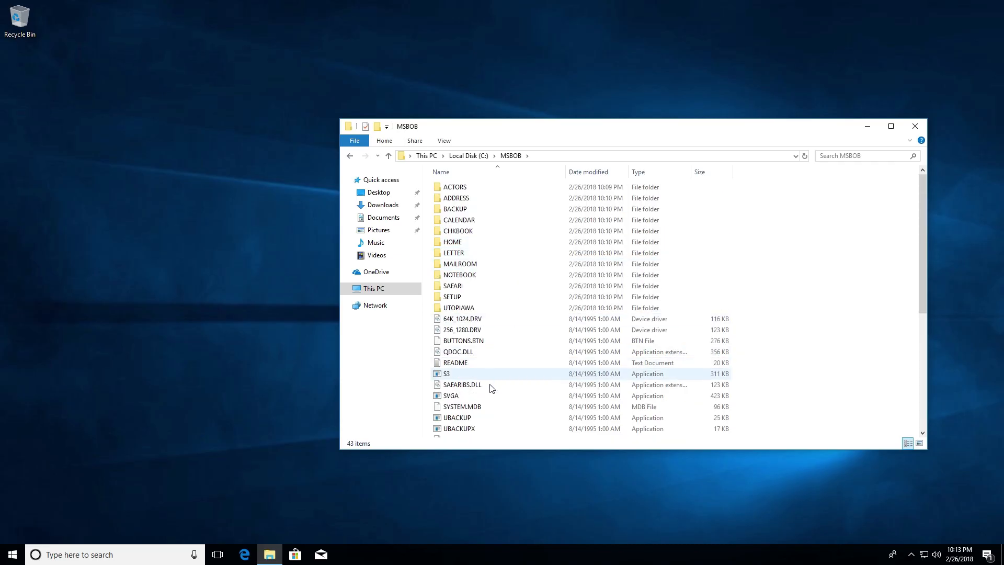
scroll(down, 3)
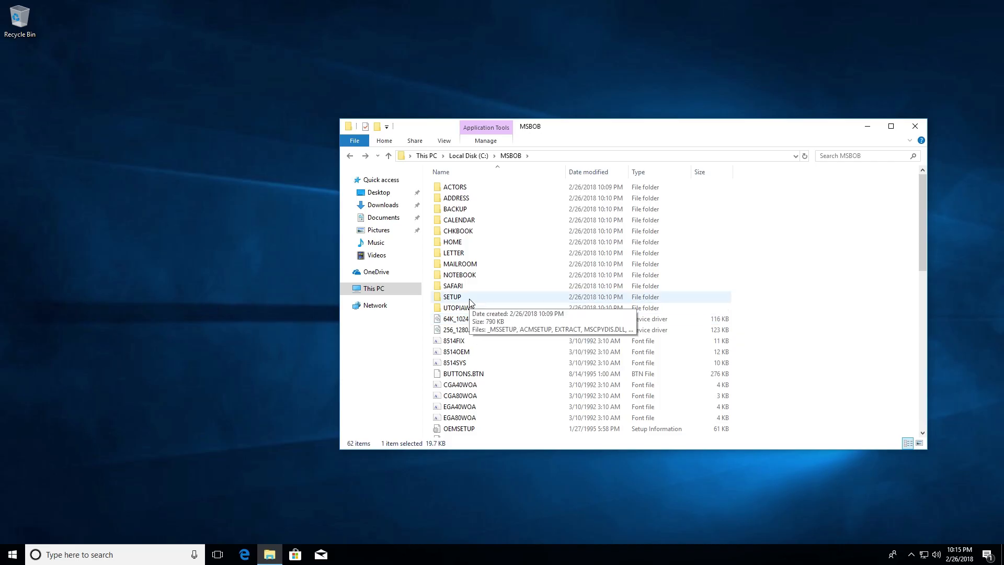
click(453, 242)
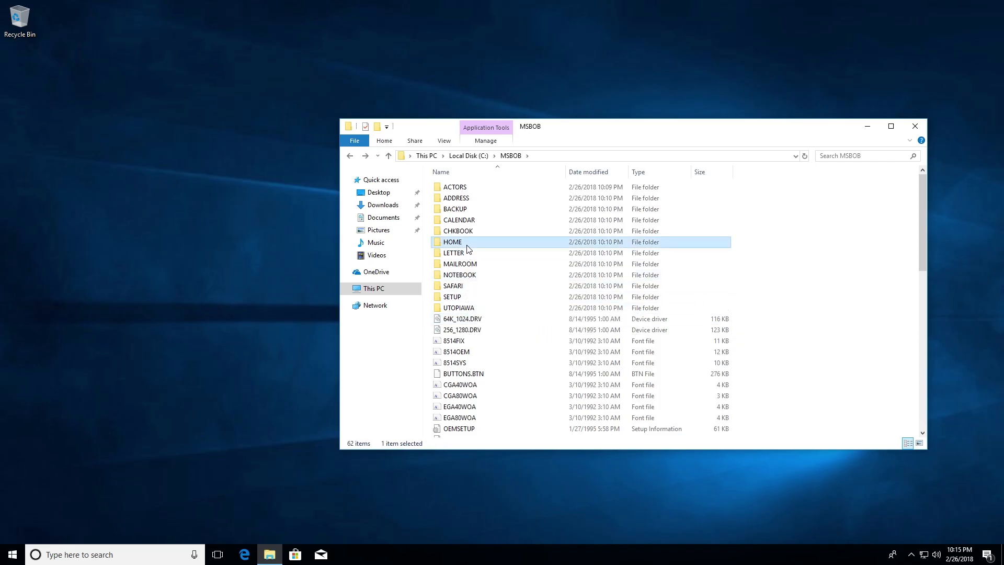
double_click(453, 241)
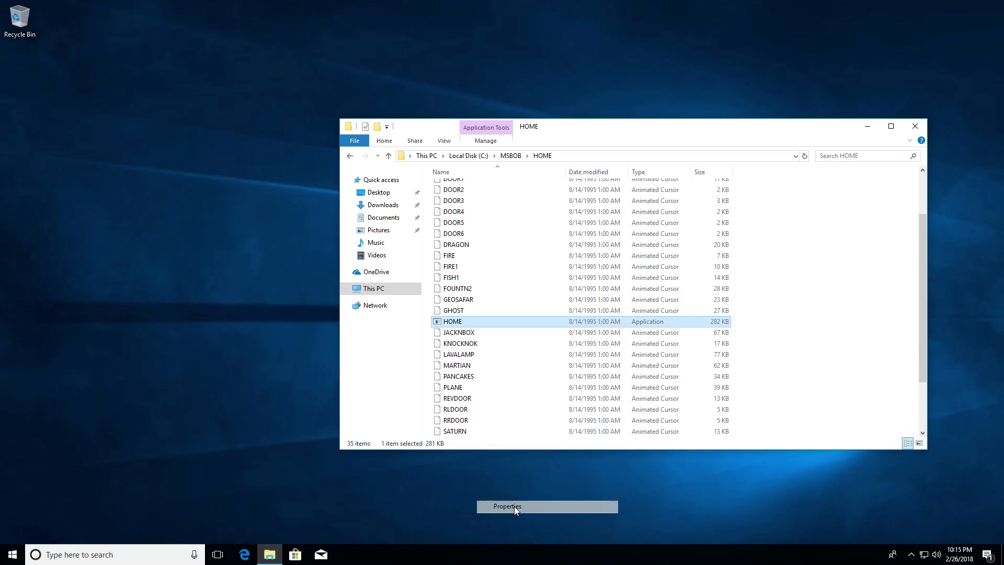
Step: In HOME's Properties Compatibility settings, enable compatibility mode for an older Windows version
click(506, 507)
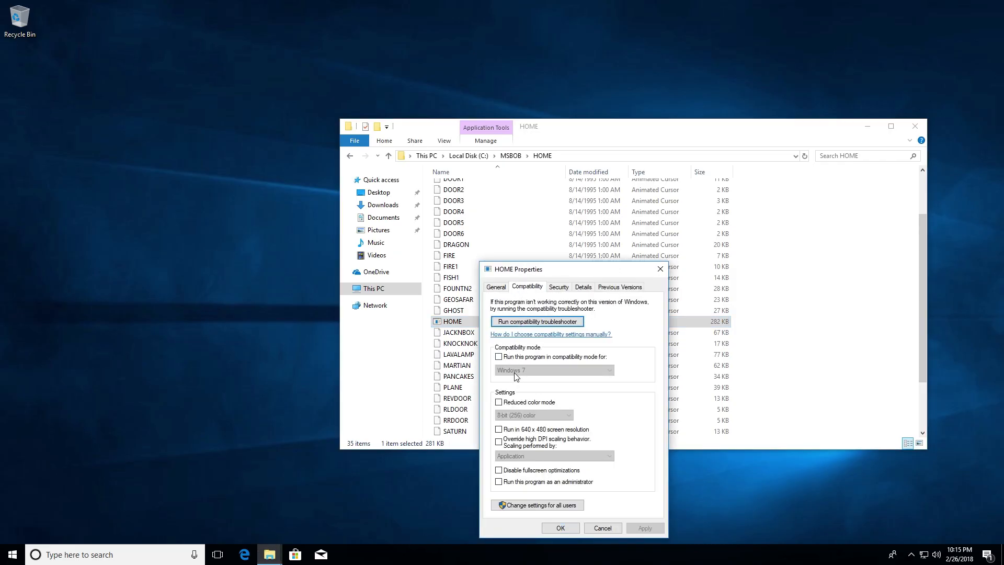
click(500, 357)
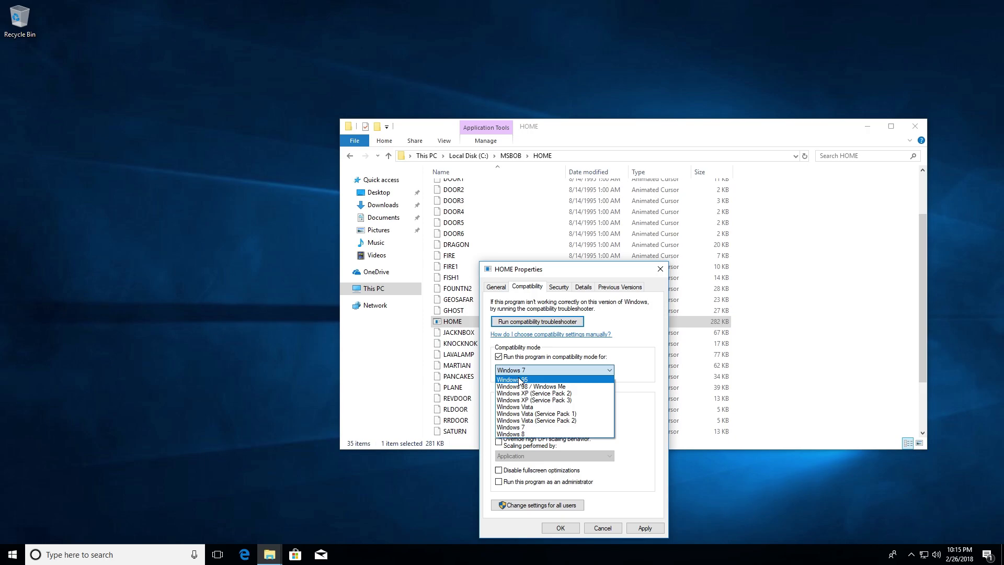
Step: Apply Windows 95 compatibility to HOME, run it past UAC and close the UTOPIA.DLL error
click(602, 527)
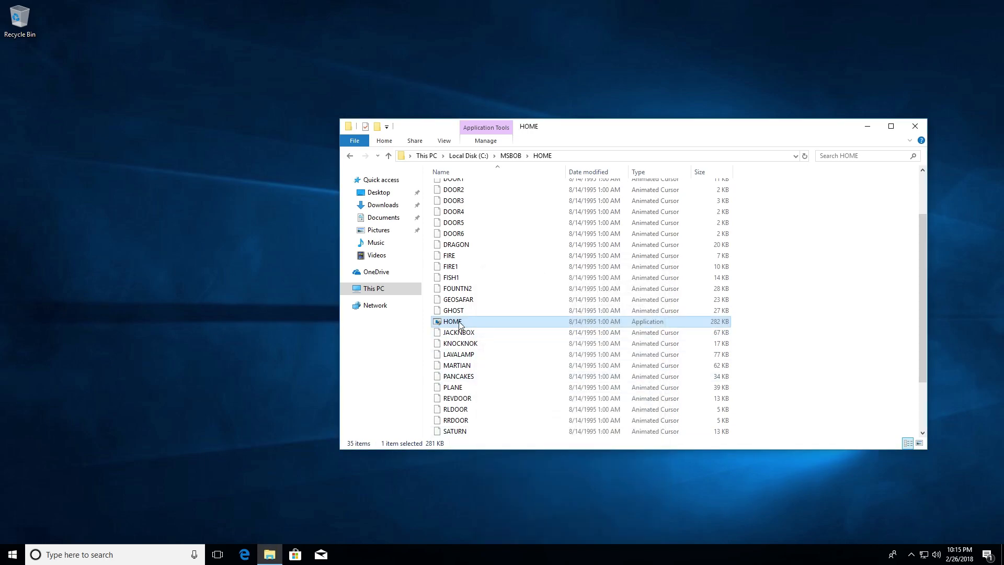
double_click(453, 322)
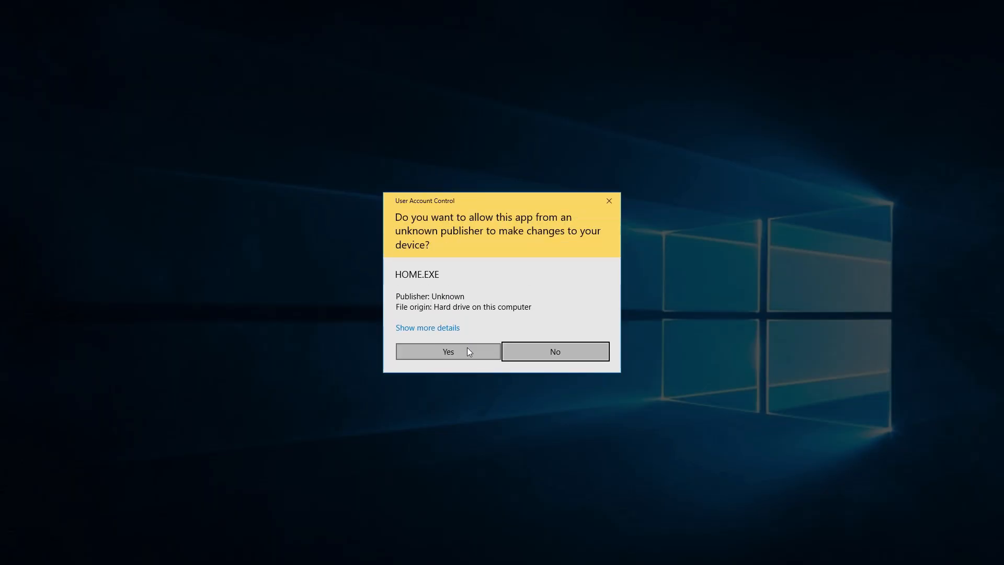
click(448, 352)
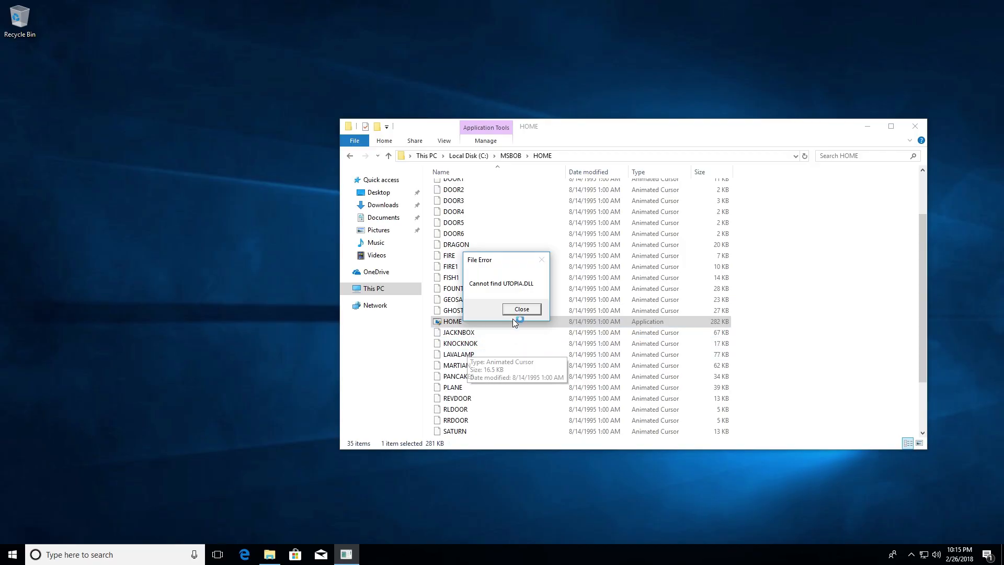
click(521, 309)
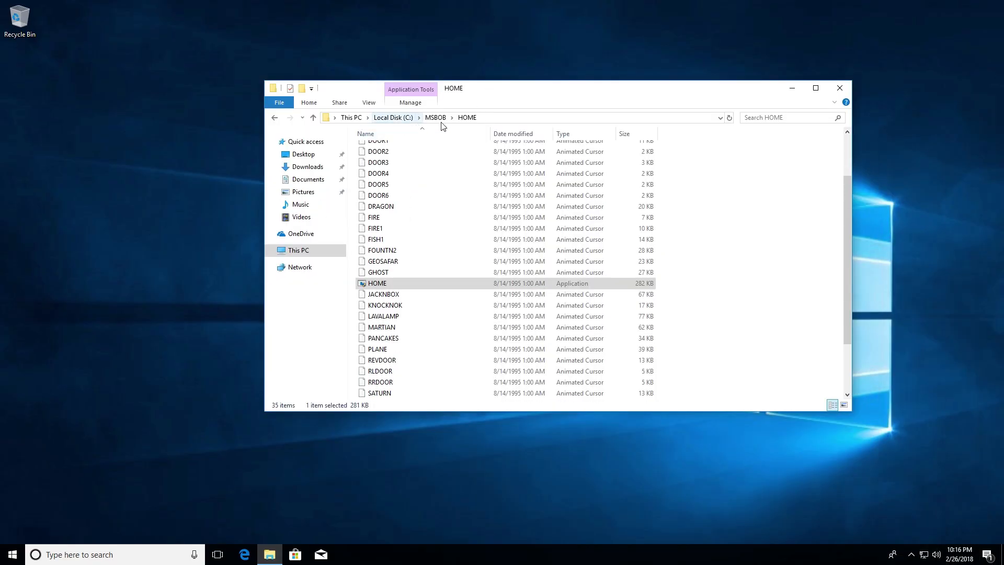
Step: Copy UTOPIA.DLL from MSBOB into HOME, retry HOME and close the new UEXTRA.DLL error
click(312, 117)
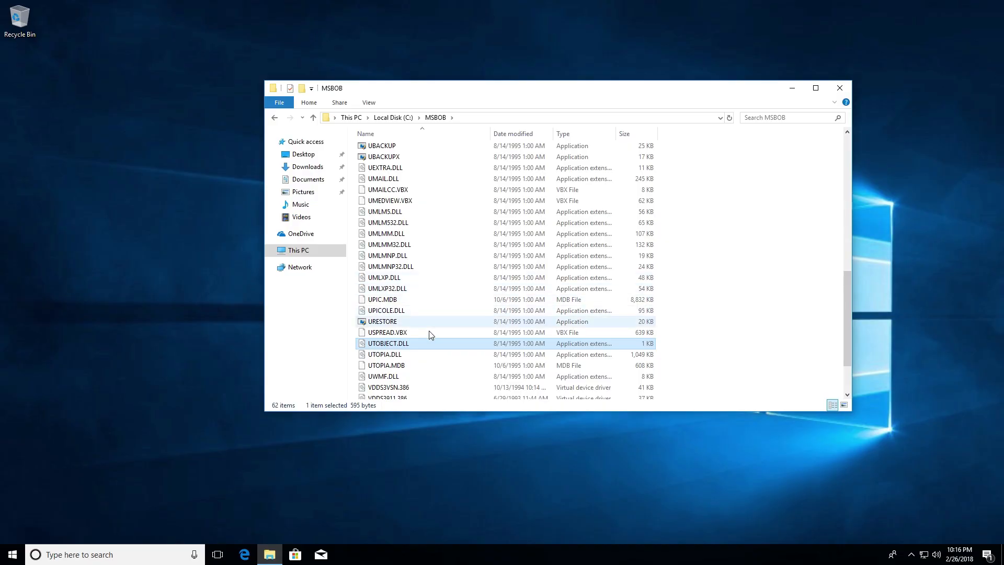
click(384, 355)
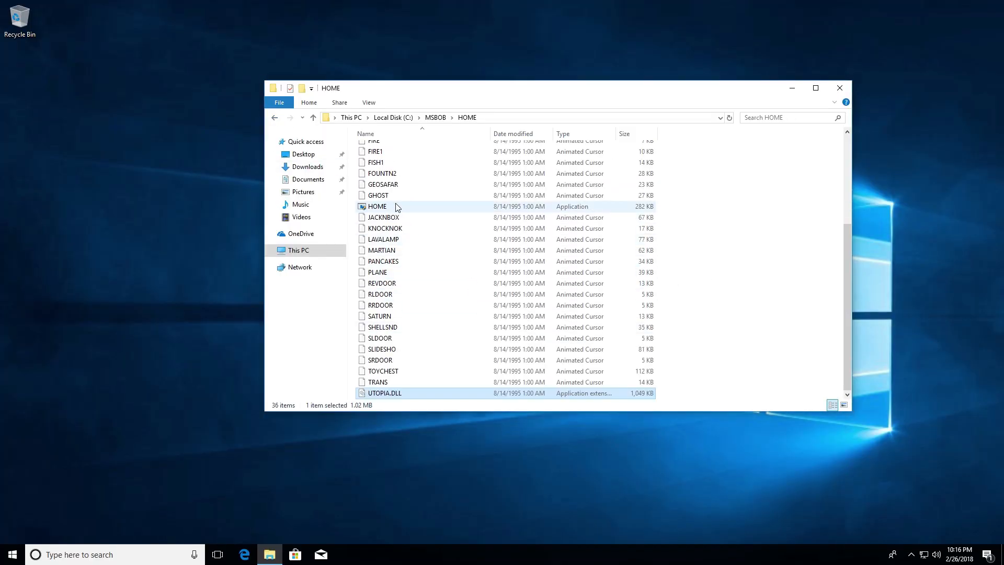
double_click(378, 206)
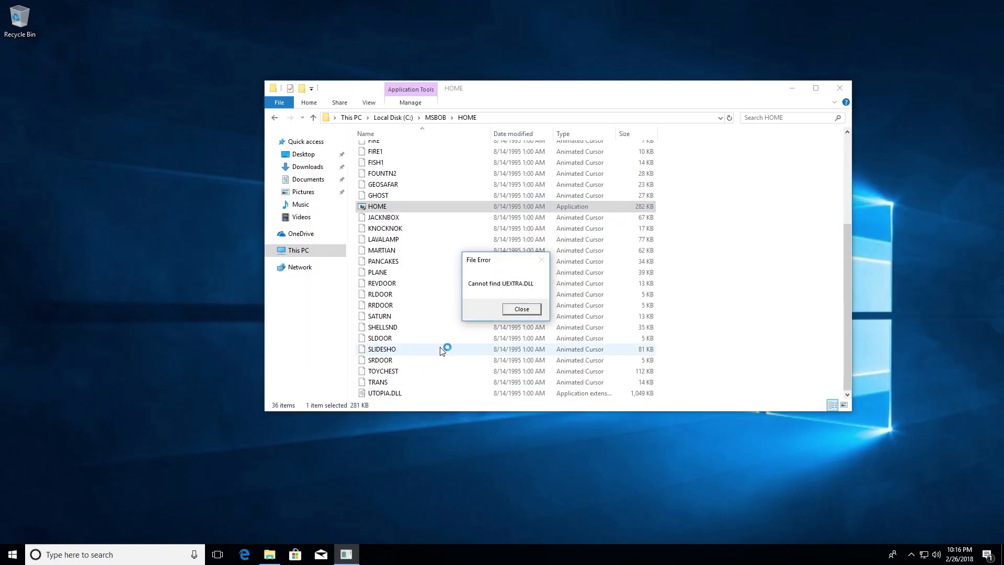
click(521, 309)
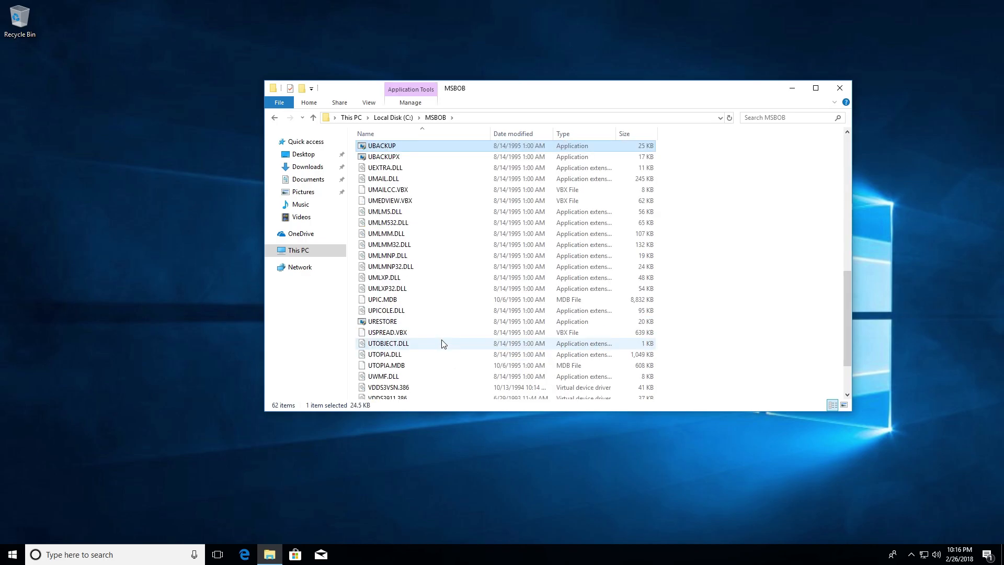
click(385, 167)
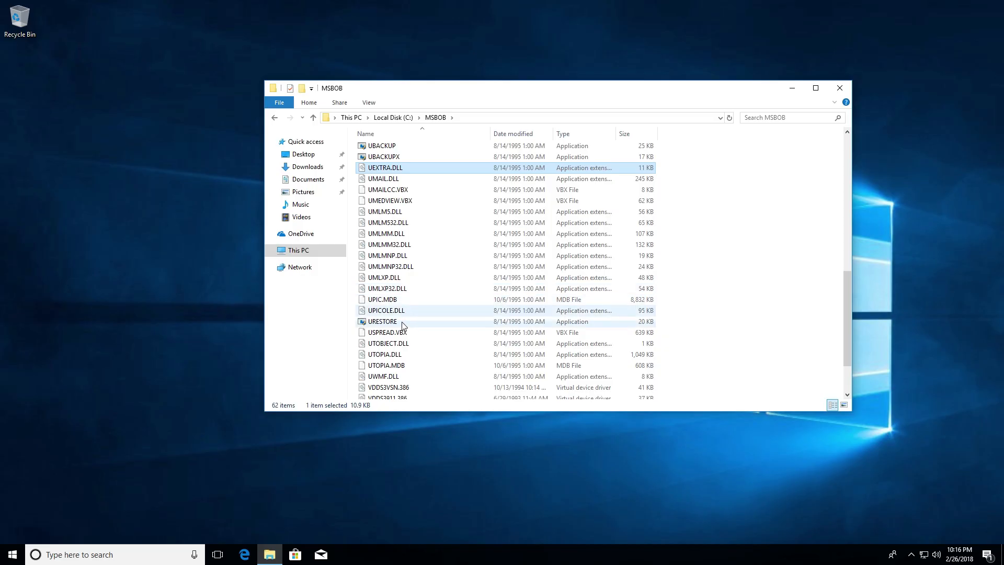
click(788, 117)
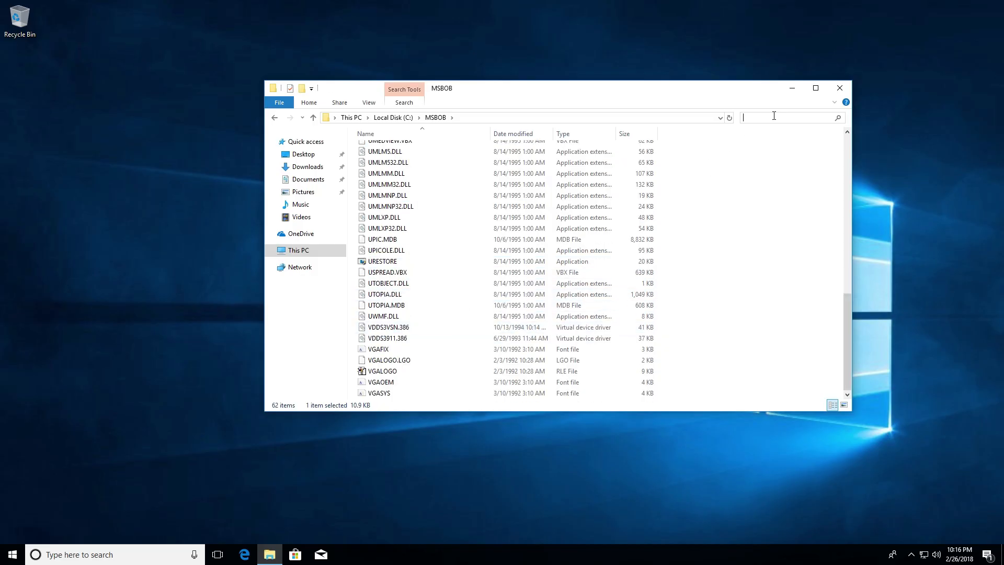
Step: Search MSBOB for *.dll and copy all 21 results into MSBOB\HOME, resolving the UTOPIA.DLL conflict
text(*.dll)
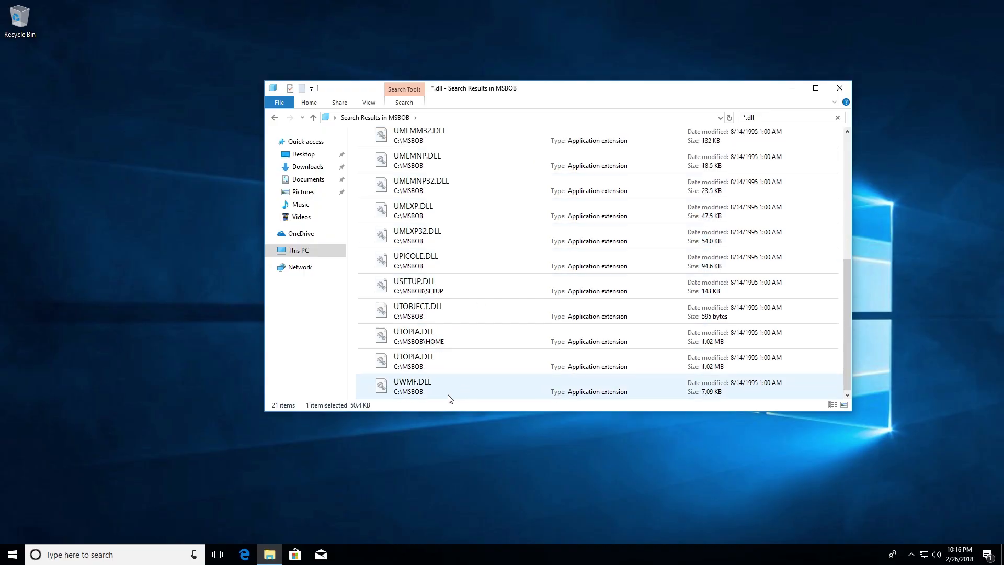
click(275, 121)
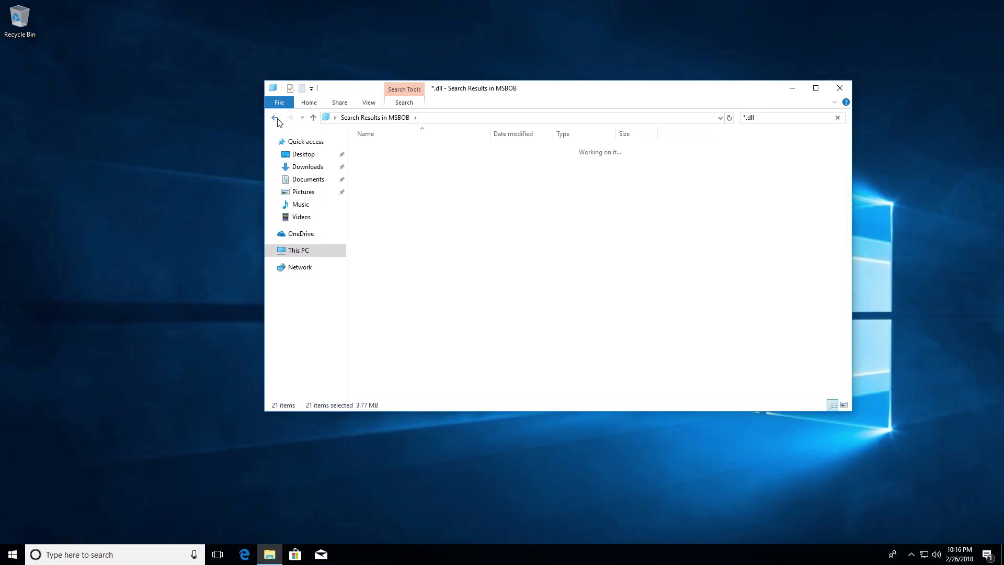
click(275, 123)
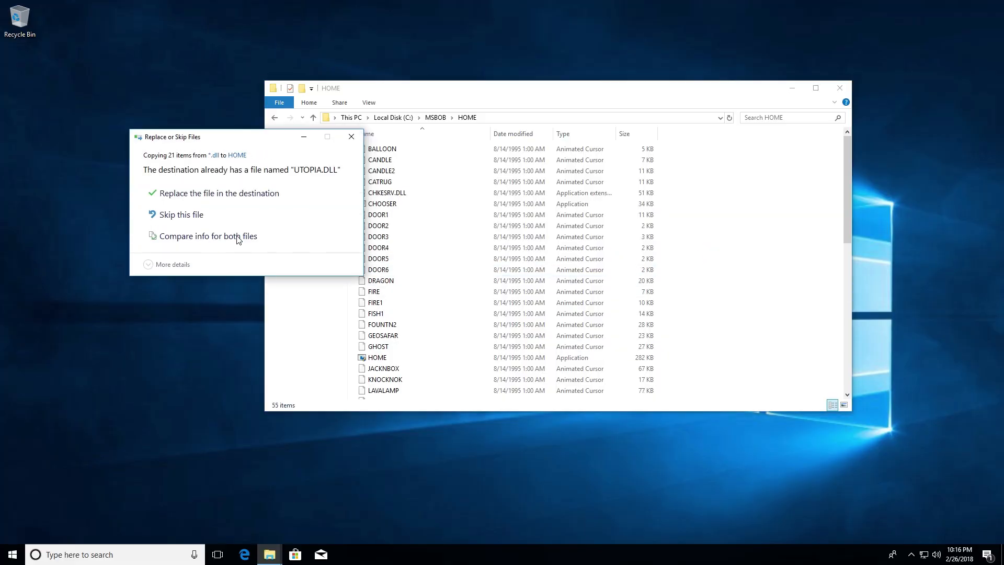
click(218, 193)
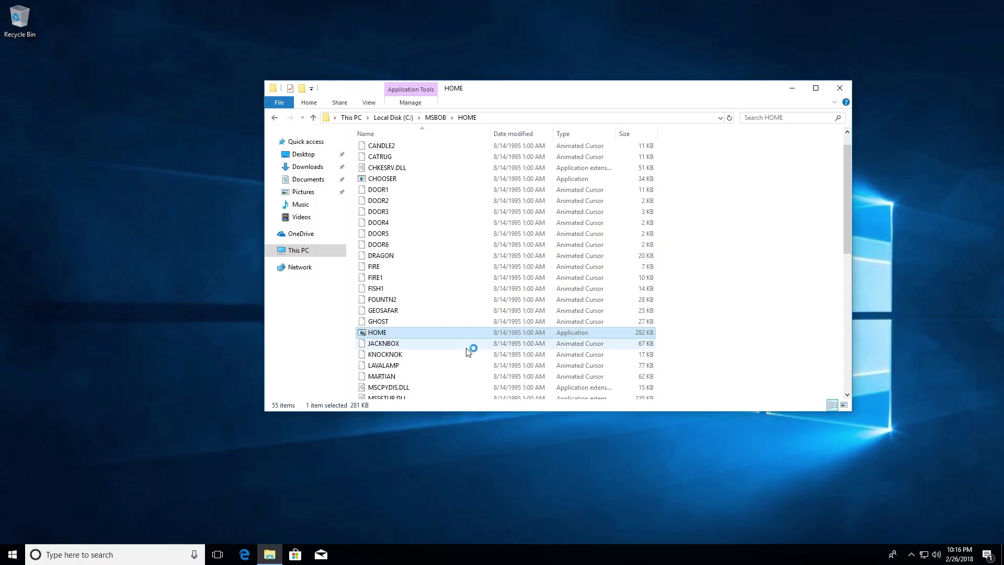
Step: Launch Microsoft Bob from the HOME executable in C:\MSBOB\HOME
double_click(378, 332)
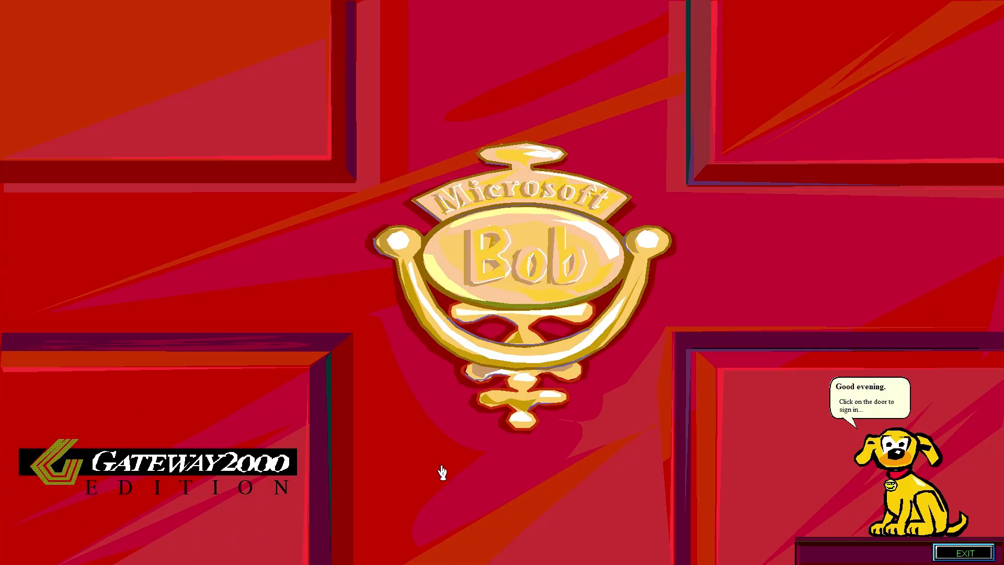
mouse_move(577, 295)
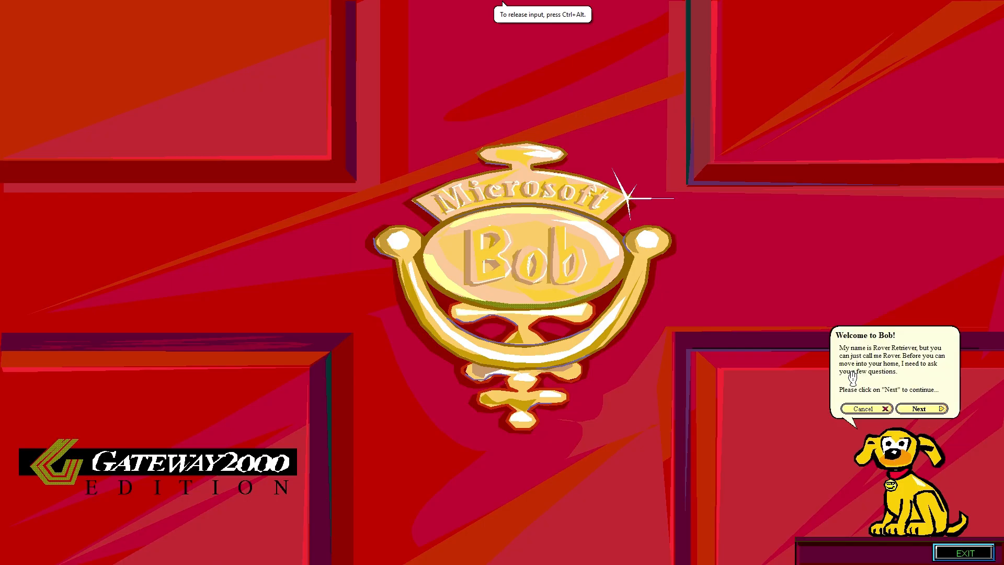
Step: Continue past Rover's welcome and hit the invalid-birthday error on the personal details form
click(921, 409)
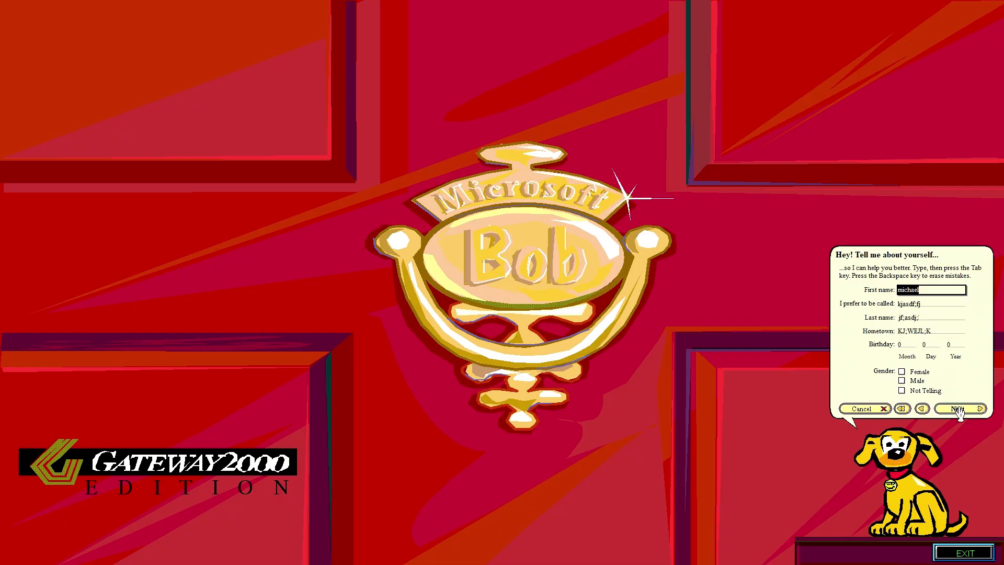
click(960, 408)
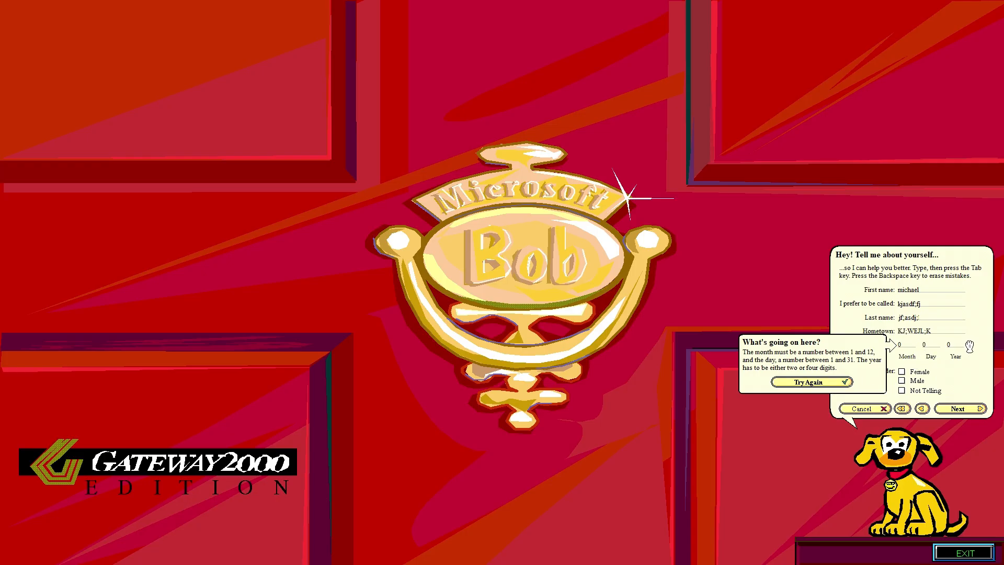
click(934, 346)
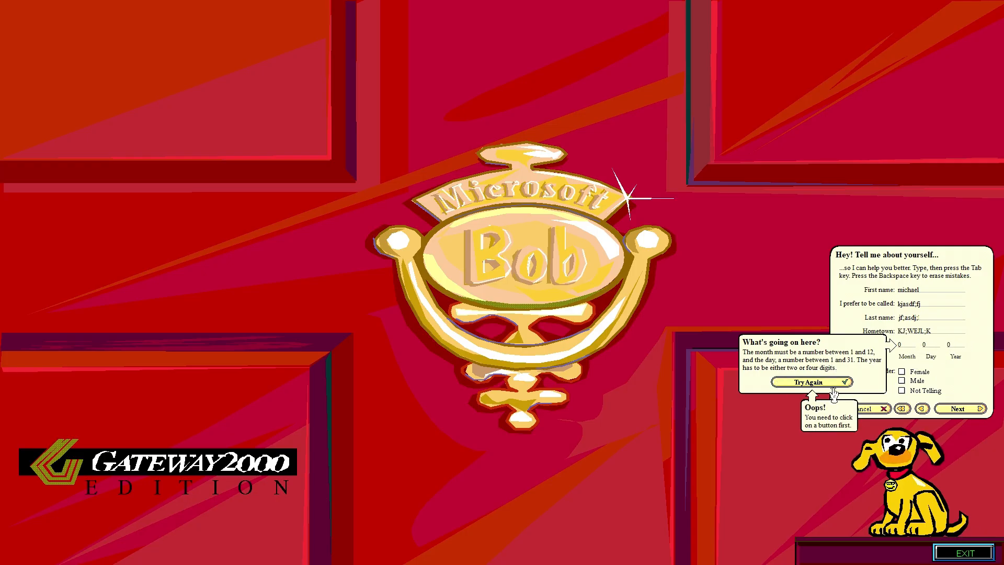
click(811, 383)
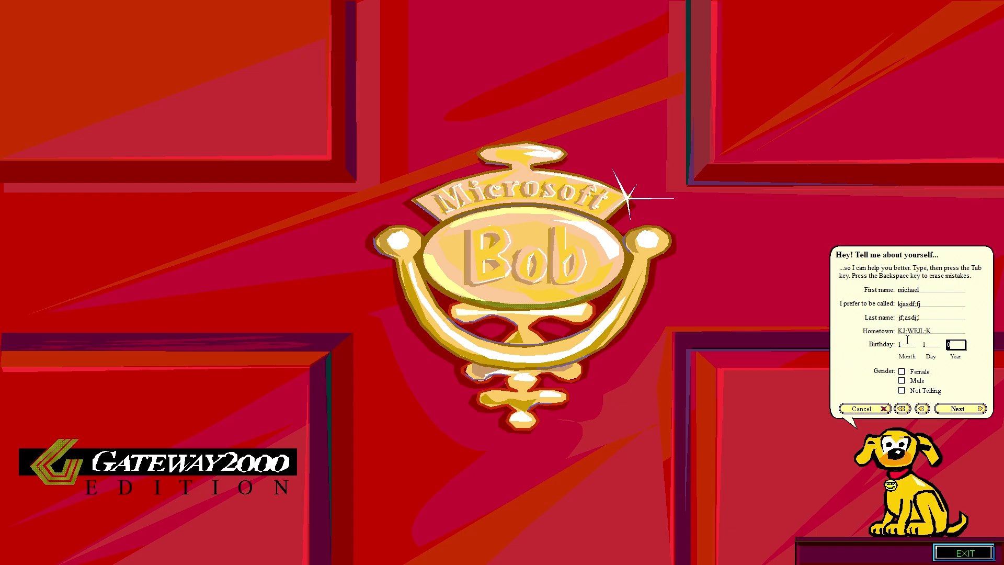
Step: Correct the birthday to 1/1/2000, choose Not Telling for gender, and continue to the password explanation
text(0000)
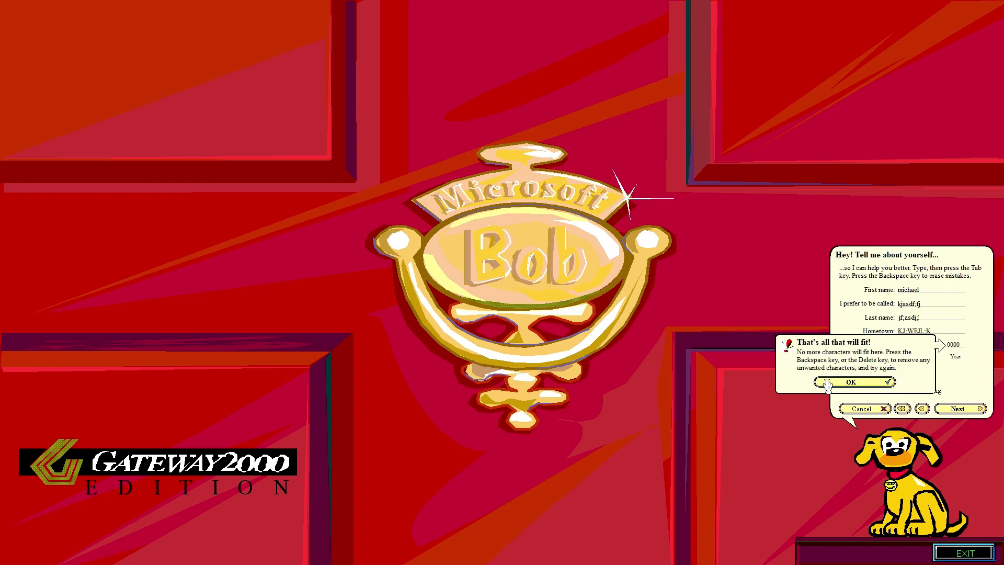
click(847, 382)
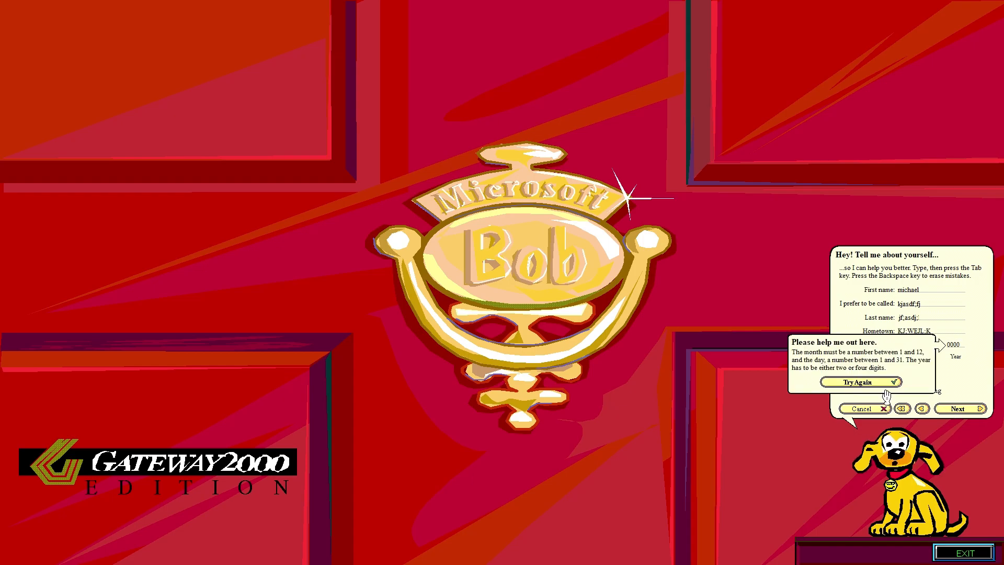
click(861, 382)
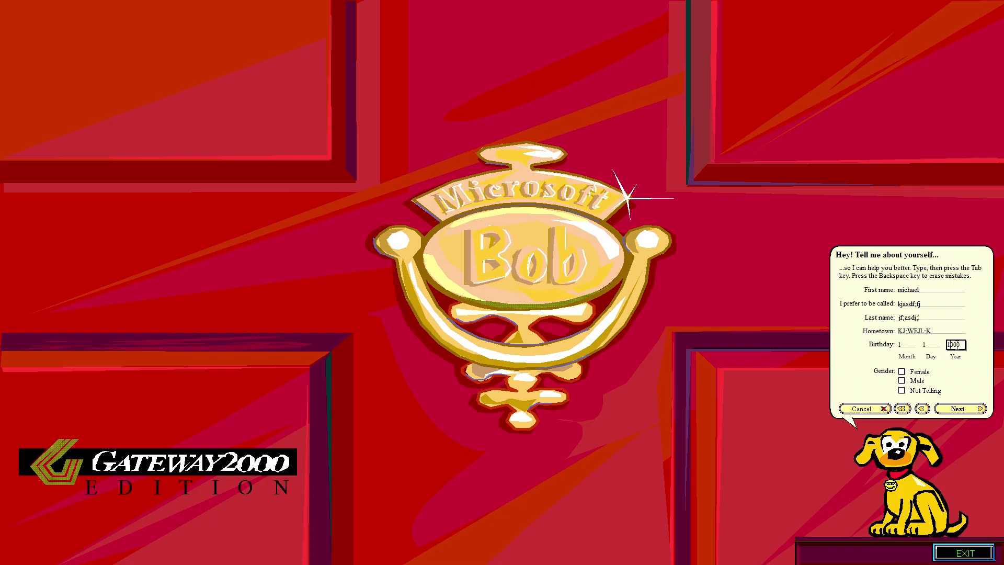
click(959, 409)
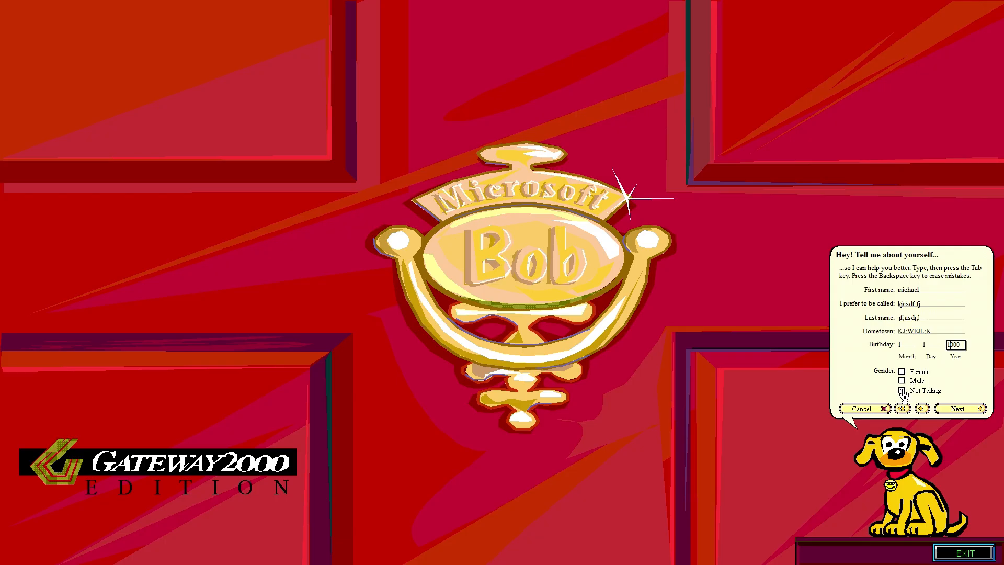
click(959, 409)
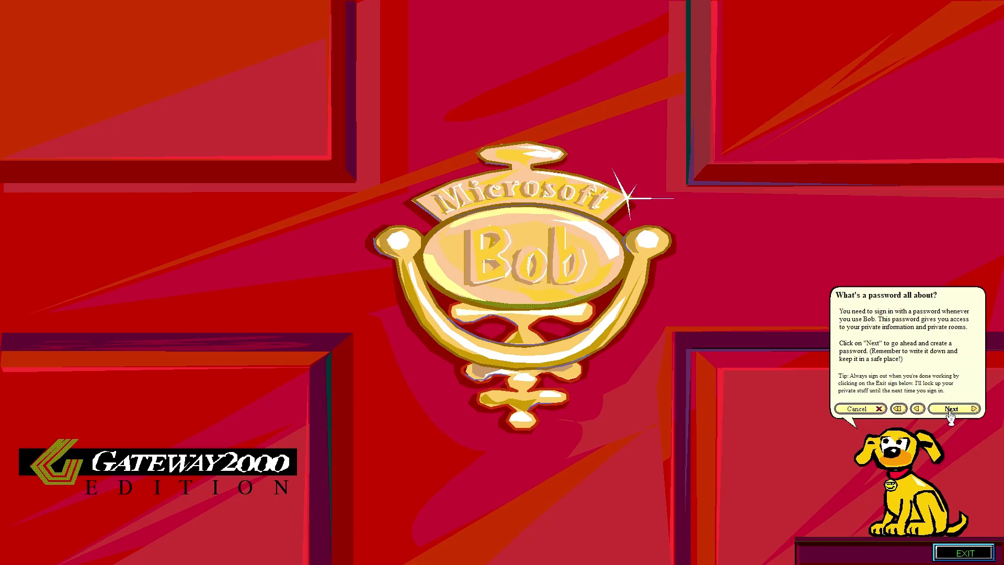
Step: Enter and confirm a sign-in password, pass the household form, and skip the guided home tour
click(954, 408)
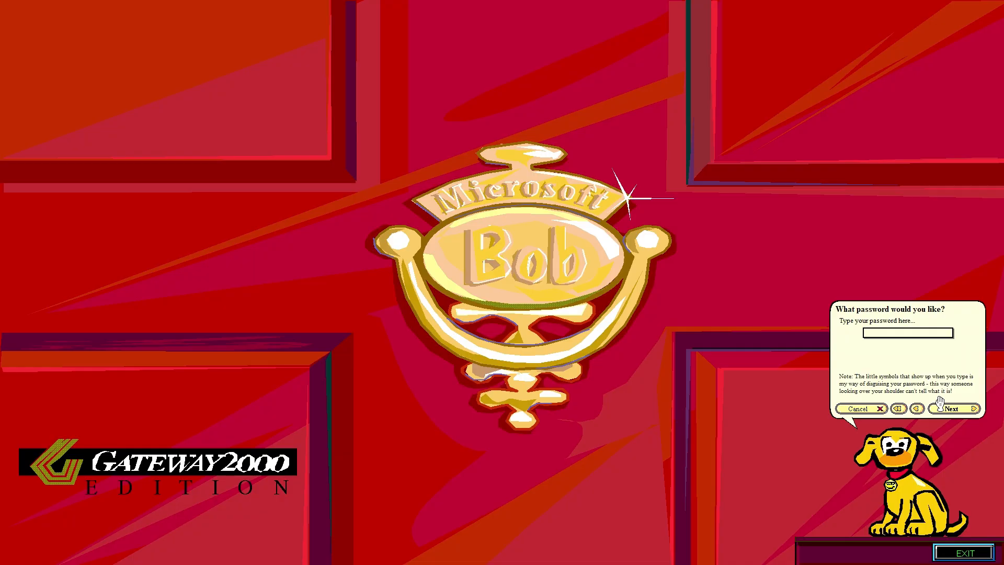
click(954, 409)
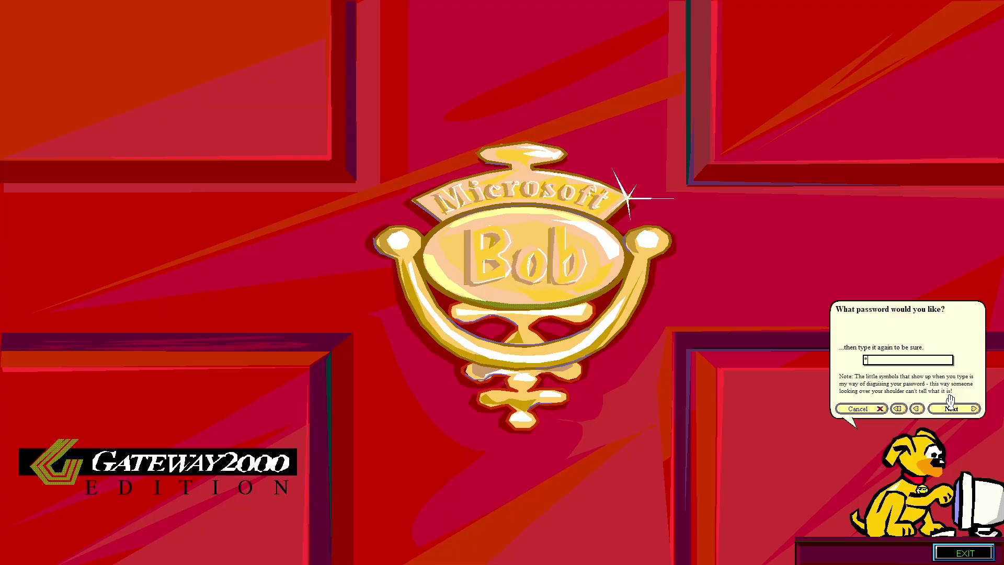
click(954, 409)
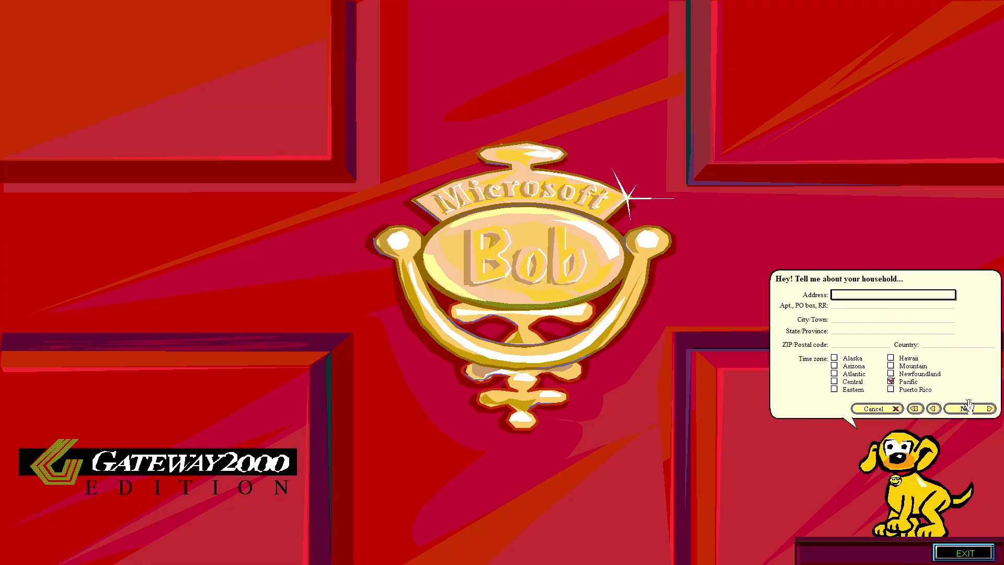
click(974, 409)
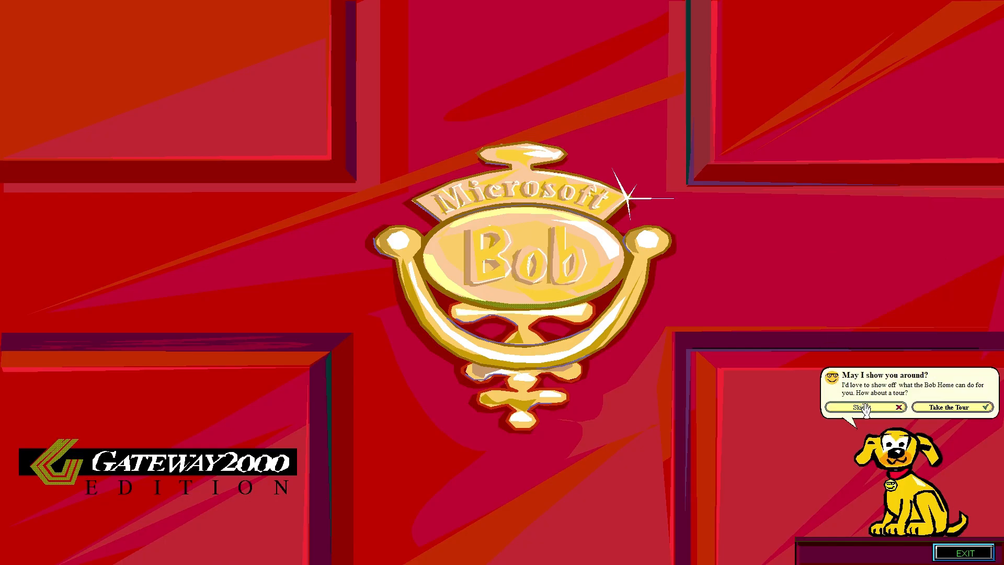
click(859, 407)
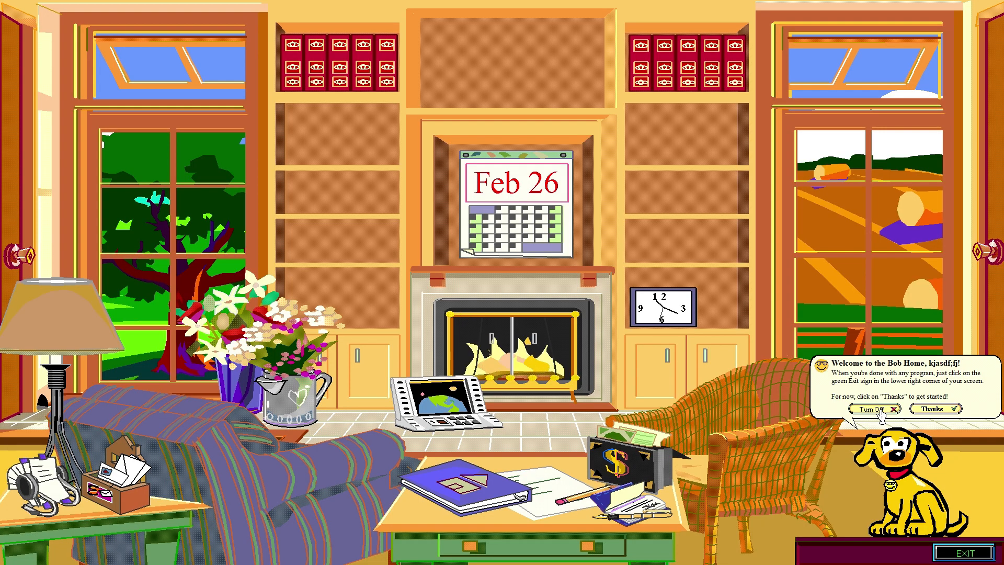
Step: Acknowledge the Bob Home welcome and try starting NoteBook, which fails on missing UTOPIA.DLL
click(933, 409)
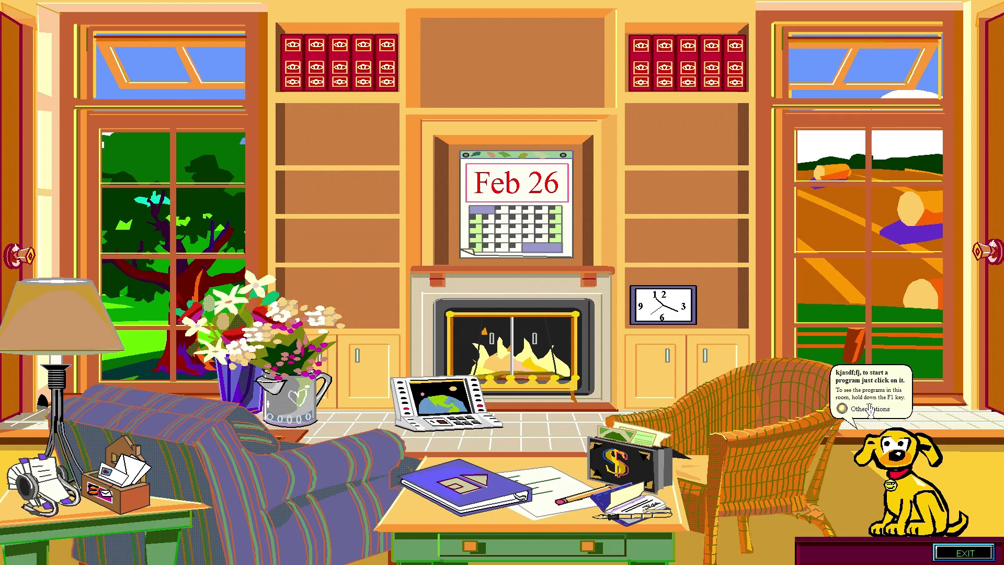
click(868, 410)
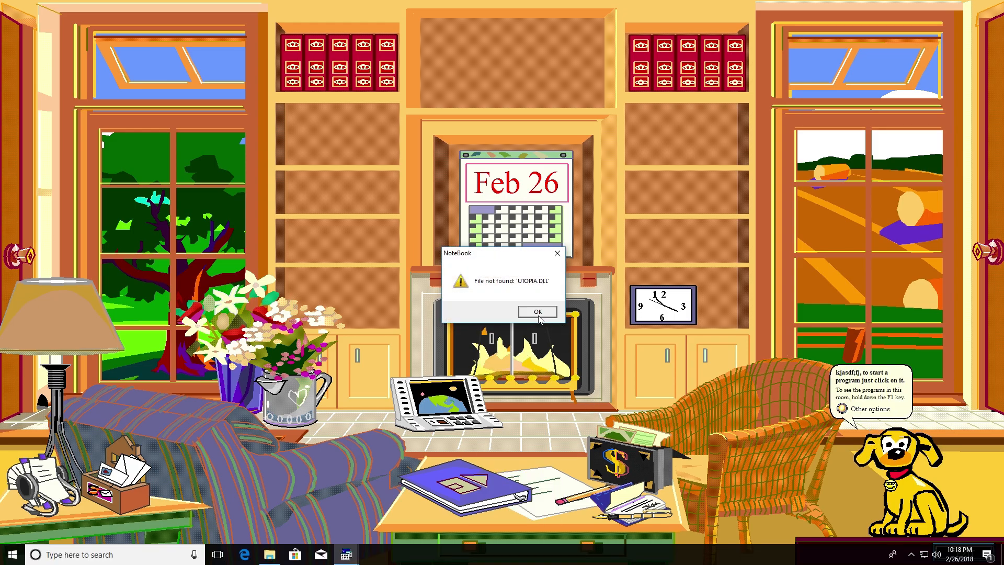
Step: Dismiss the NoteBook error, try GeoSafari for Bob, and dismiss its missing UTOPIA.DLL error too
click(536, 312)
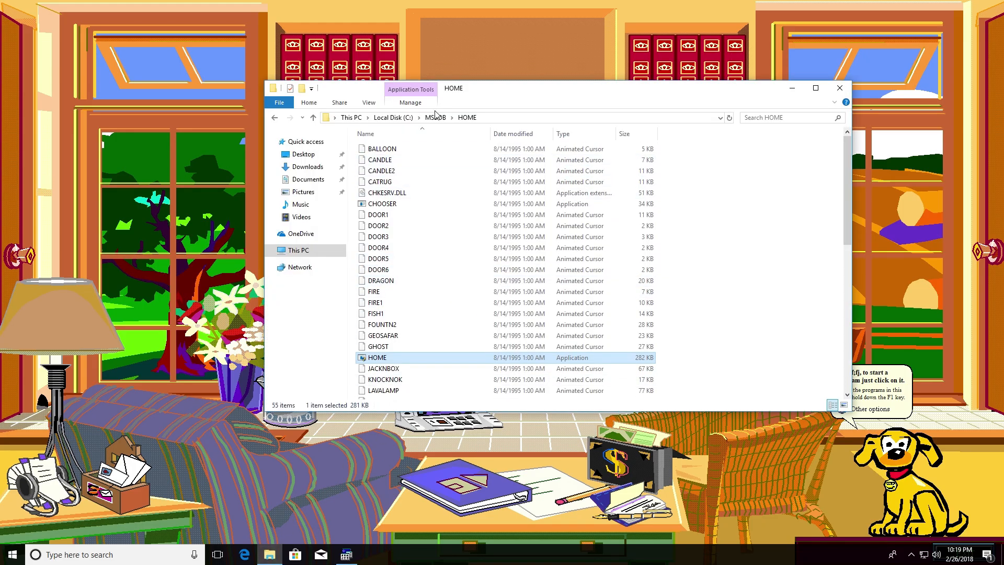
click(313, 117)
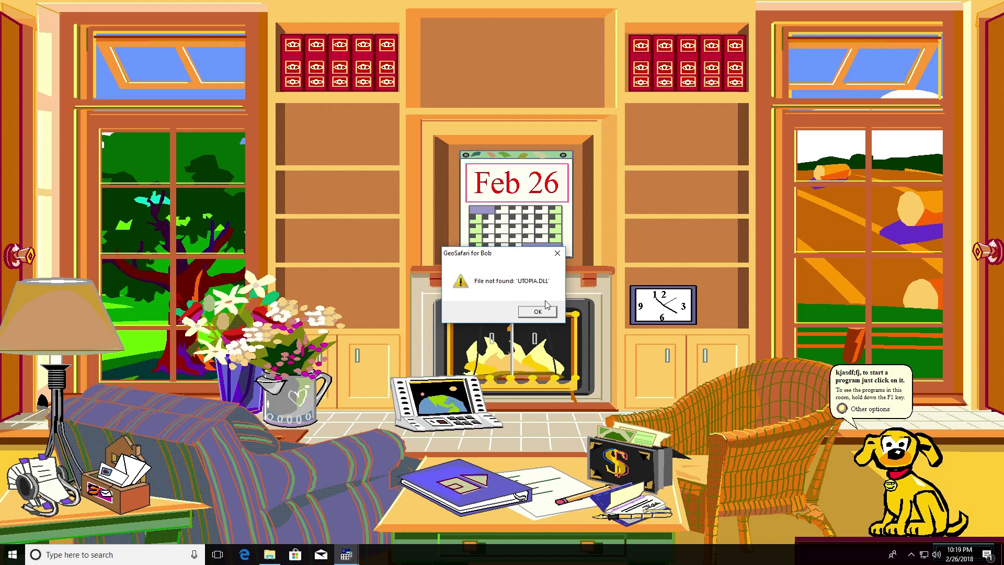
click(537, 312)
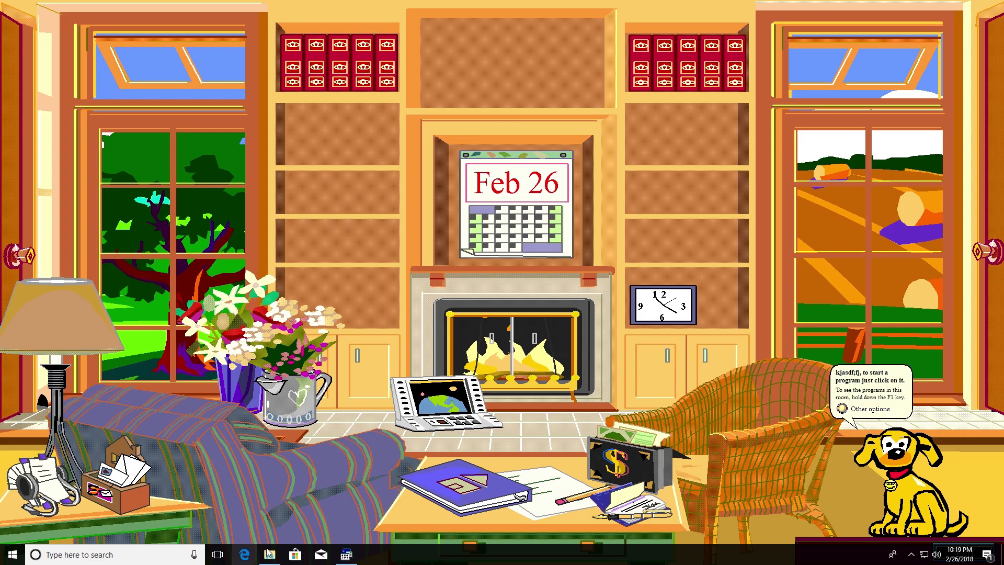
Step: Browse up to the C:\MSBOB folder in Explorer, then bring up GeoSafari's launch menu in the living room
click(269, 554)
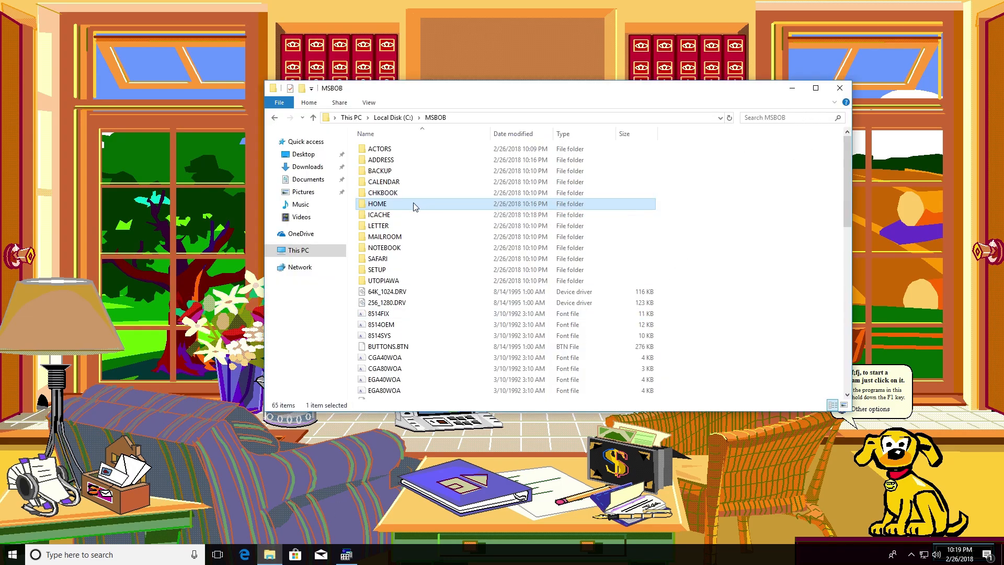
click(400, 258)
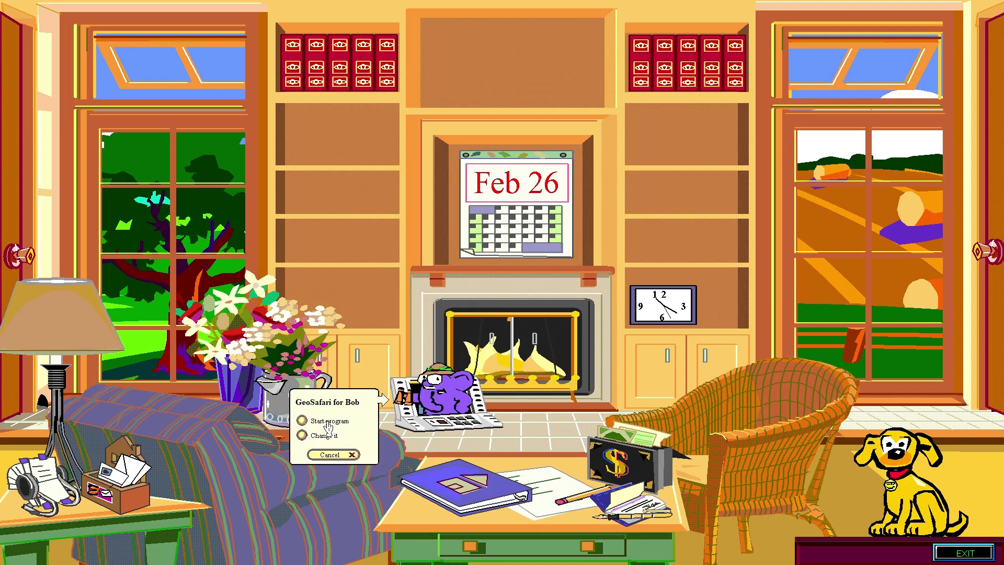
Step: Start GeoSafari and dismiss the new missing UMEDVIEW.VBX error
click(333, 421)
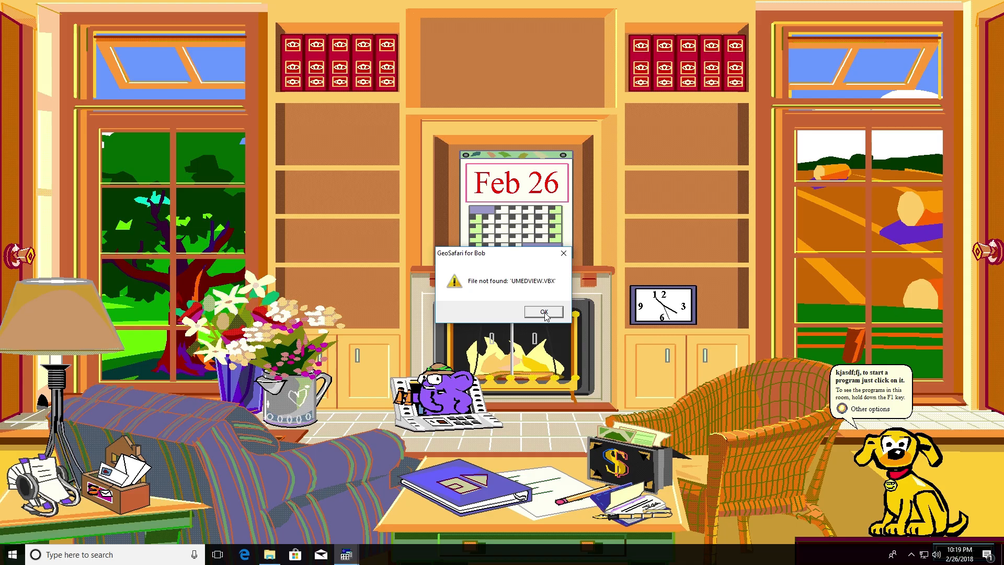
click(543, 311)
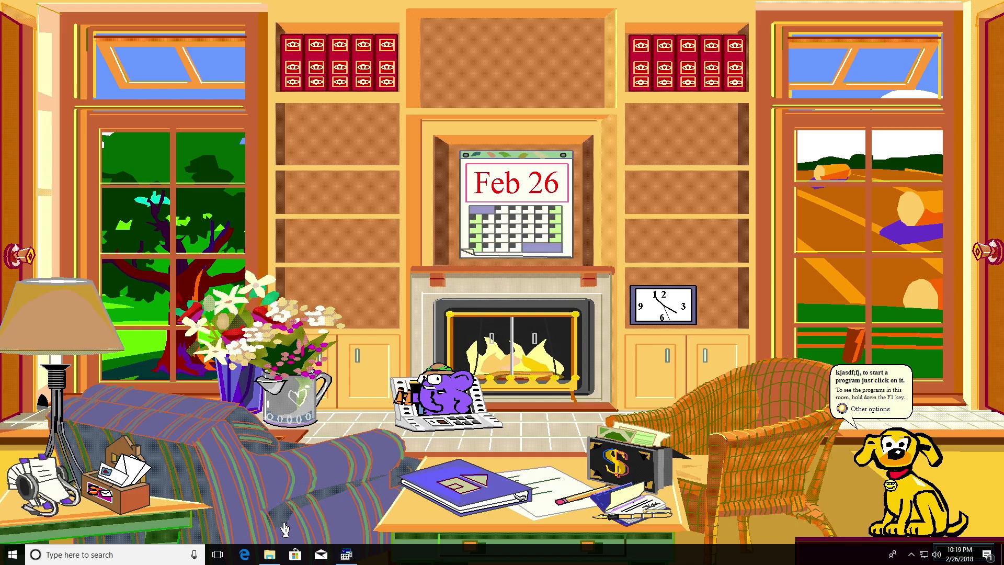
Step: Search the MSBOB folder in Explorer for *.vbx files
click(270, 554)
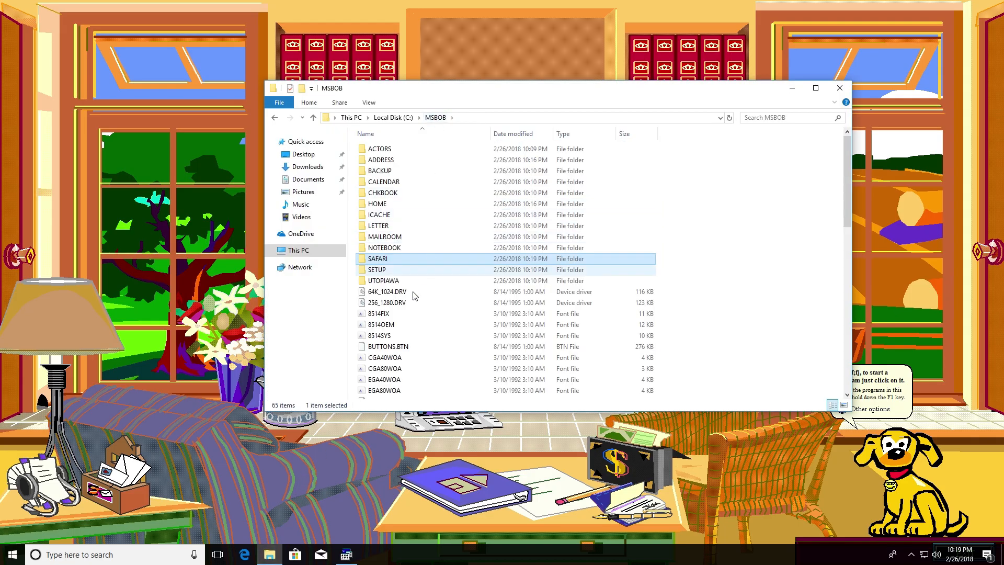
scroll(down, 3)
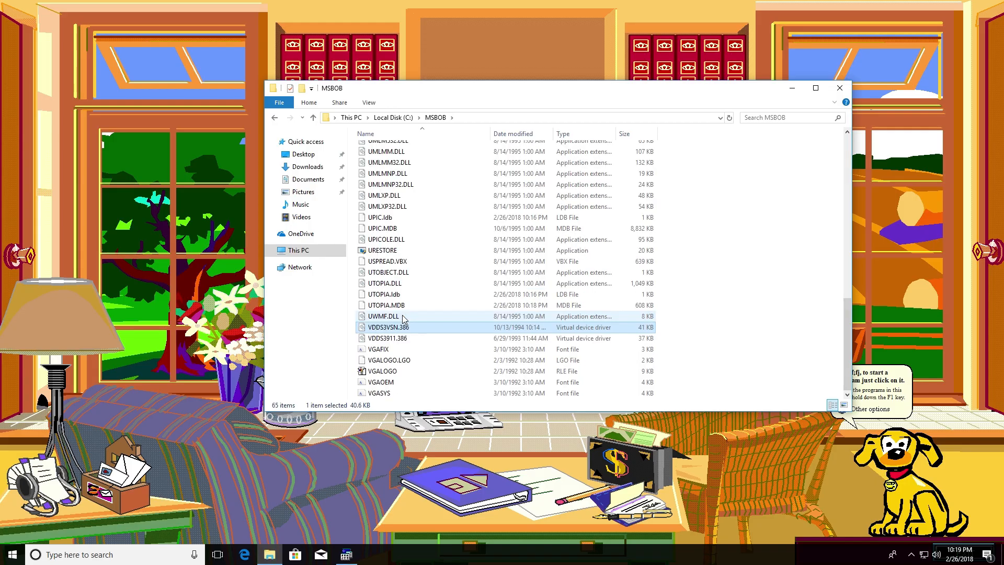
mouse_move(446, 329)
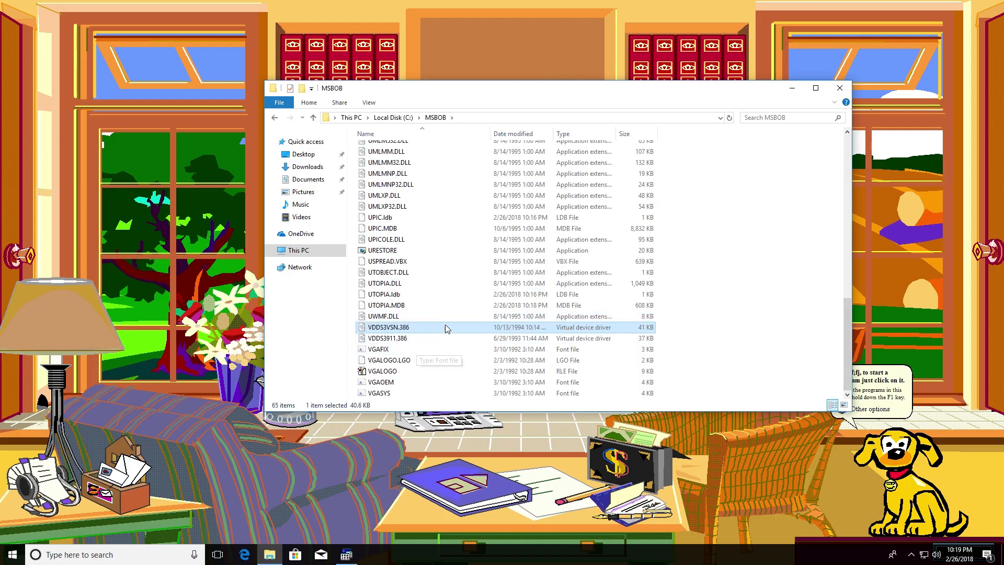
click(791, 117)
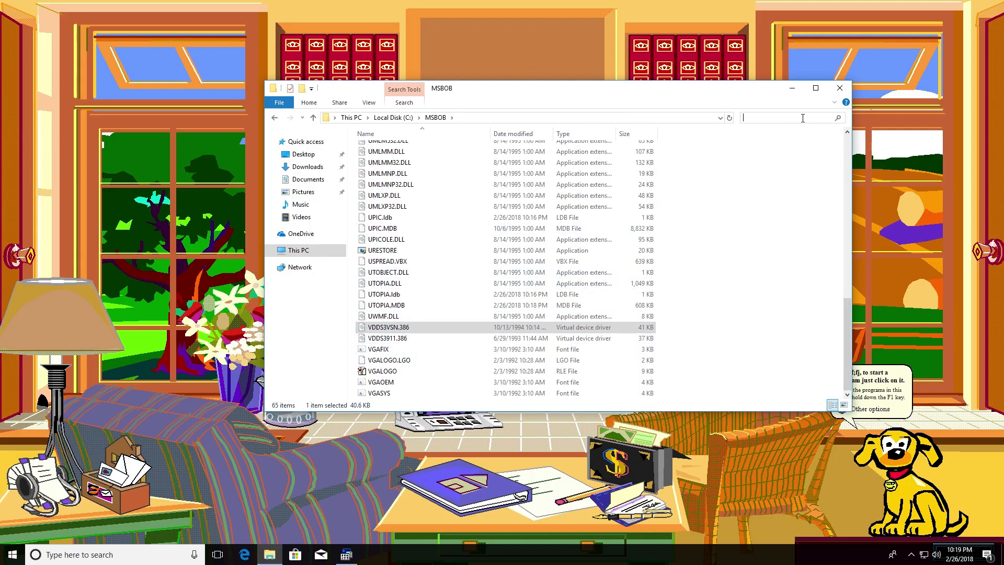
text(*.vbx)
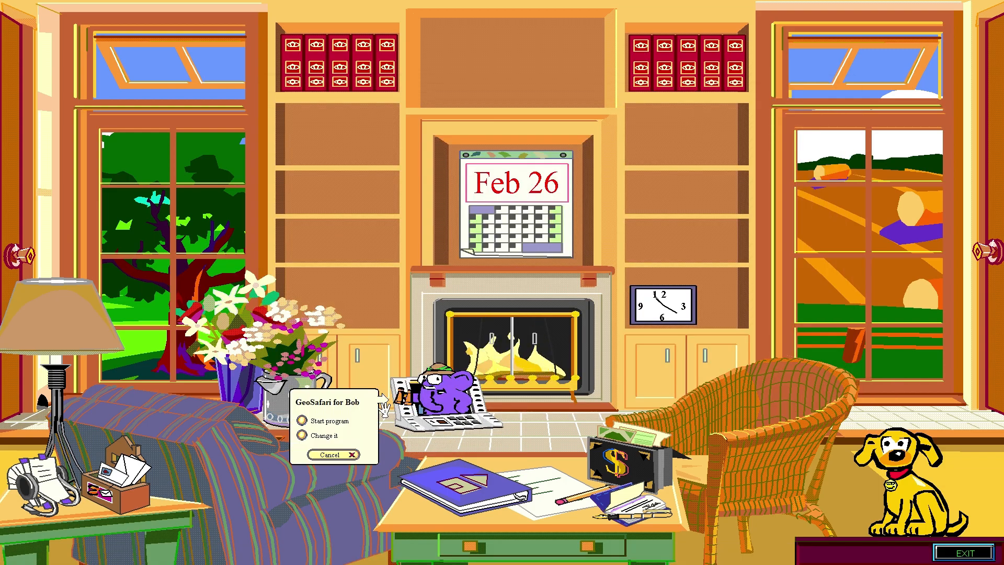
Step: Start GeoSafari successfully, accept Hank the elephant as guide, and acknowledge his welcome
click(308, 421)
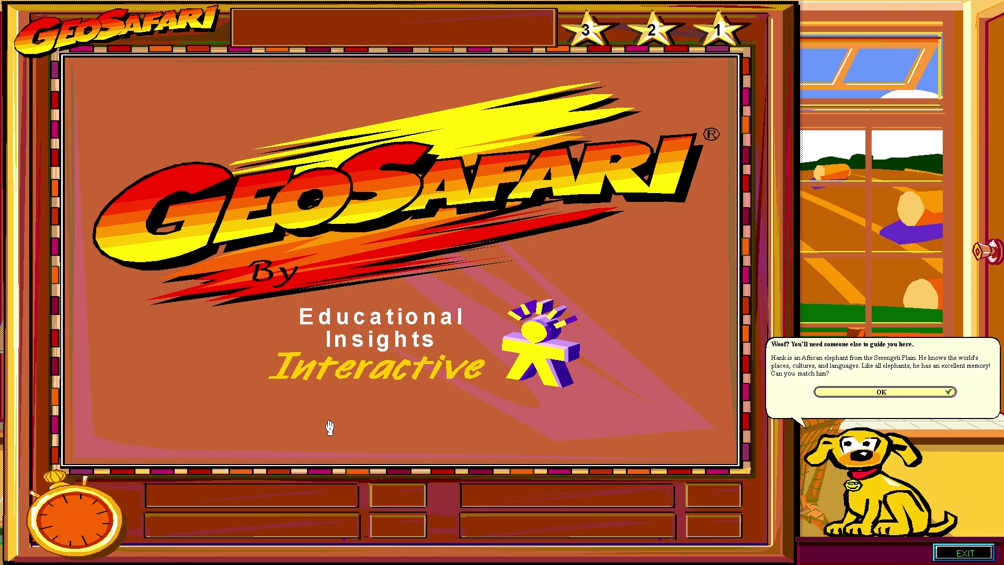
mouse_move(868, 364)
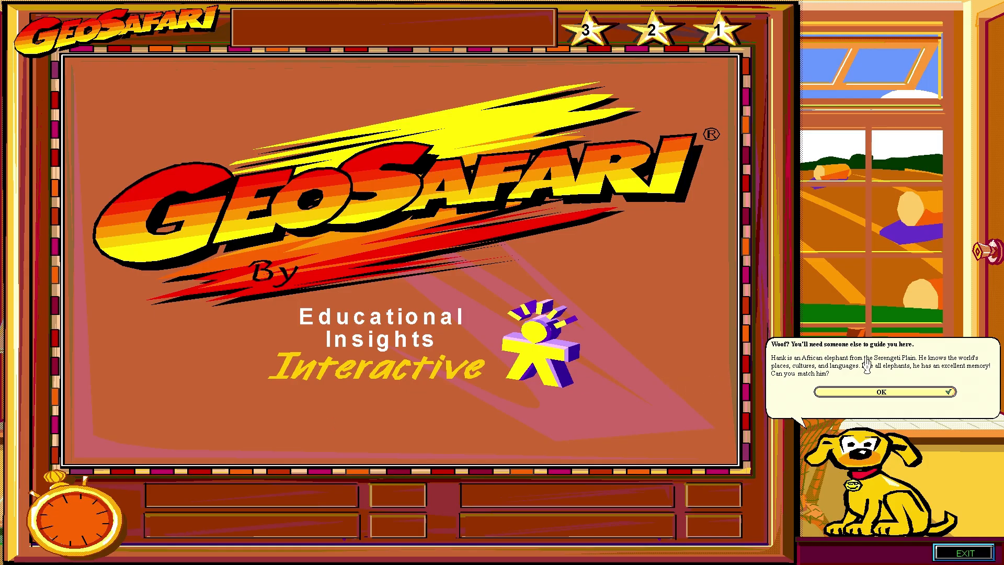
mouse_move(987, 391)
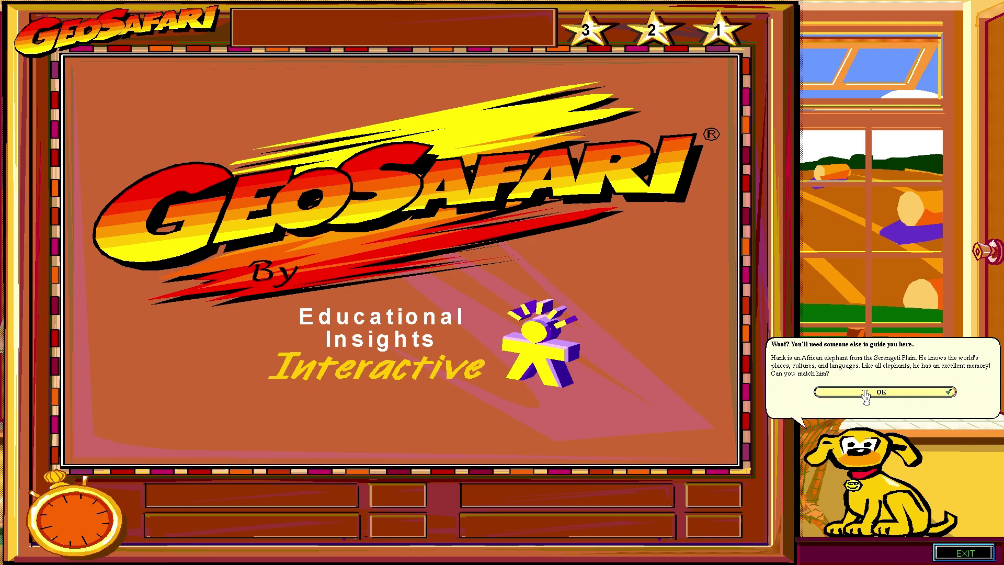
click(881, 391)
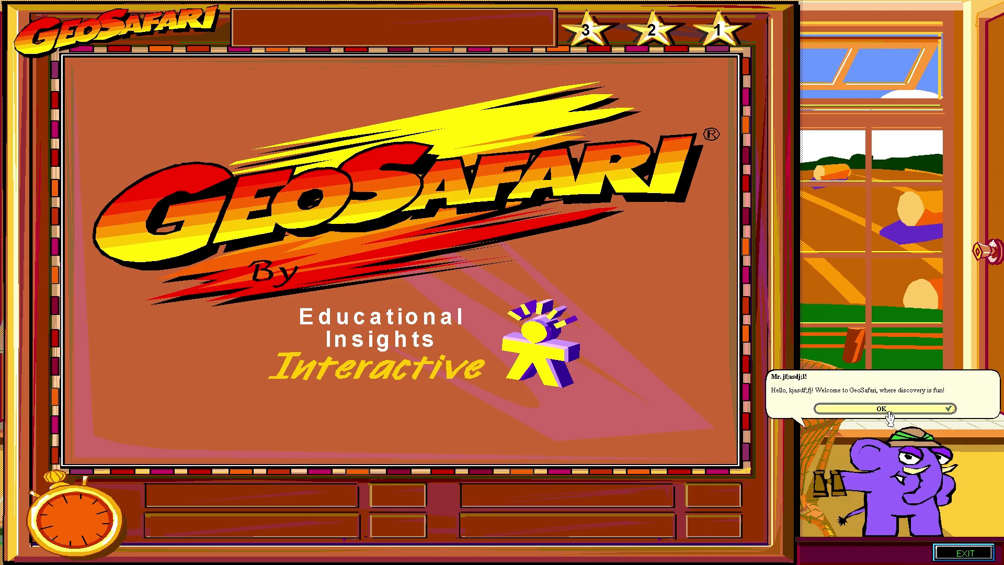
click(883, 409)
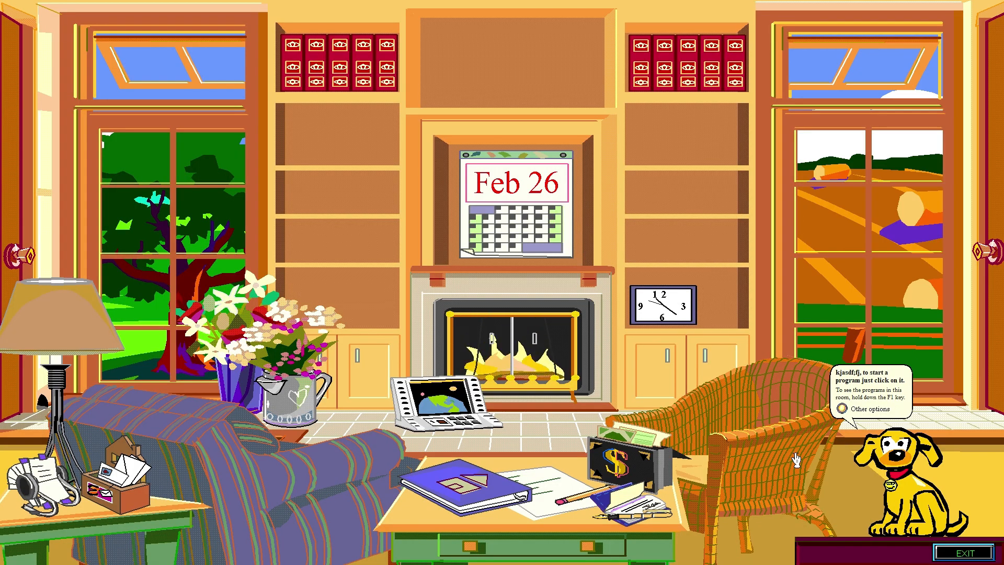
Step: Ask Rover to find a program and select Control Panel under Windows & DOS Programs
click(871, 409)
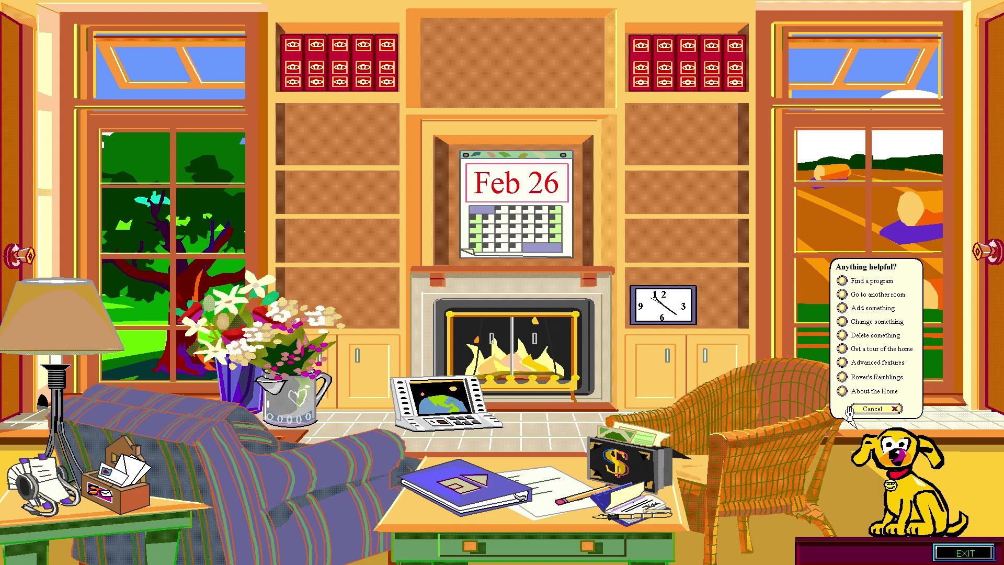
click(871, 280)
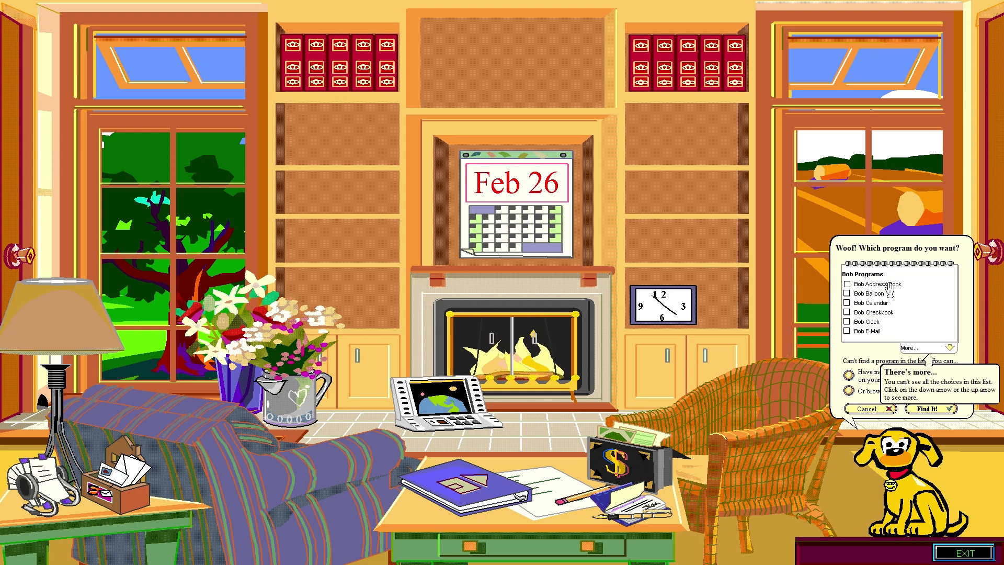
click(955, 347)
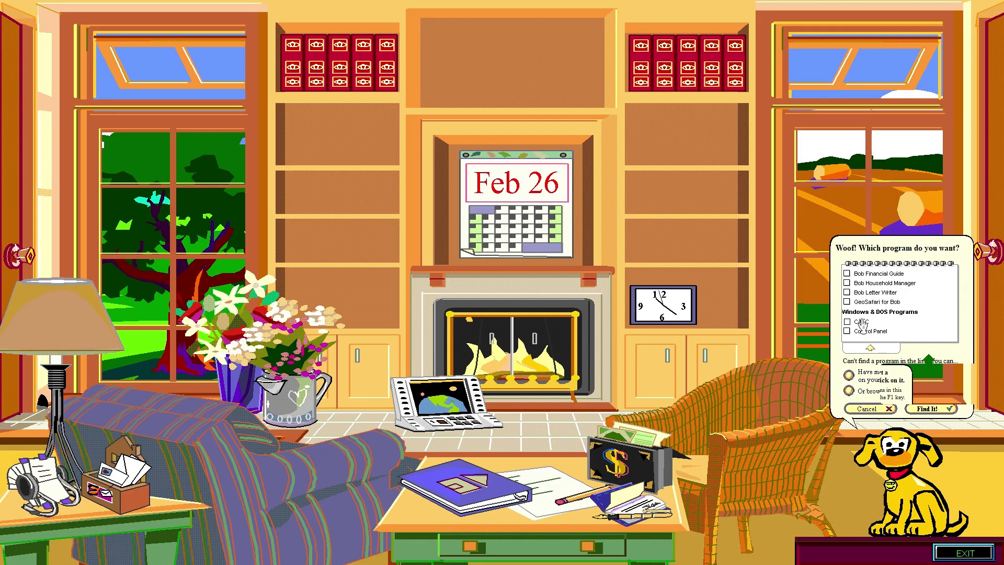
click(846, 332)
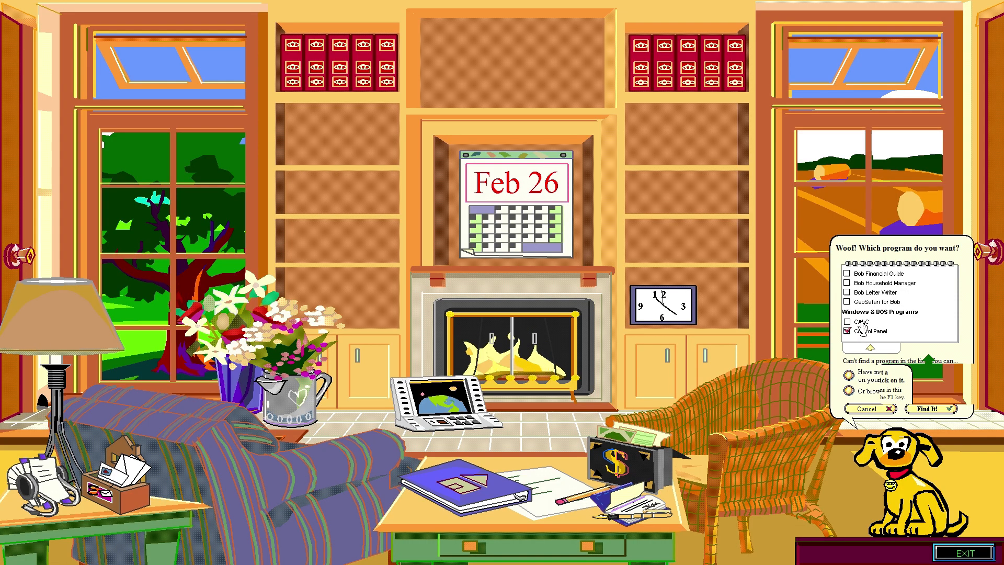
click(850, 321)
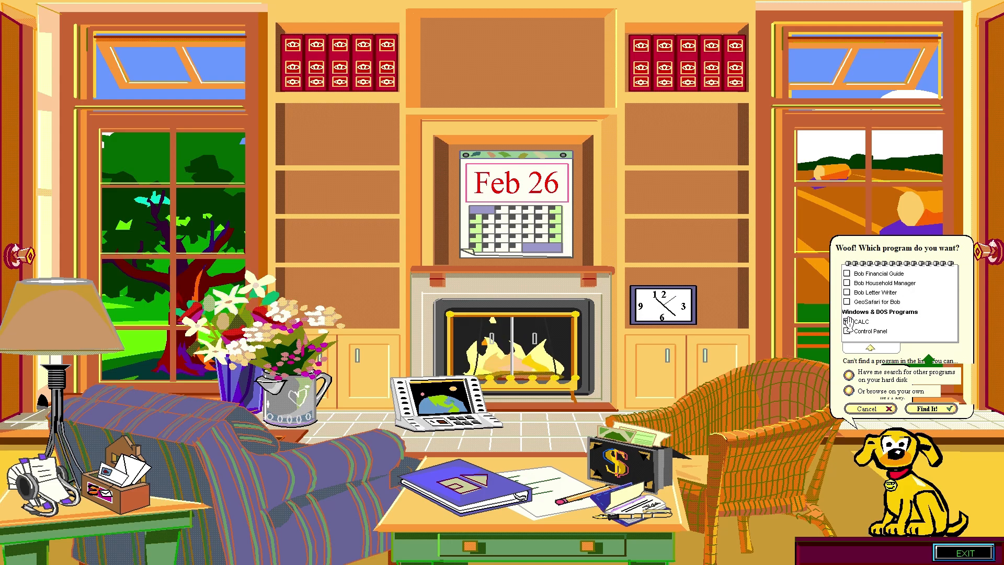
click(846, 331)
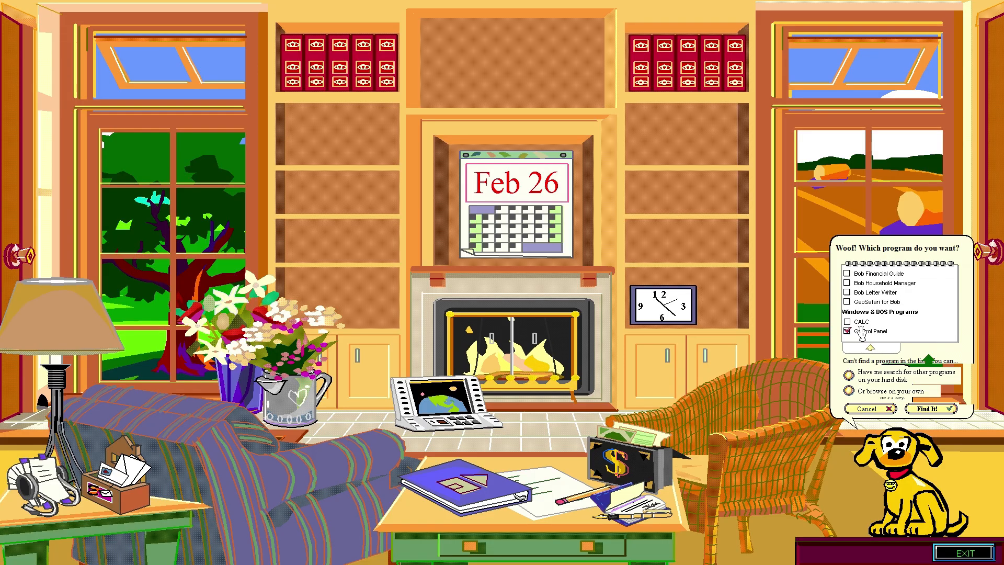
Step: Find Control Panel and add it as a new living room object
click(927, 410)
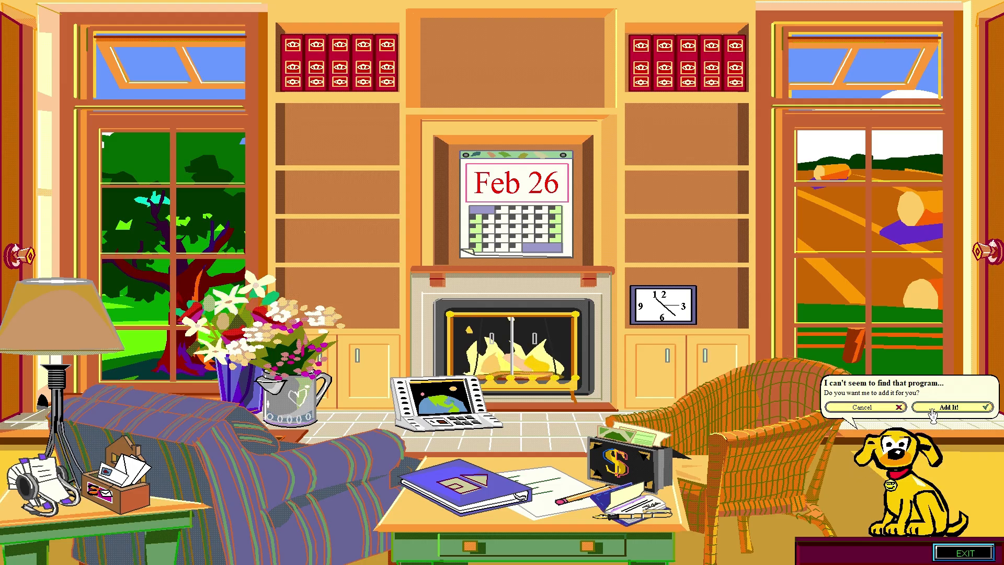
click(948, 407)
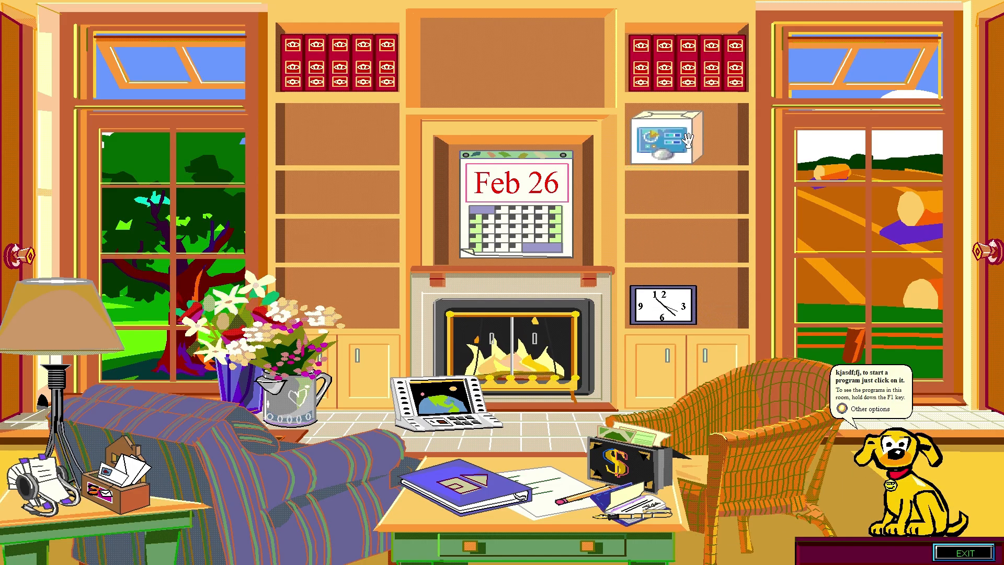
Step: Start Windows Control Panel from its new room object, close it, and bring up Rover's options
click(867, 409)
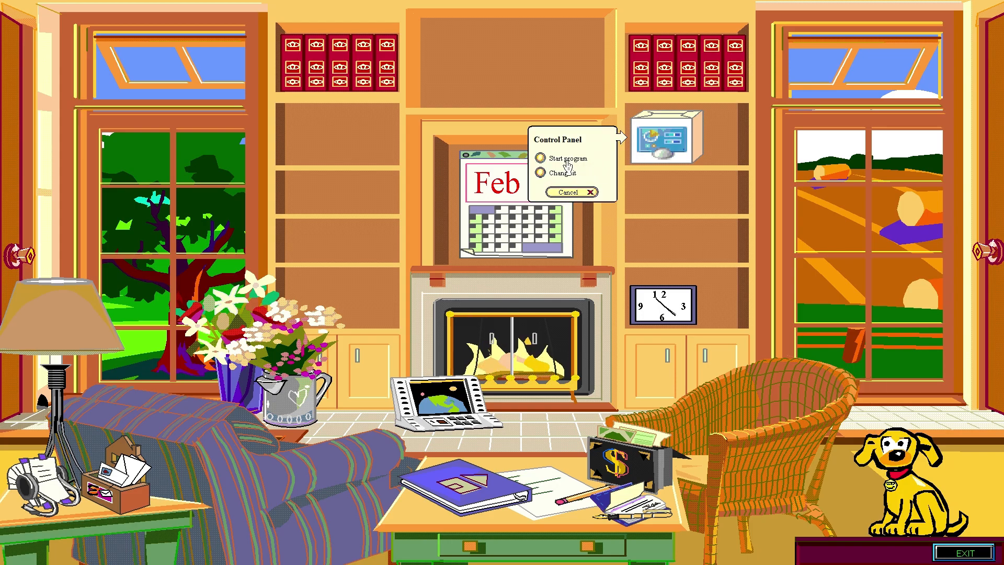
click(565, 158)
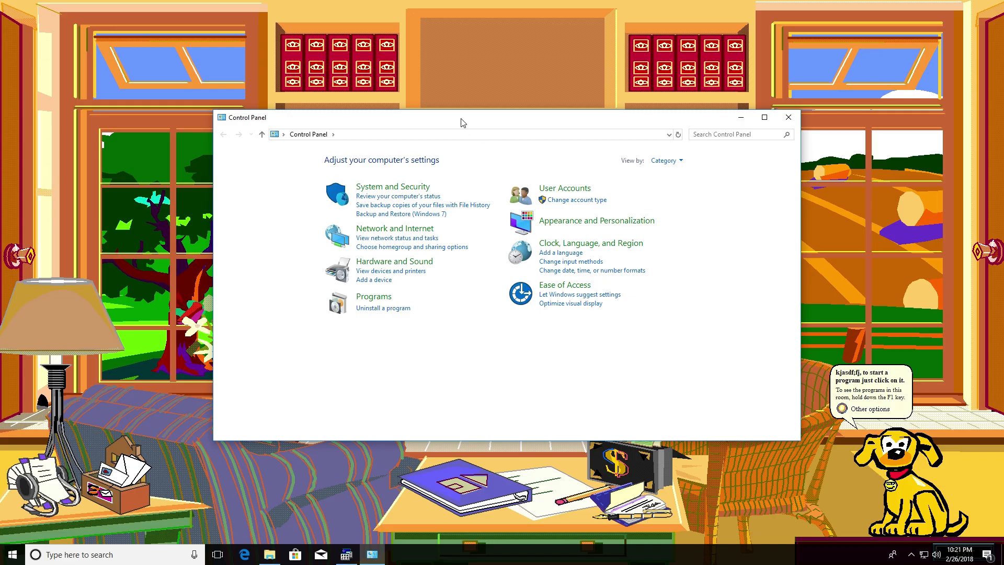
click(788, 116)
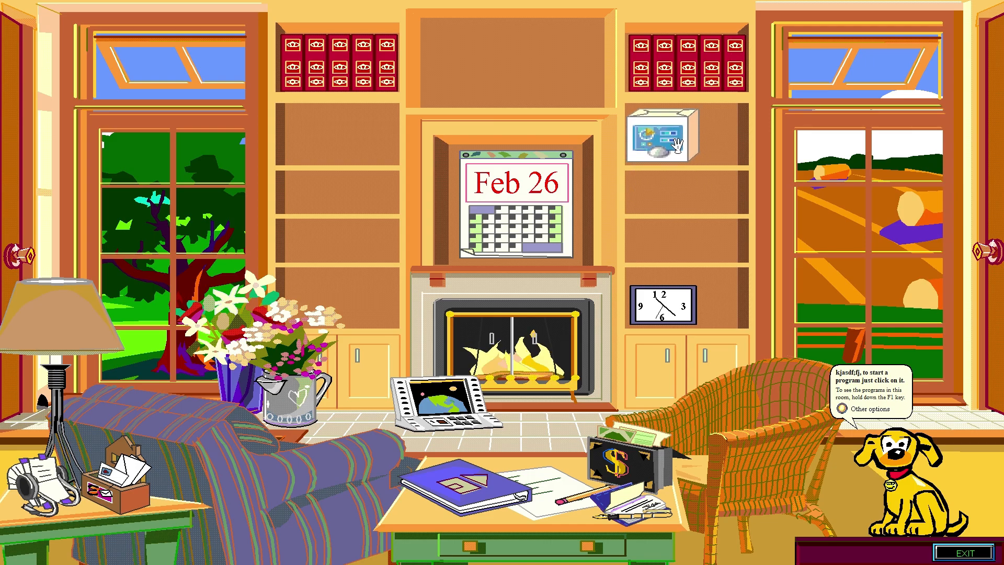
click(872, 408)
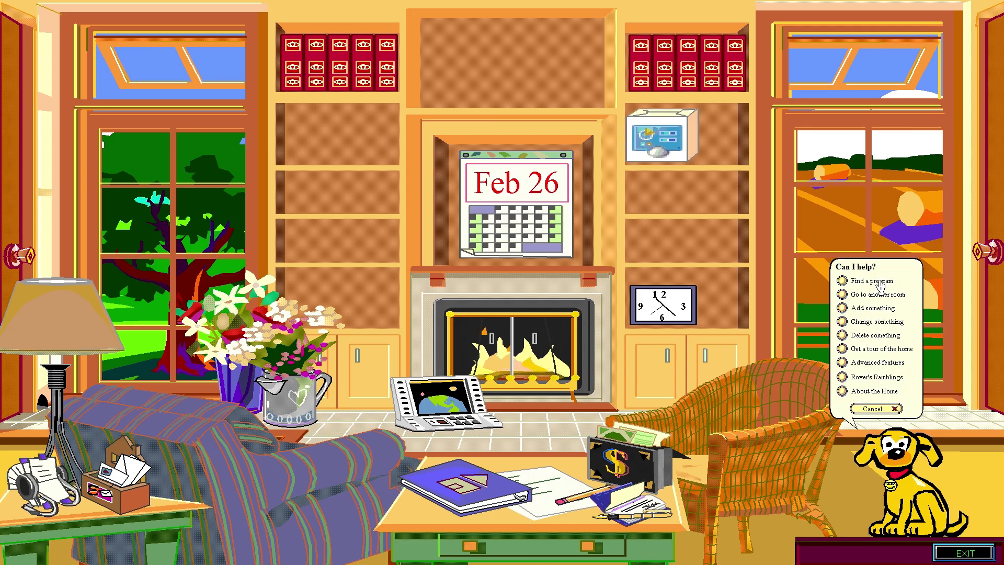
Step: Browse the file system to explore.exe and add Internet Explorer as a shelf object beside Control Panel
click(868, 281)
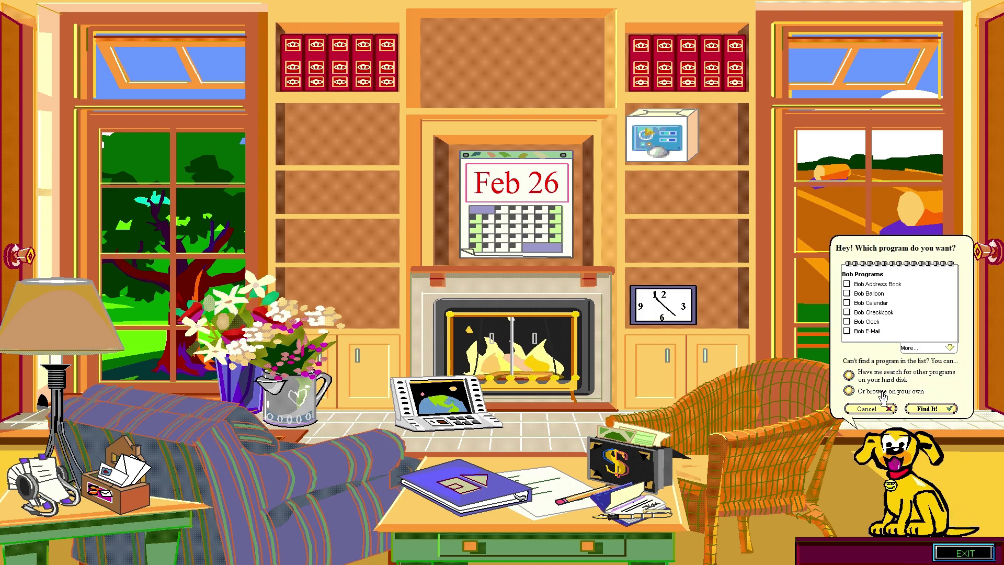
click(857, 391)
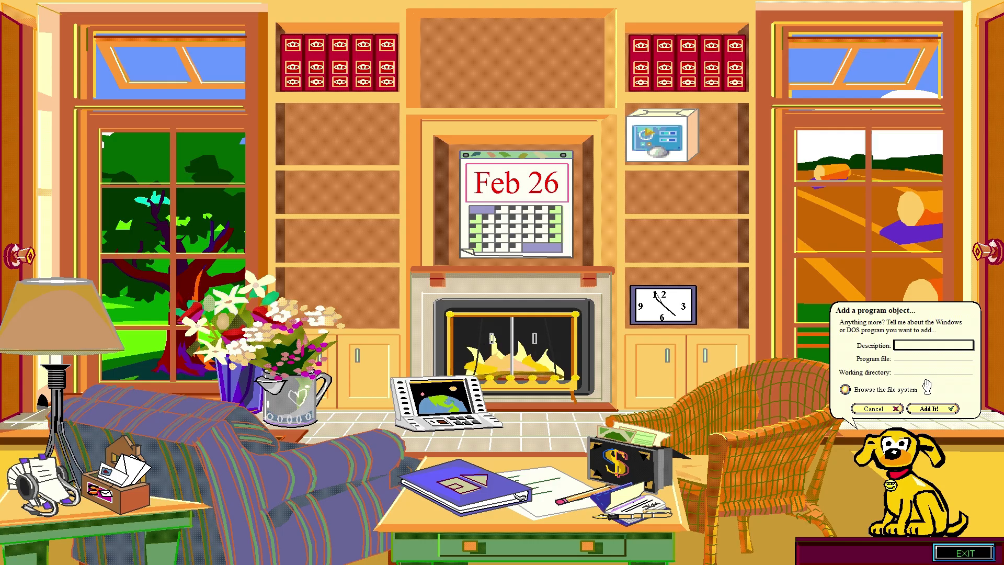
click(845, 389)
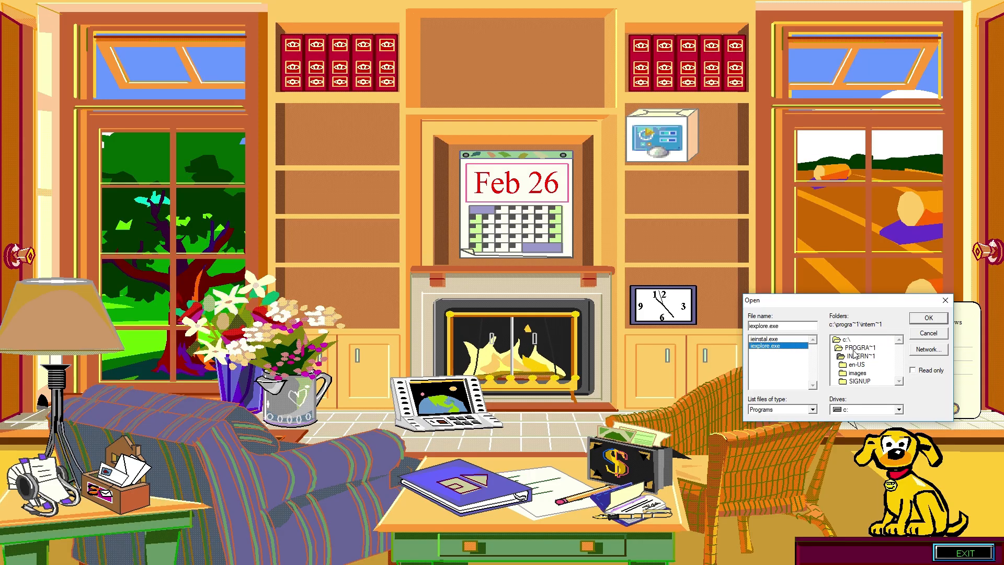
click(928, 318)
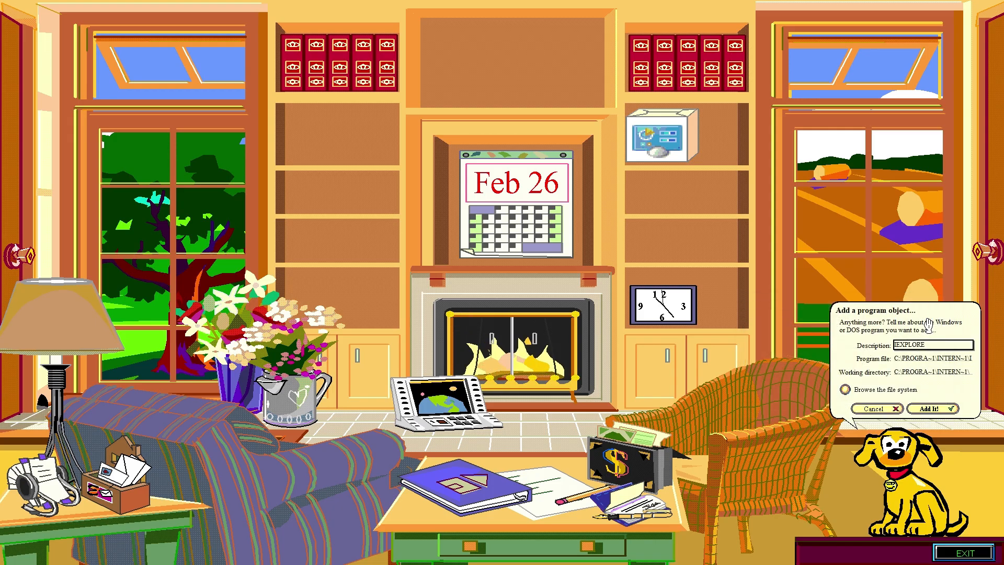
click(929, 409)
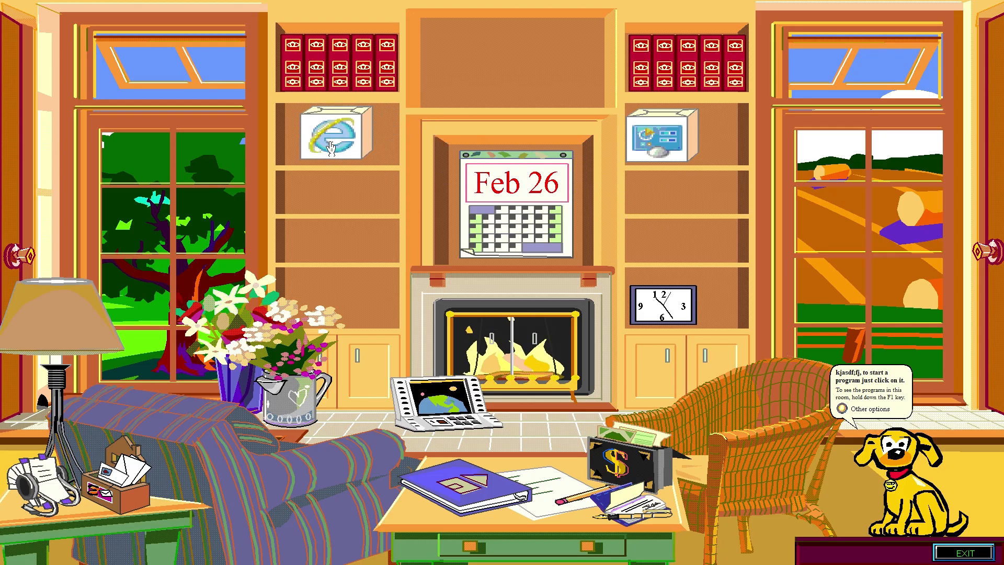
Step: Start Internet Explorer from its living room object's choices
click(338, 135)
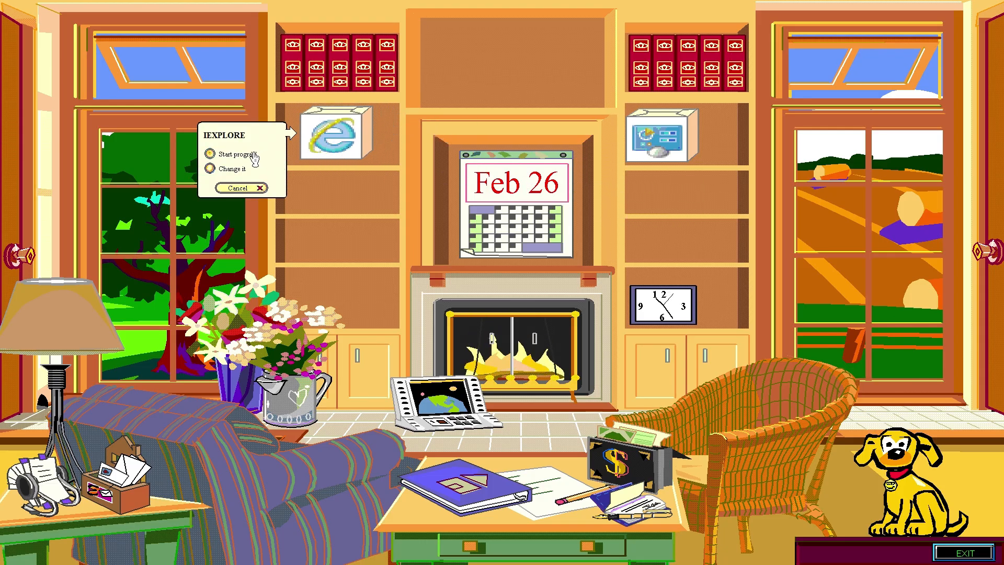
click(227, 155)
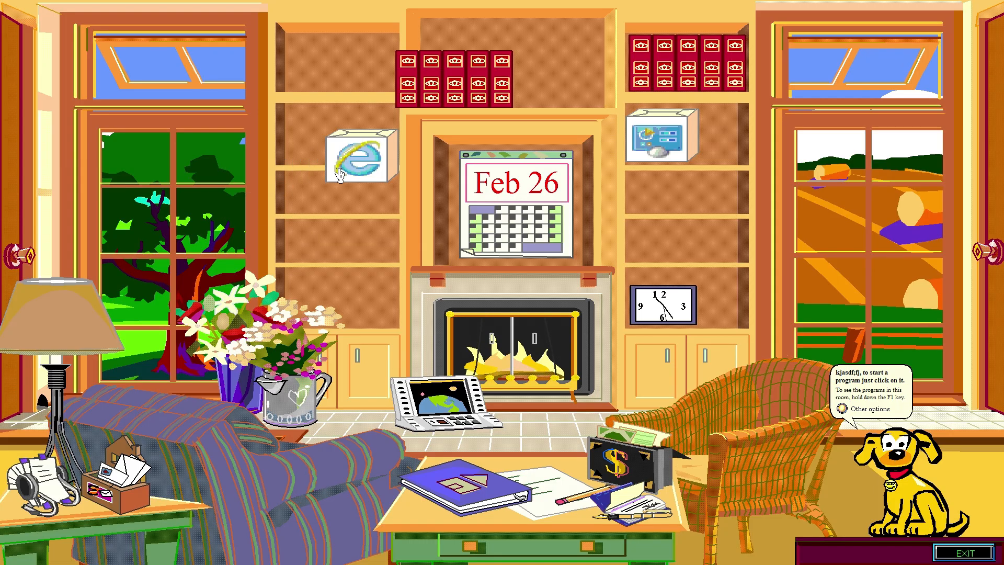
click(362, 160)
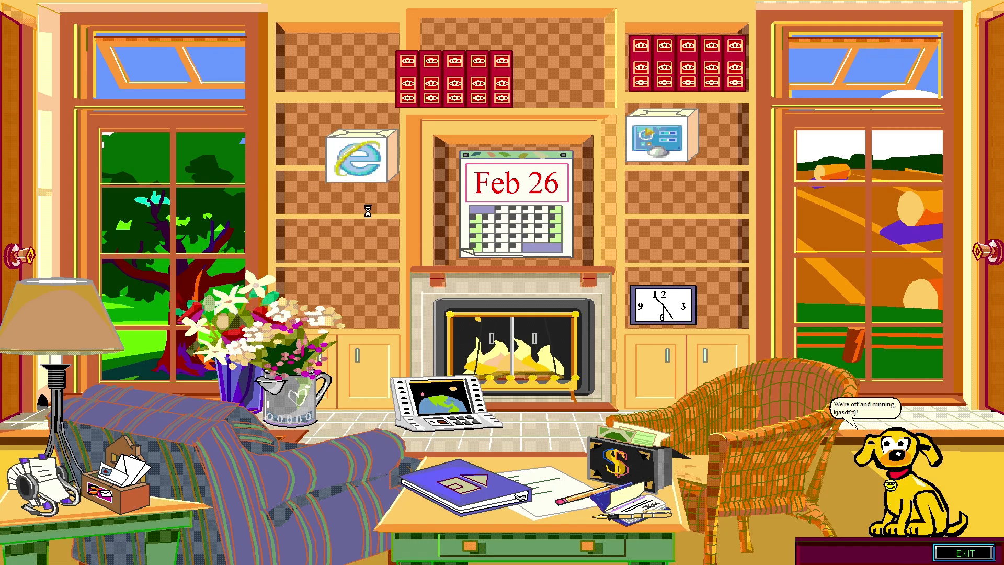
Step: Bring up Rover the helper's balloon of further options
click(442, 410)
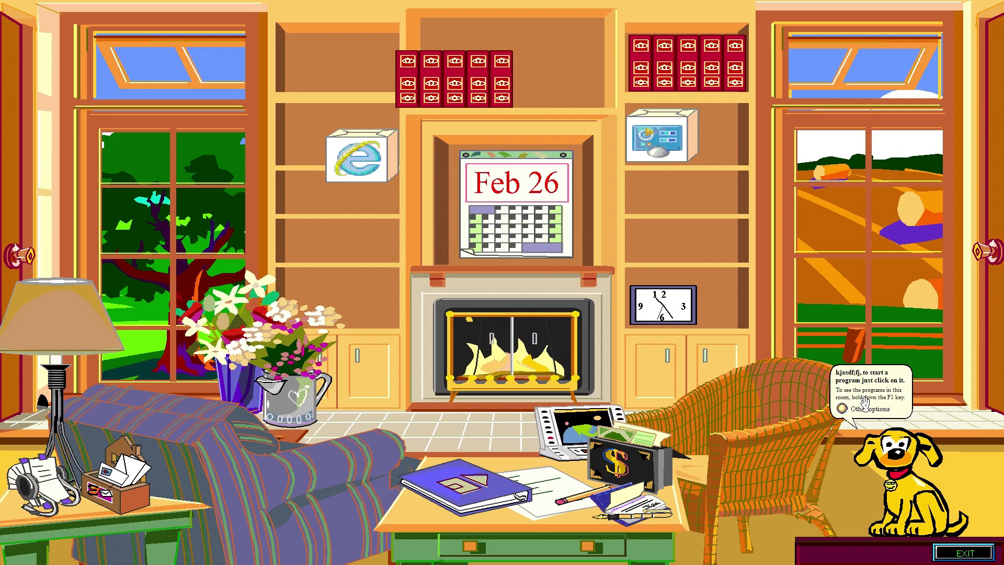
click(869, 408)
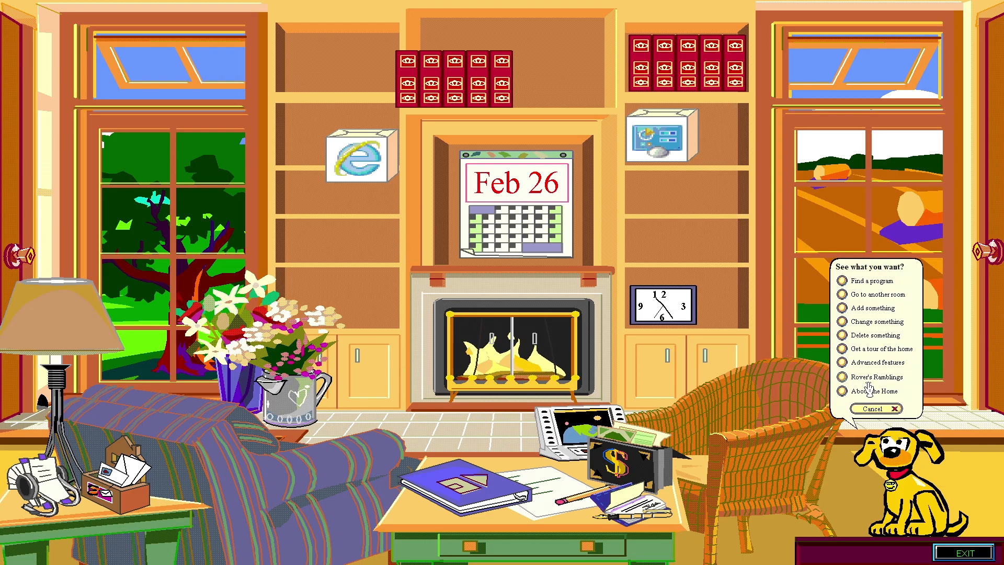
click(873, 392)
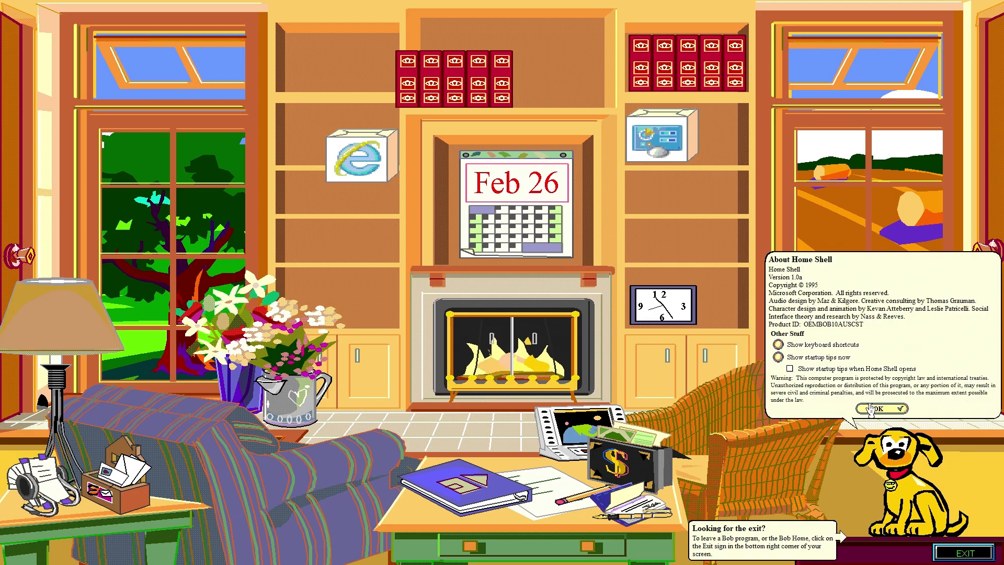
click(885, 410)
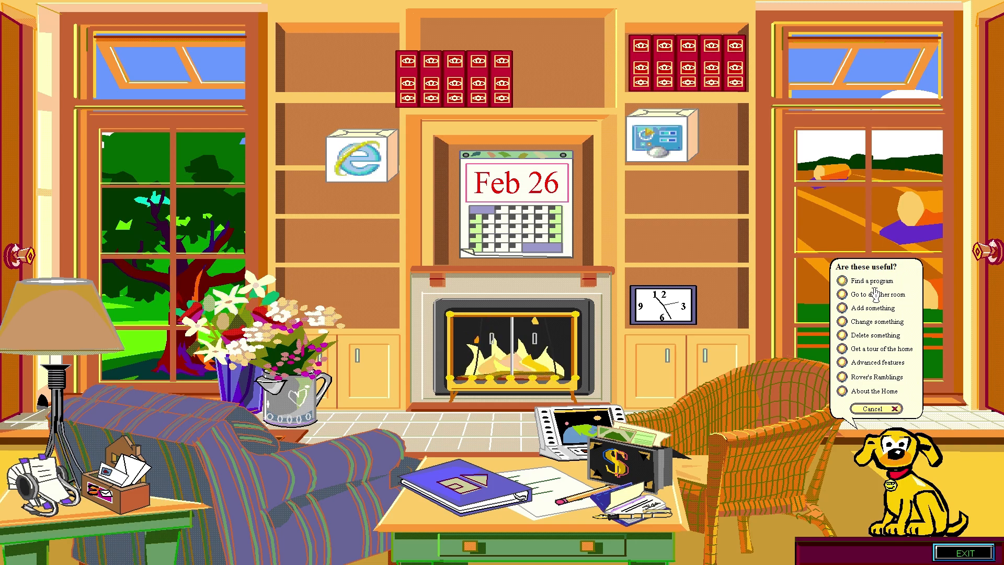
Step: Visit the barn room with Letter Writer and Checkbook, then head to Bob's front door
click(868, 281)
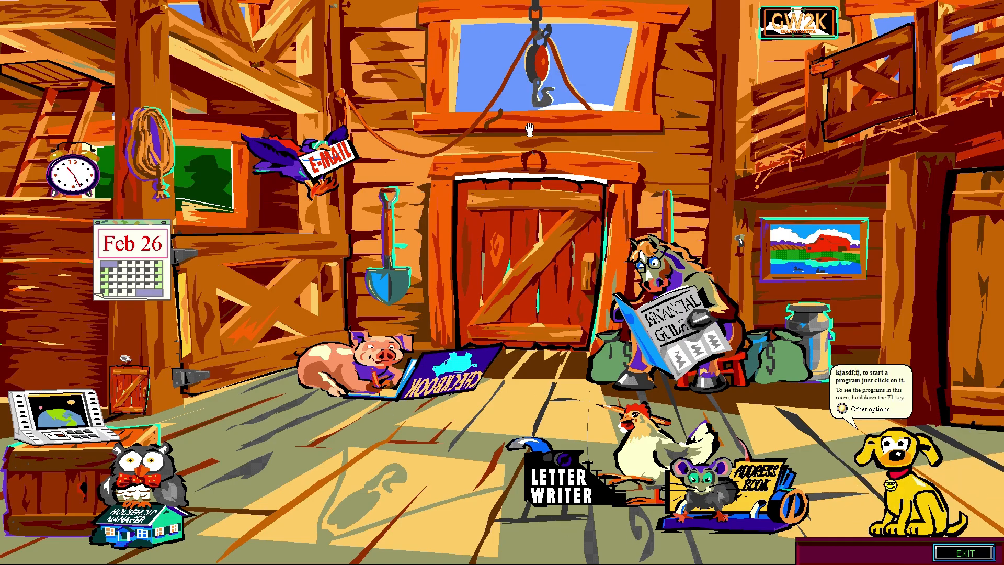
mouse_move(769, 103)
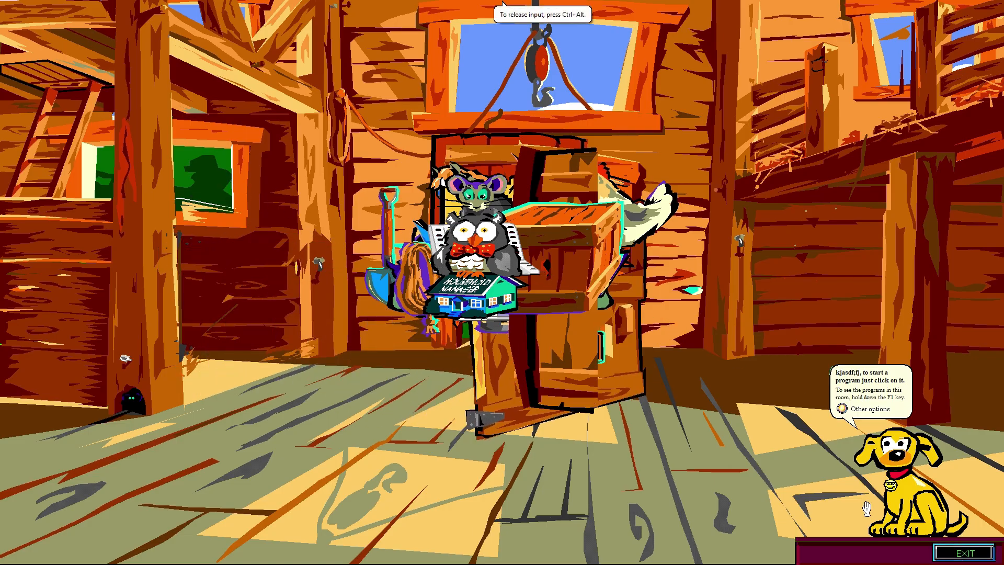
click(954, 550)
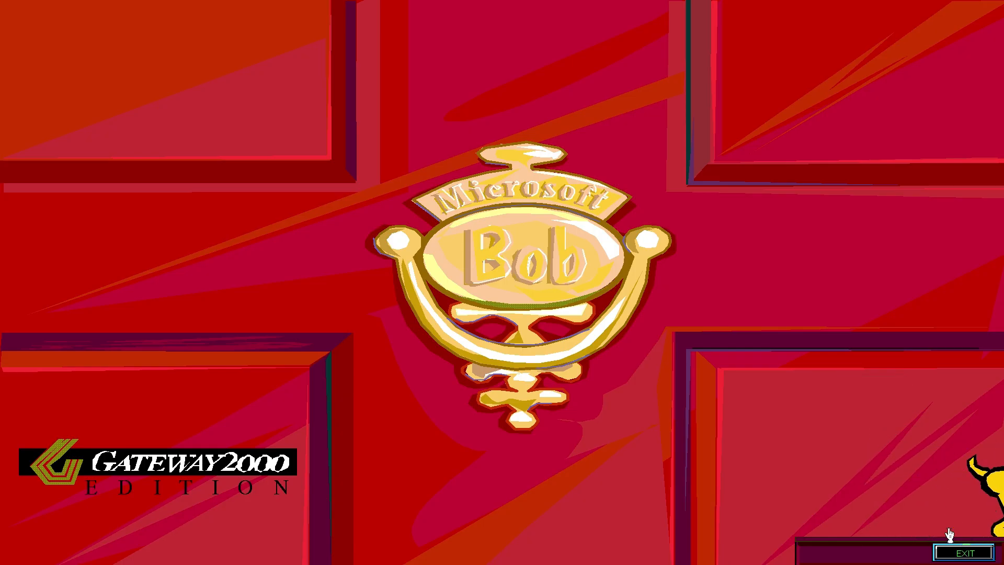
Step: Exit Bob at the front door, returning to File Explorer's MSBOB\SAFARI folder
click(956, 552)
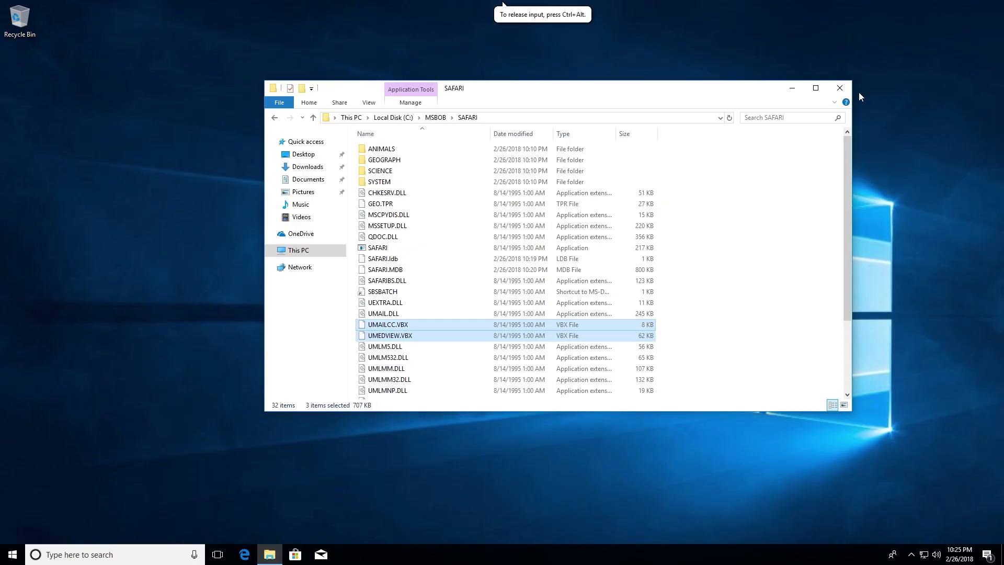
Step: Shut down Windows 10 from the Start menu's Power choices
click(10, 554)
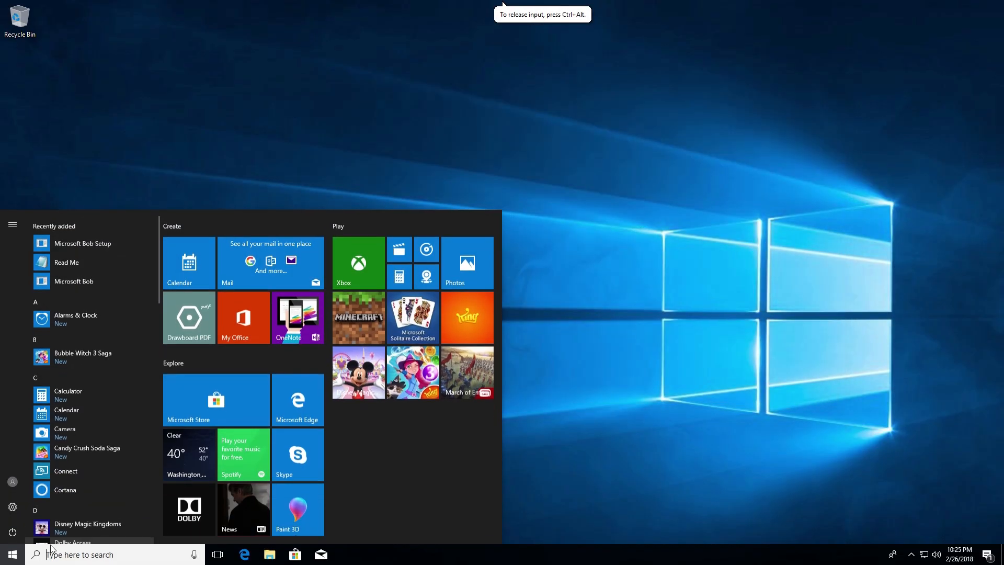
click(12, 533)
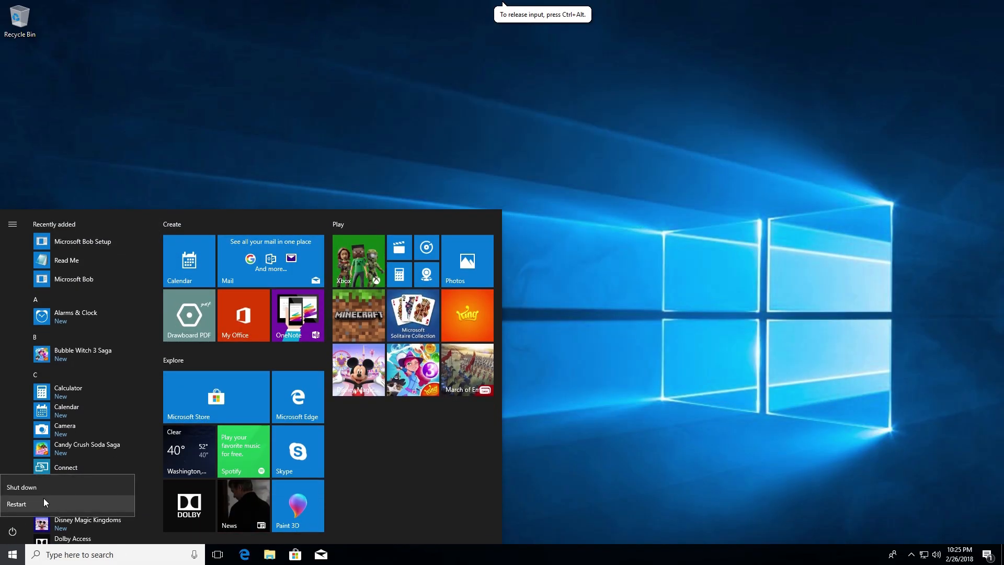
click(22, 488)
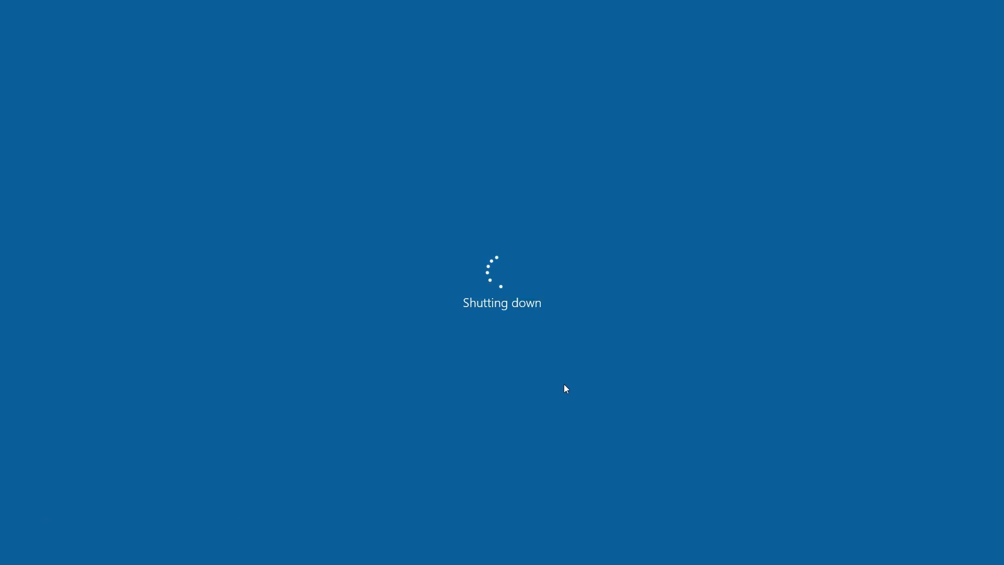